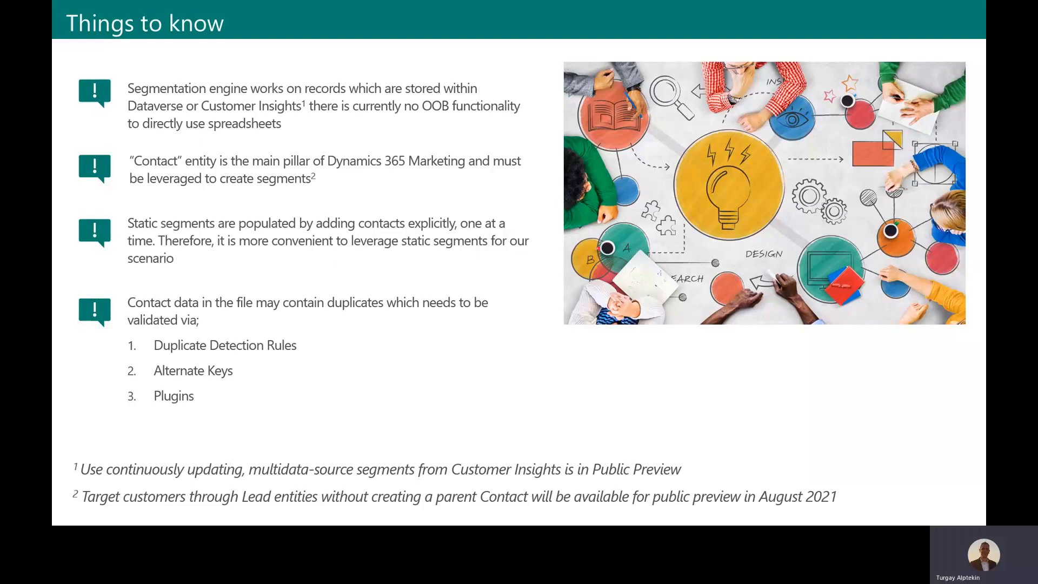
- Advance past the 'Things to know' slide toward the Windows desktop
key(right)
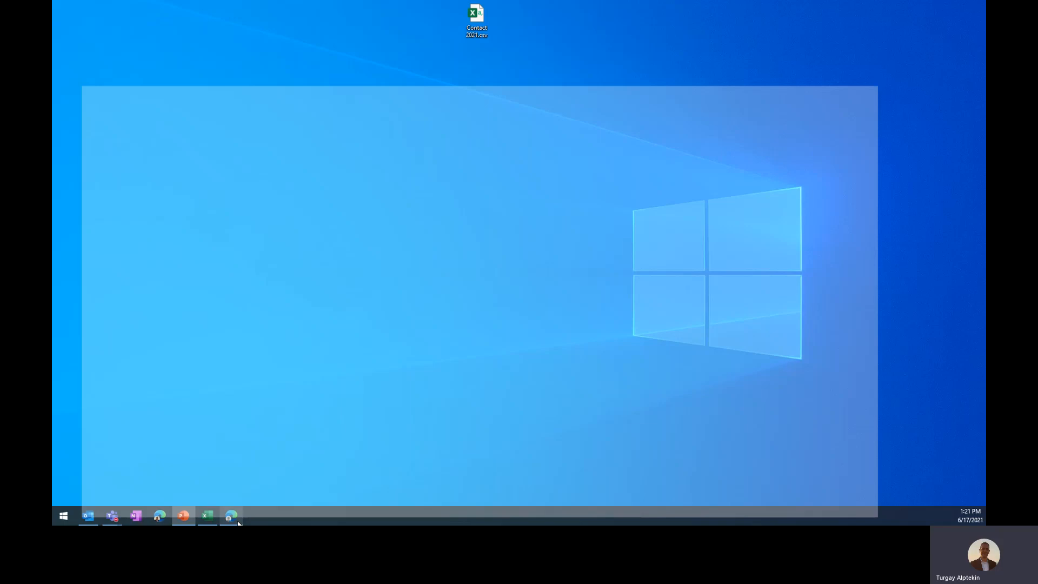
- Return to the Power Apps Contact table and filter its columns by 'reference code'
click(231, 516)
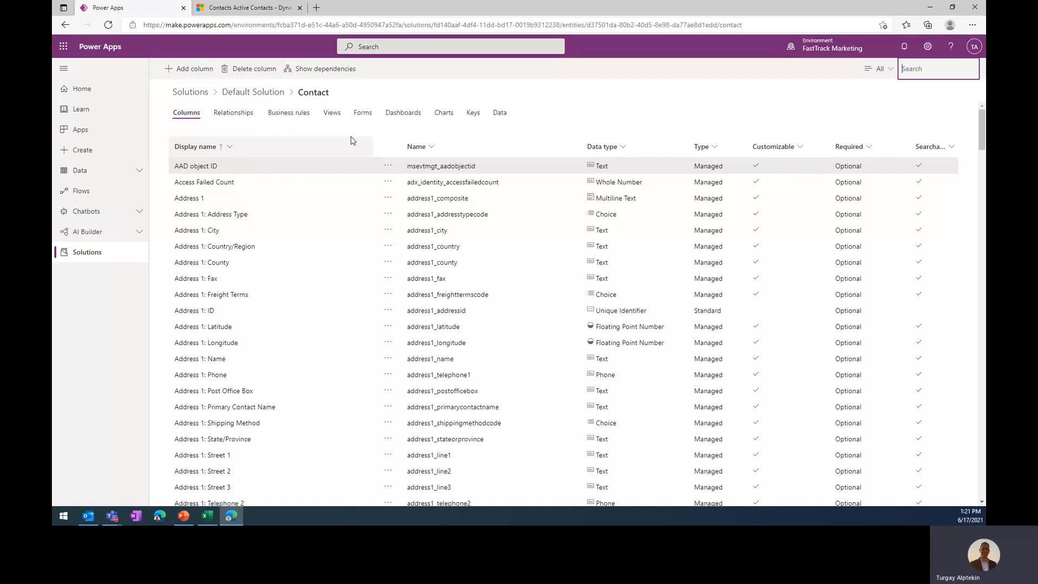
mouse_move(418, 139)
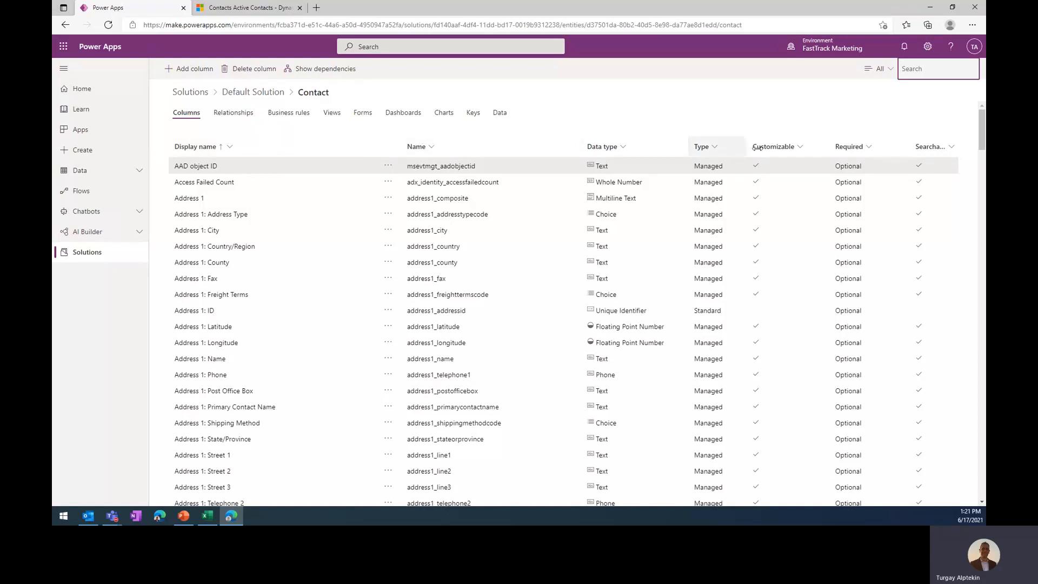
text(ret)
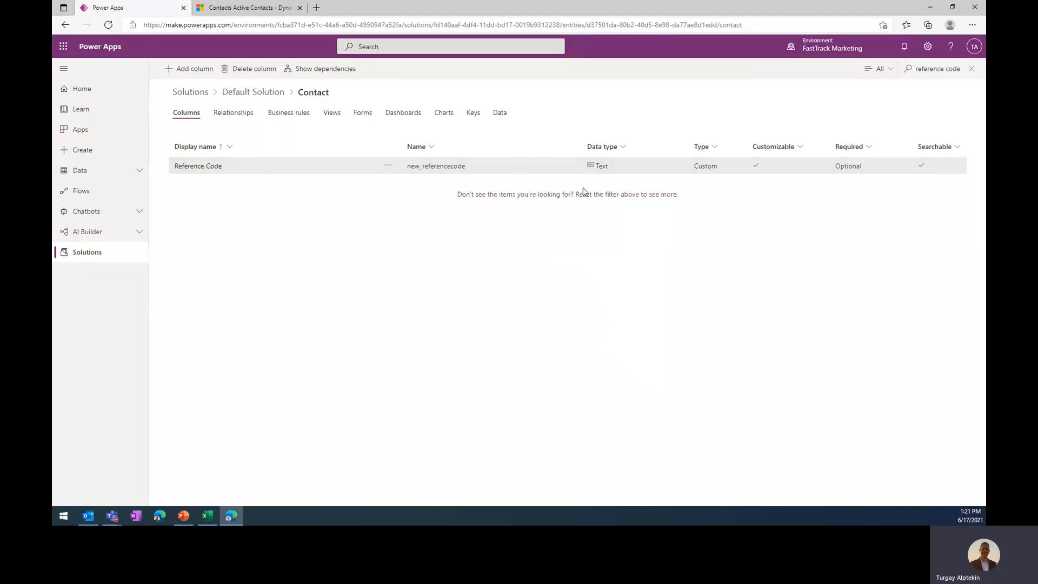
mouse_move(333, 183)
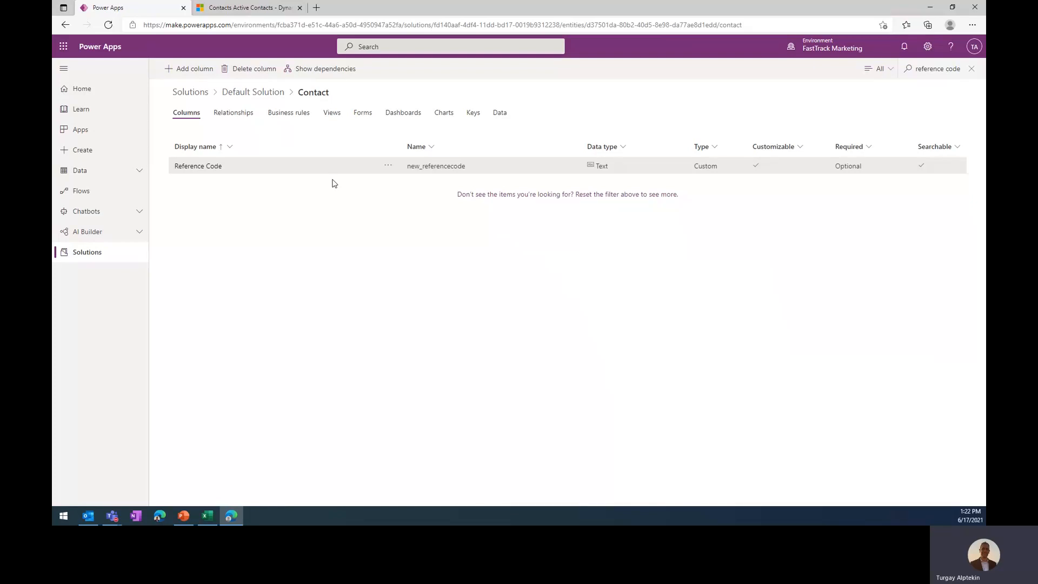
mouse_move(472, 113)
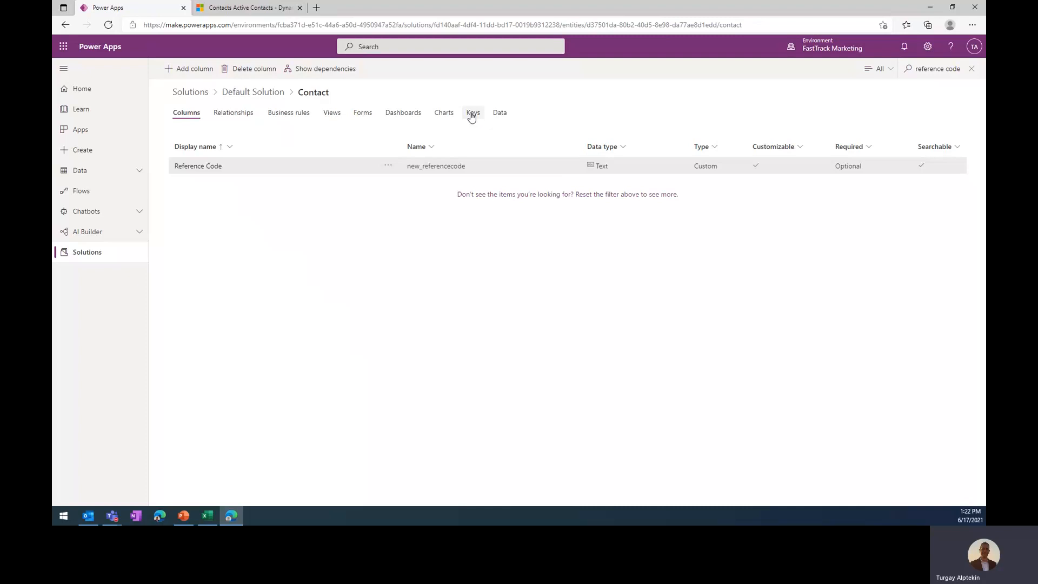
- Show the Contact table's Keys with the filter cleared, revealing the E-Mail Address key
click(472, 111)
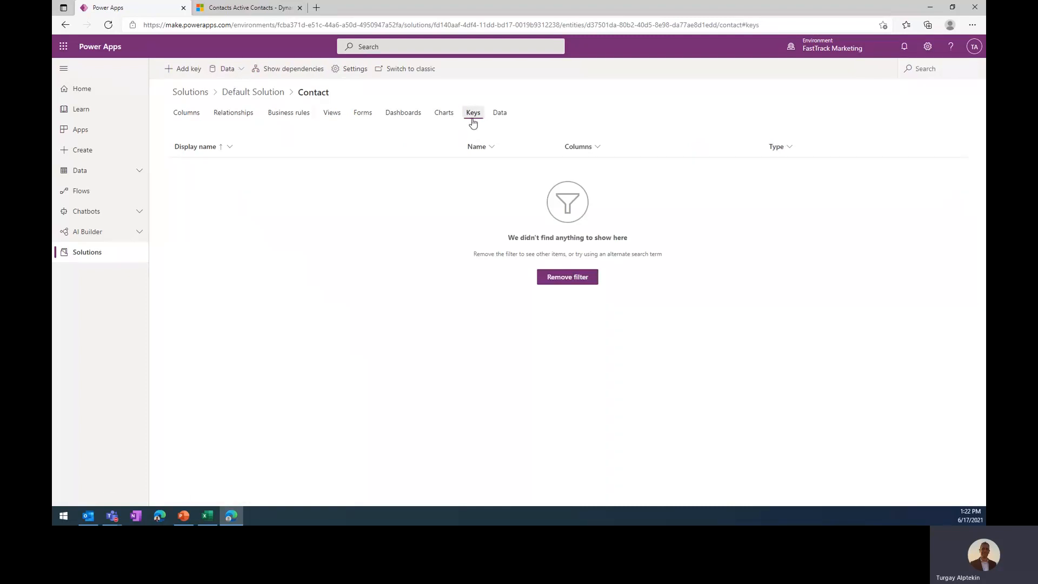
click(186, 111)
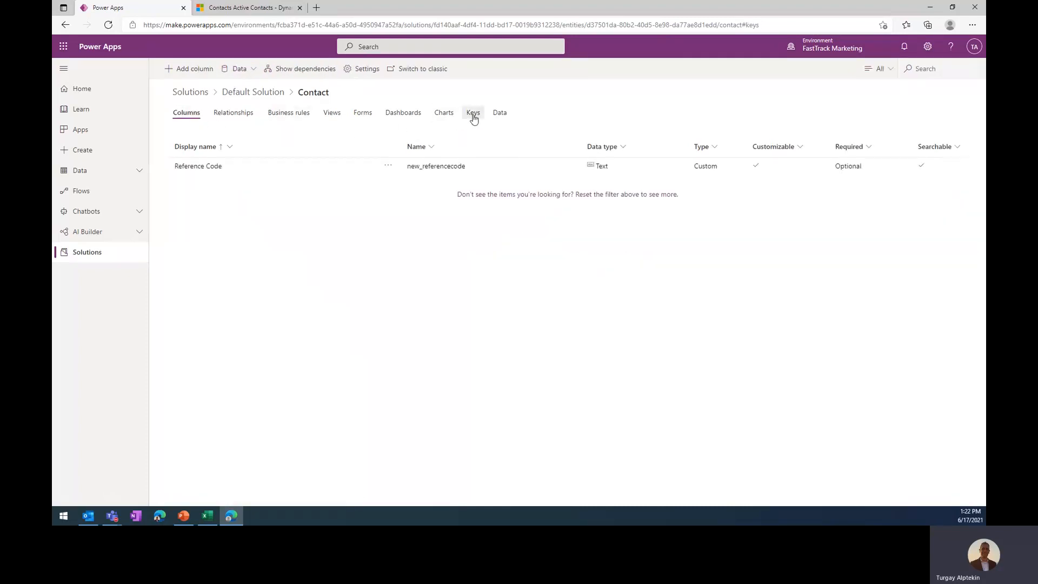
click(472, 112)
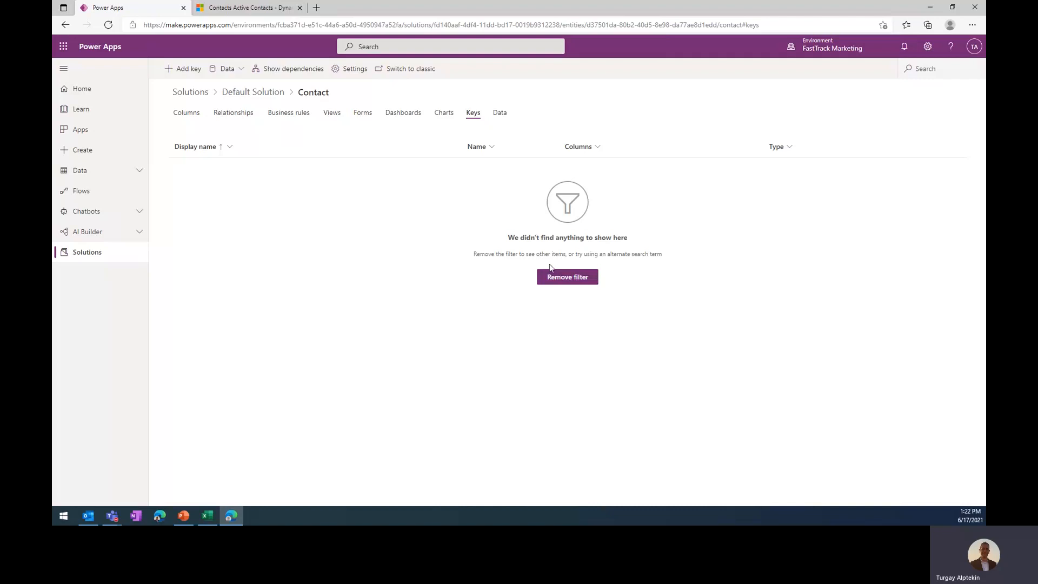
click(567, 277)
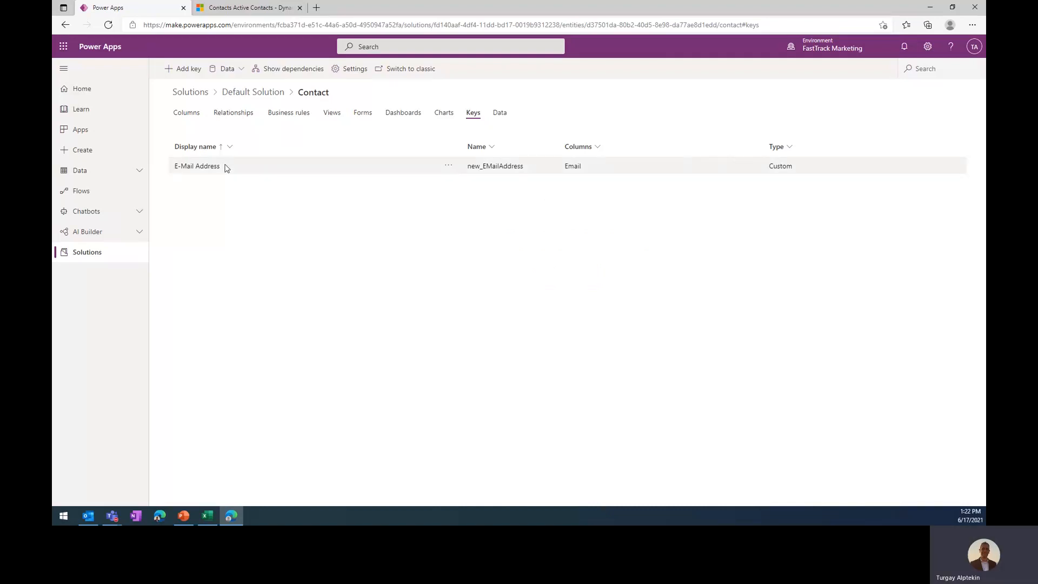
mouse_move(260, 172)
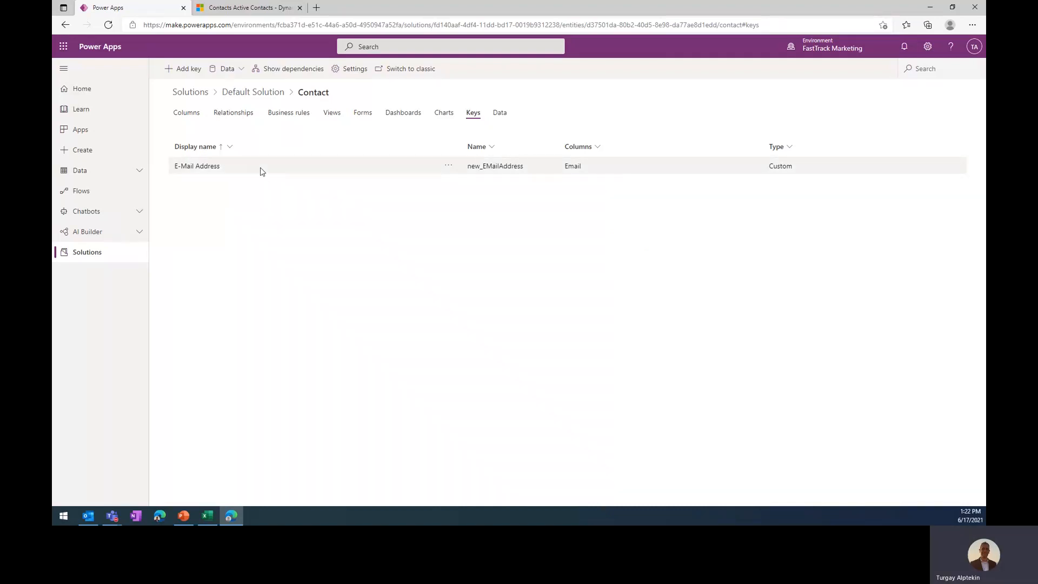
mouse_move(343, 171)
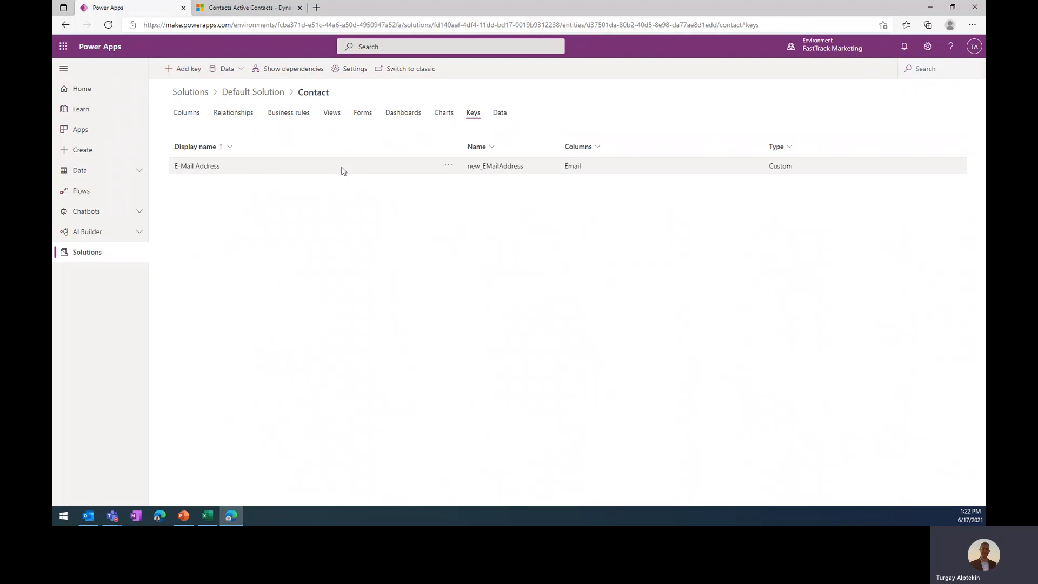
mouse_move(365, 167)
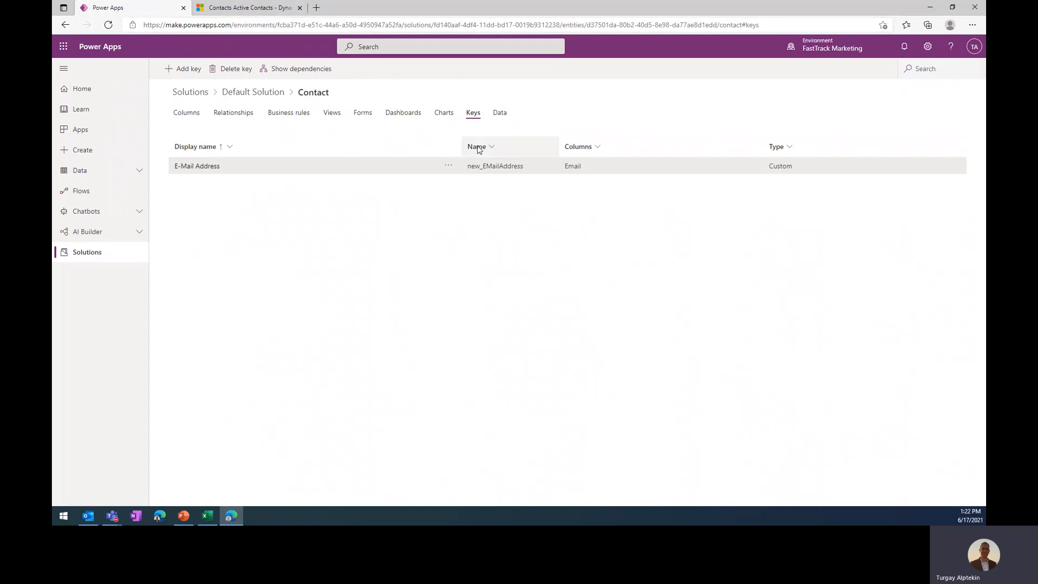
- Switch to the Dynamics 365 Active Contacts browser tab
click(249, 7)
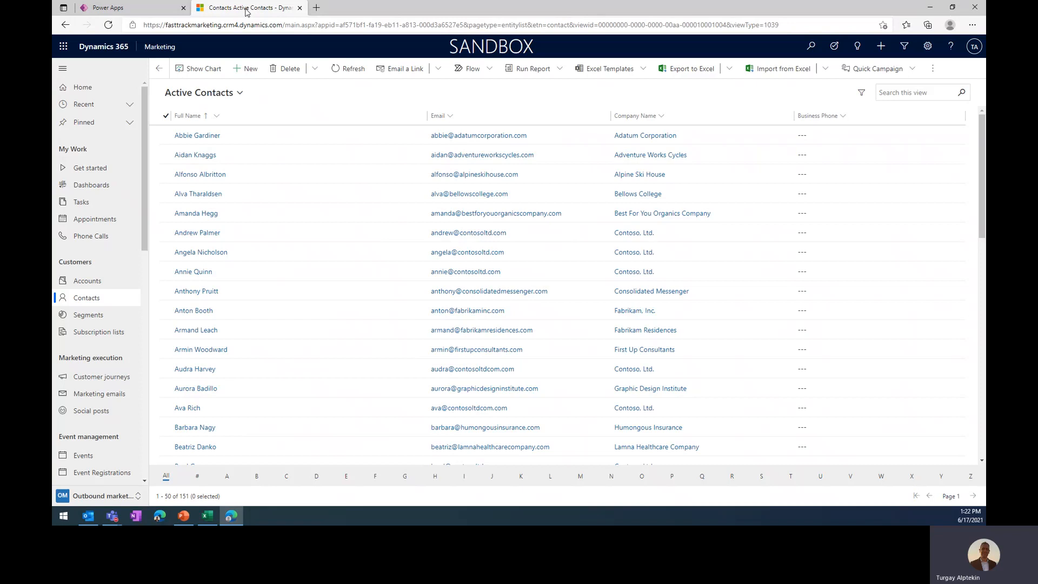
- Bring up the Contact 2021.csv sheet in Excel from the taskbar
click(205, 515)
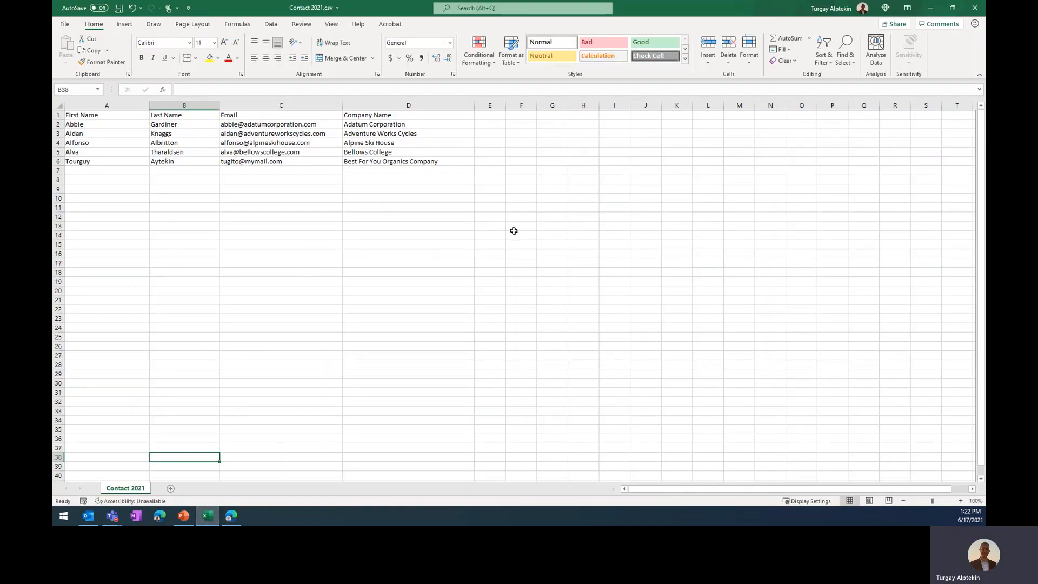
mouse_move(455, 270)
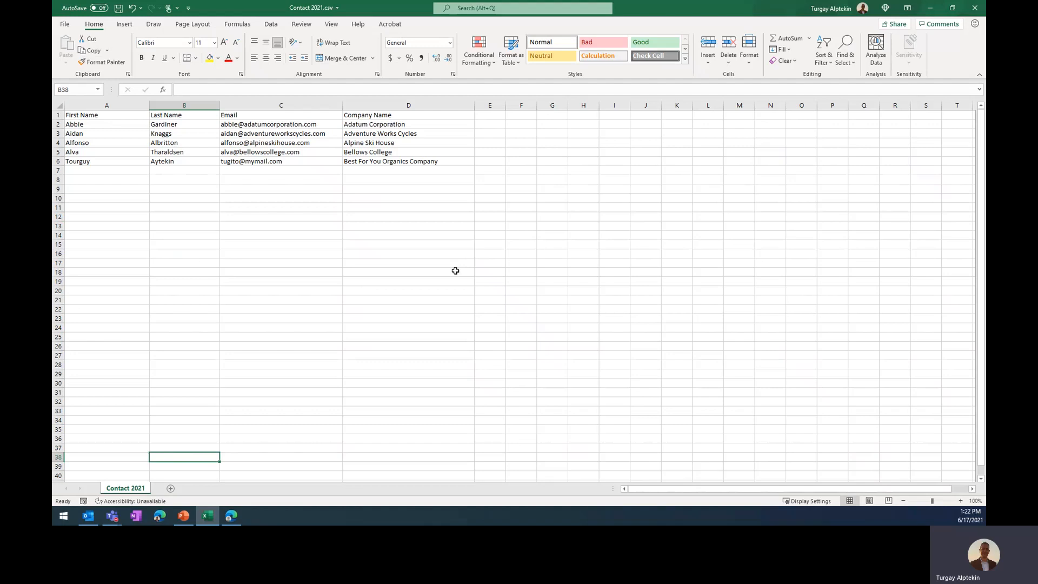
mouse_move(312, 276)
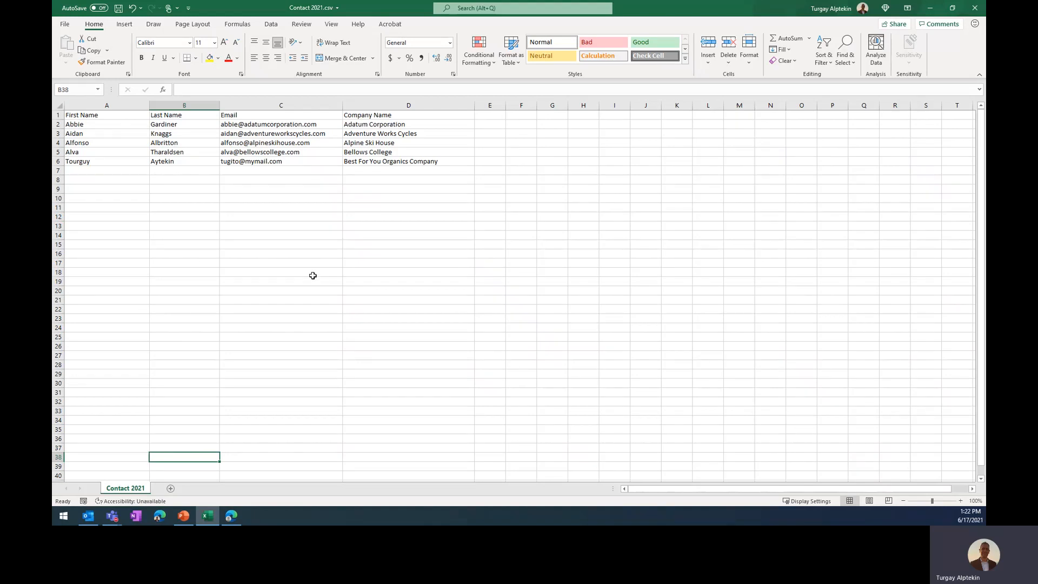
mouse_move(308, 277)
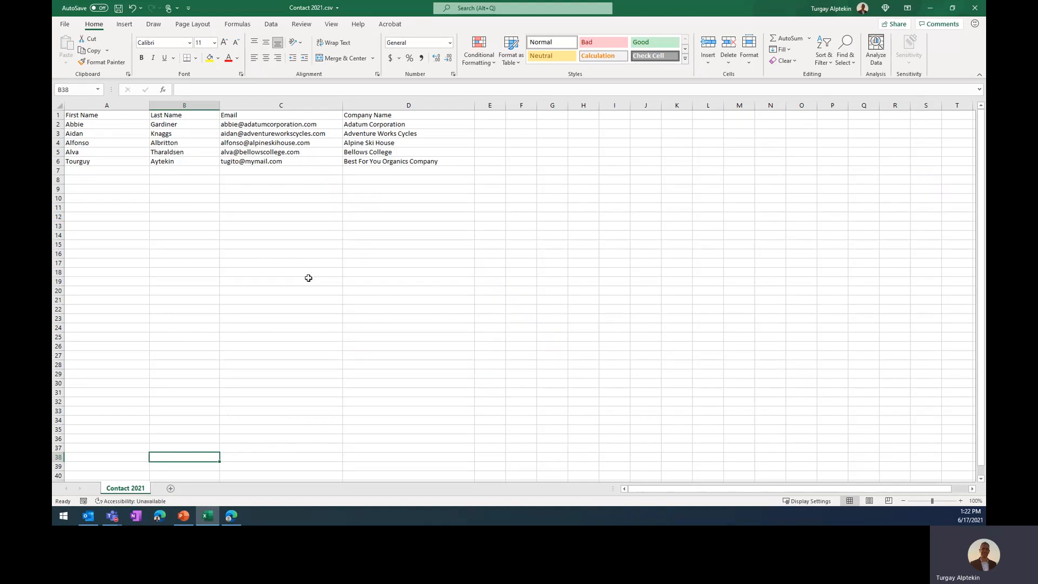
mouse_move(315, 263)
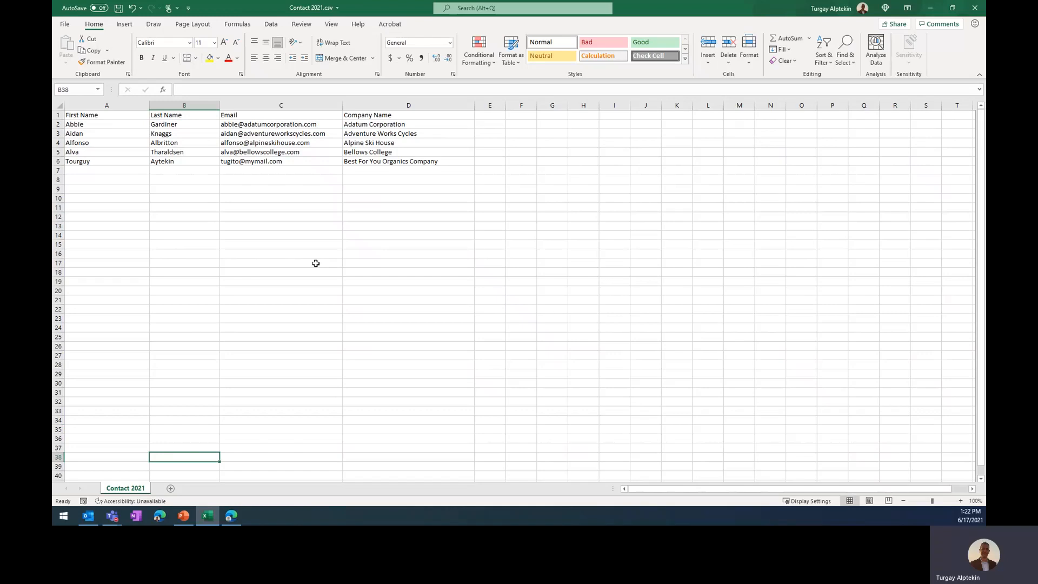
mouse_move(119, 153)
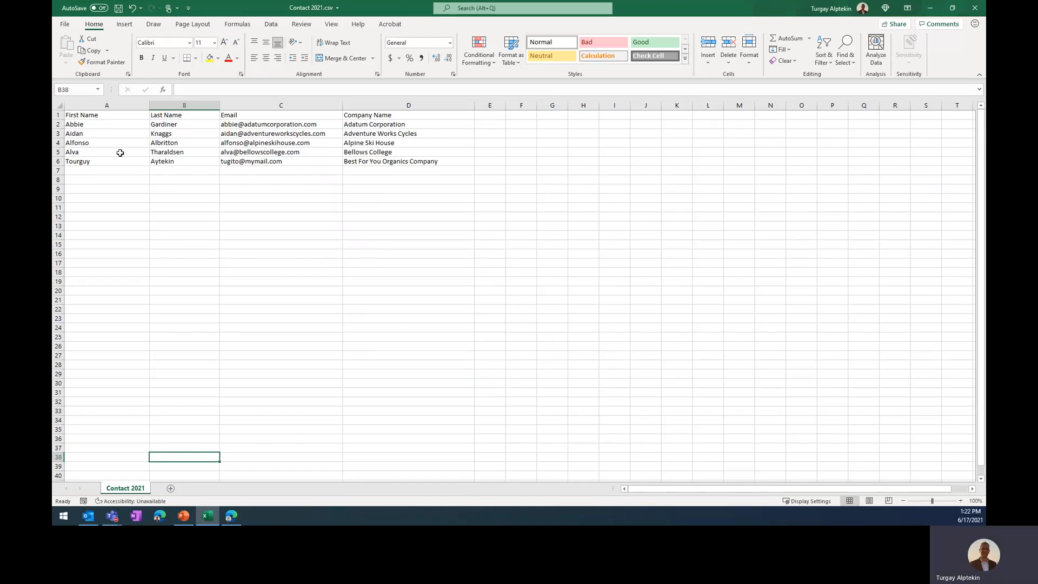
mouse_move(463, 188)
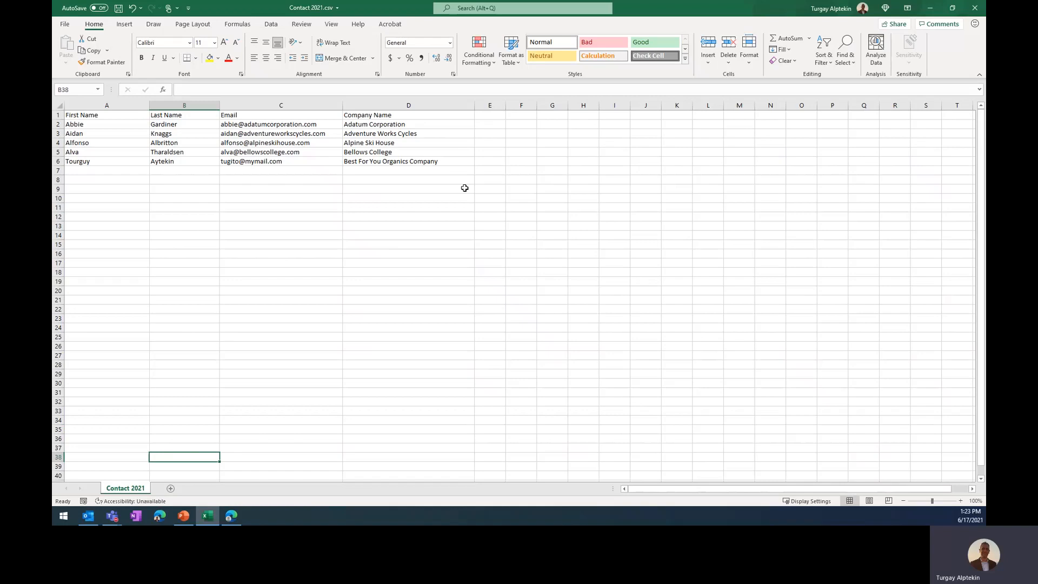
mouse_move(403, 214)
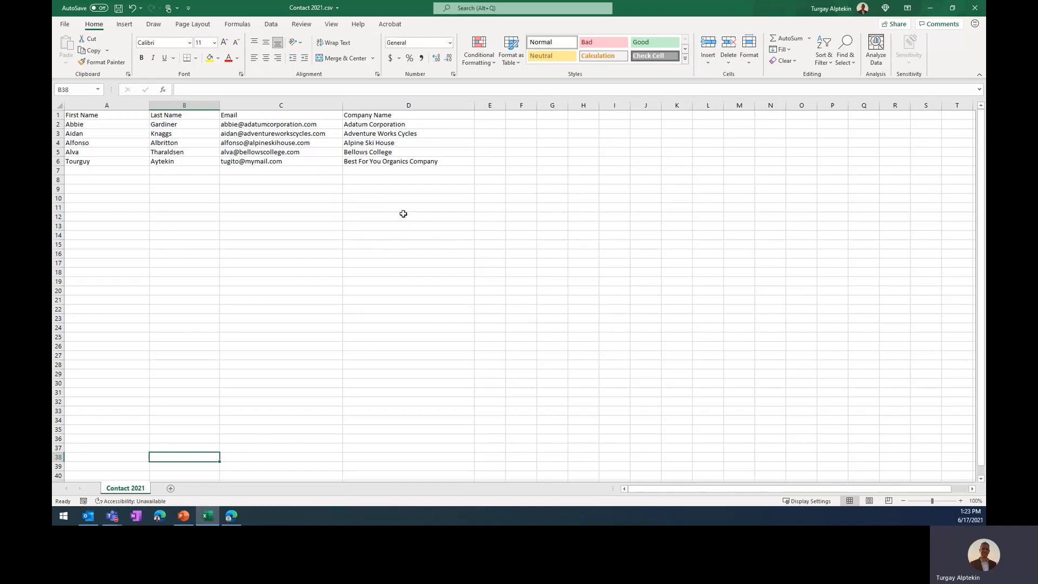
click(489, 114)
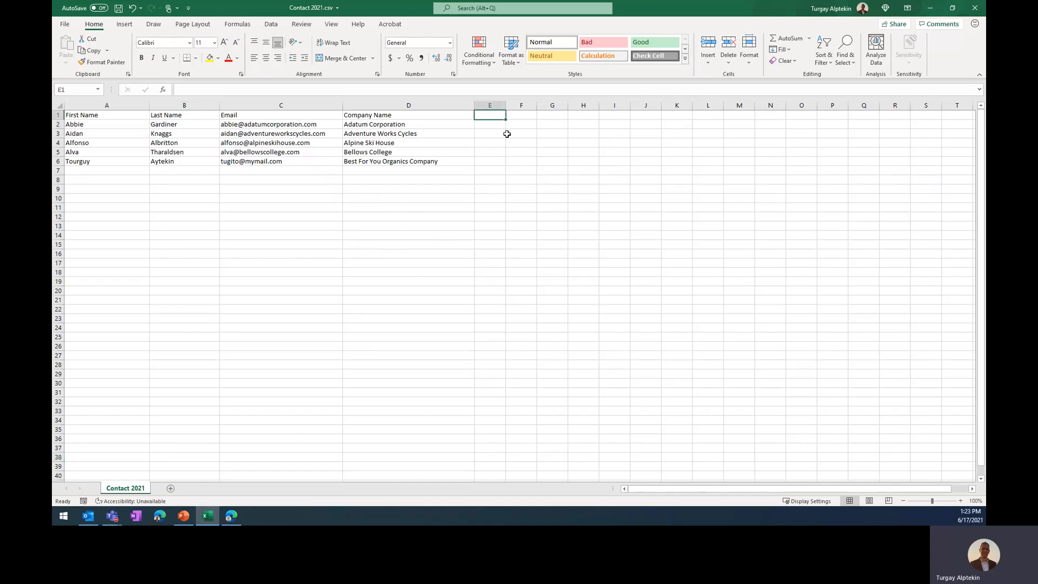
text(Refe)
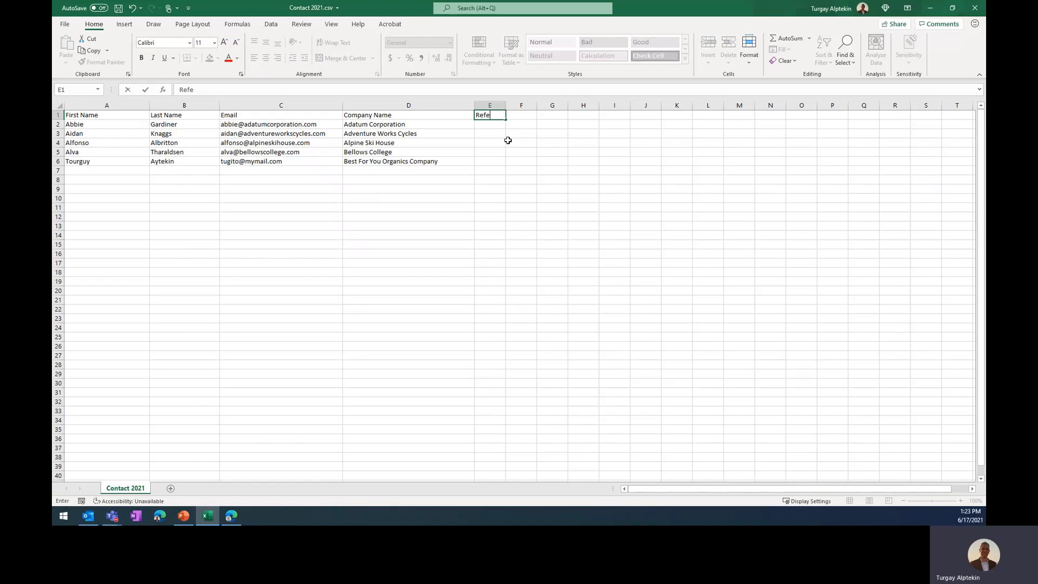
text(rence Code)
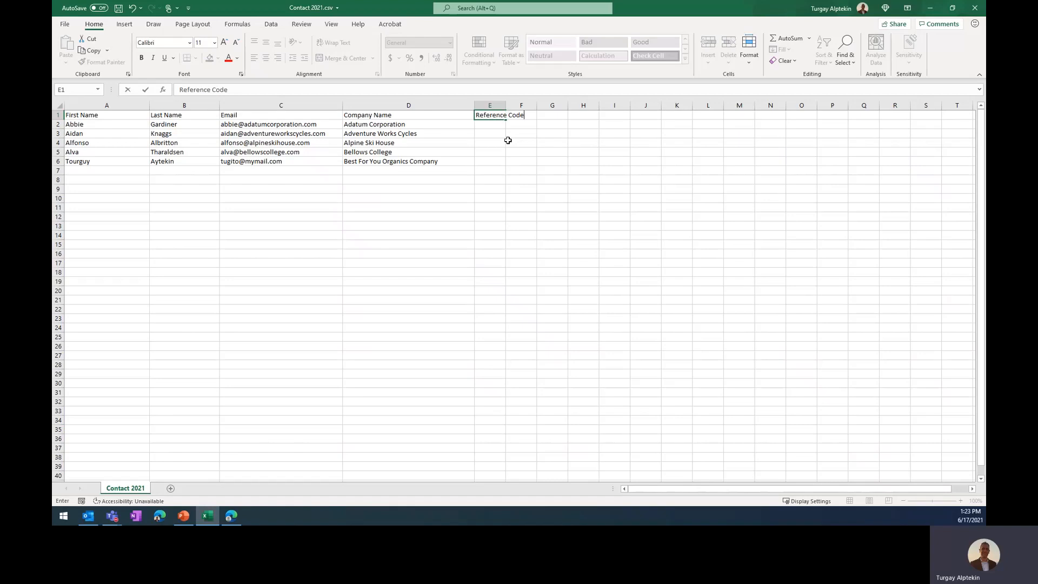
click(521, 143)
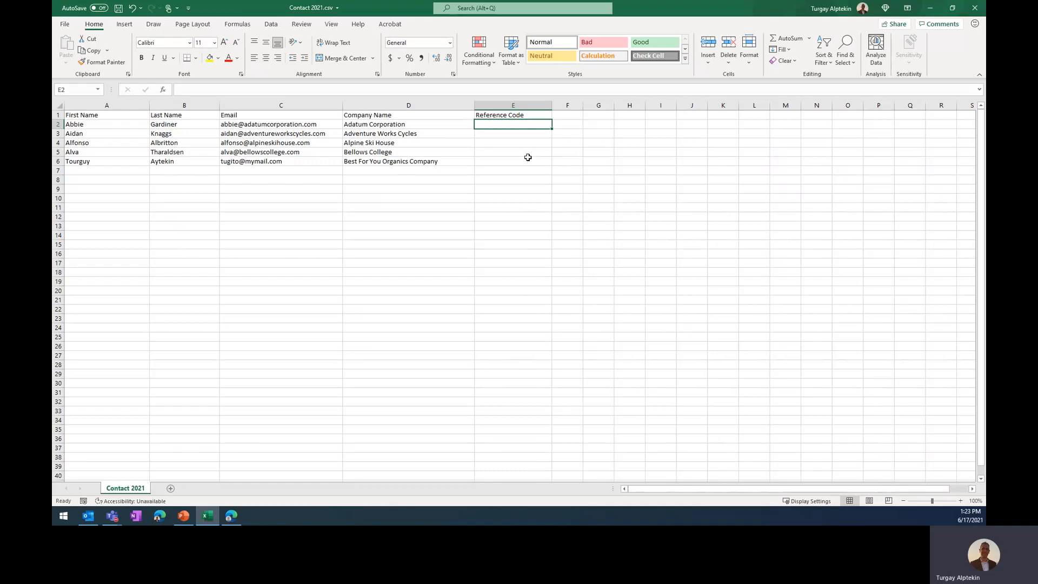
text(I)
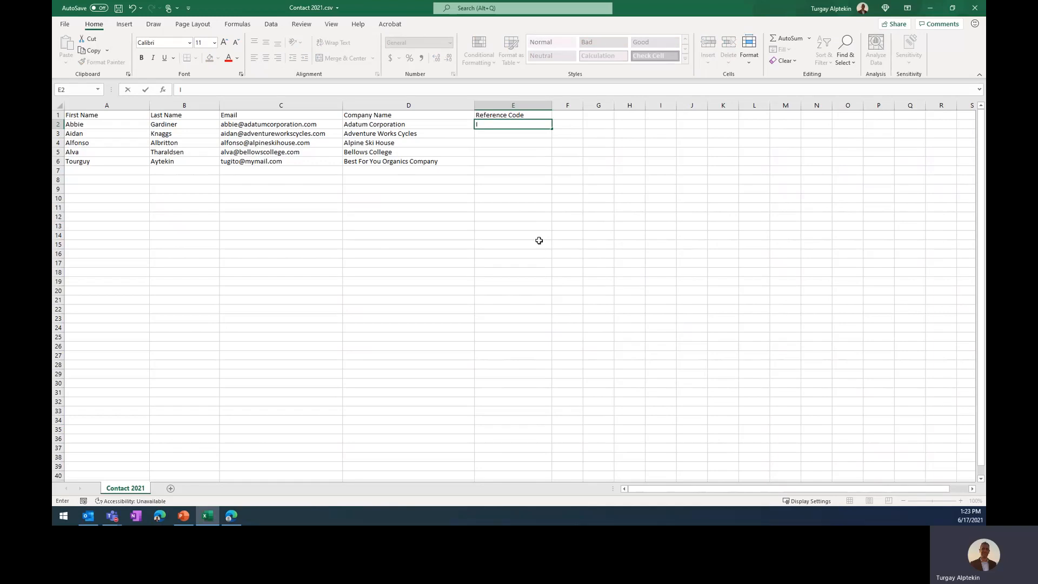
text(Ignite)
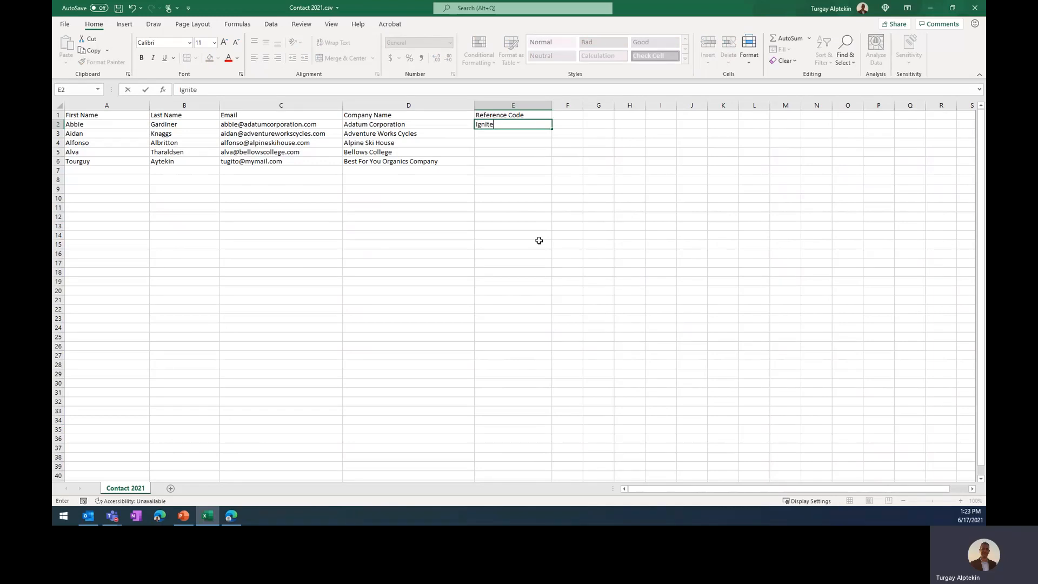
text(2021)
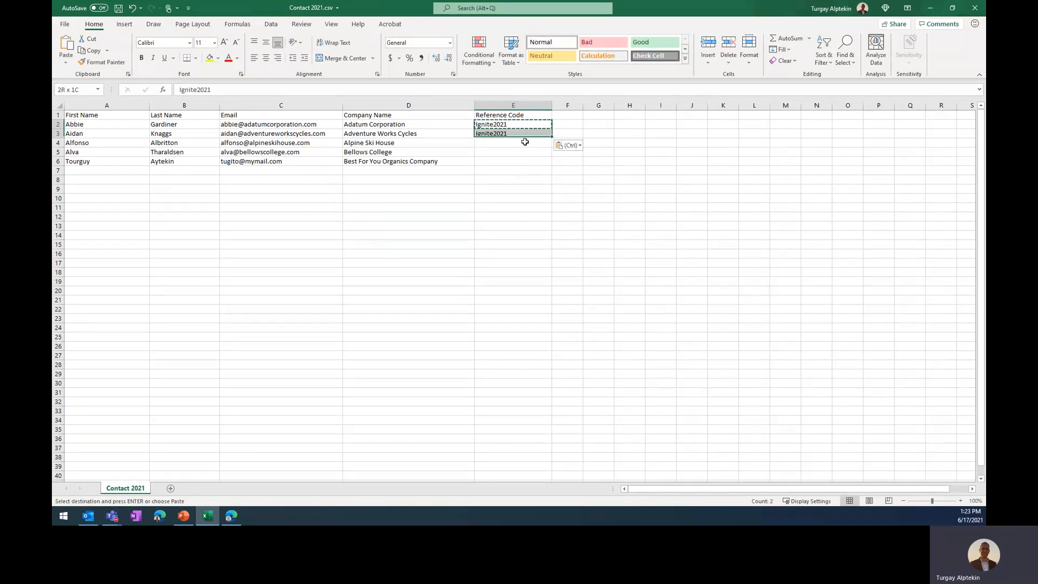
click(512, 124)
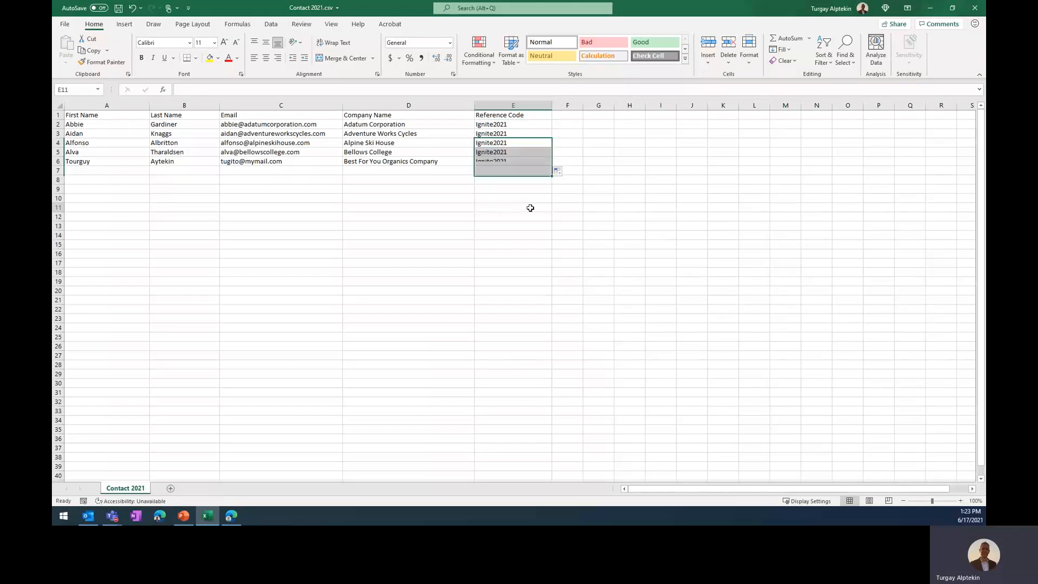
click(512, 208)
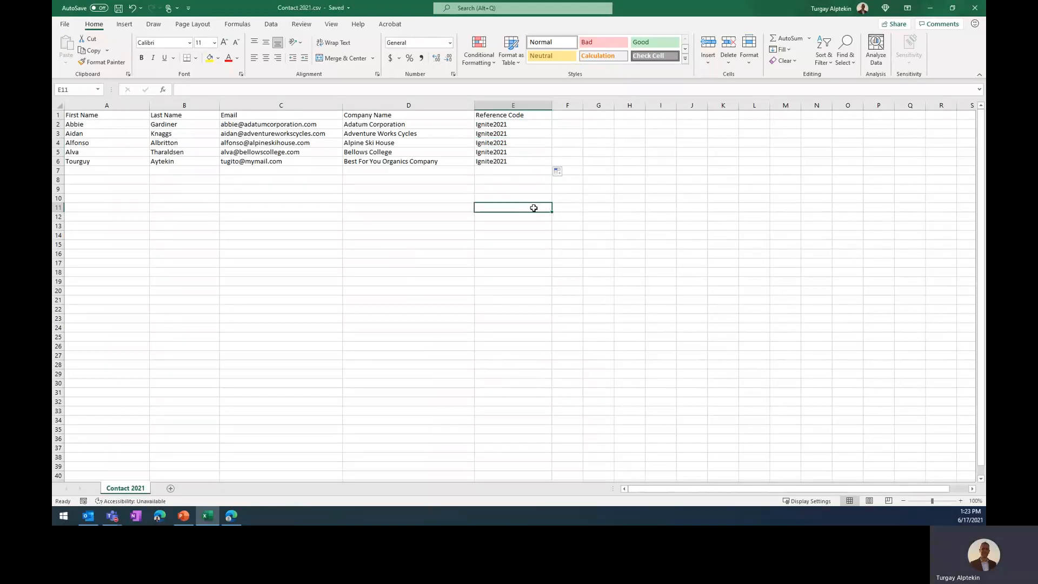
click(280, 253)
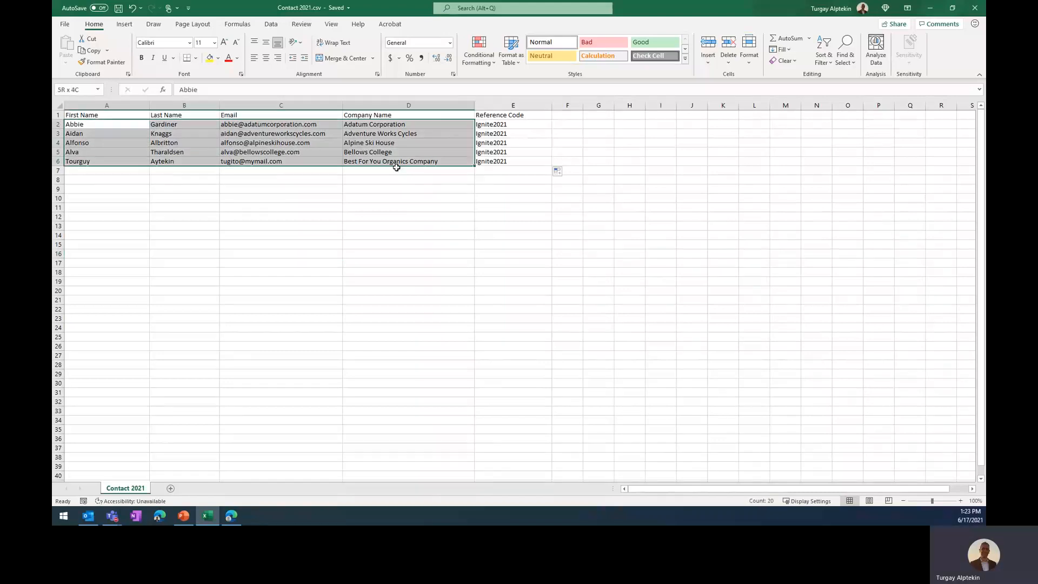
click(512, 179)
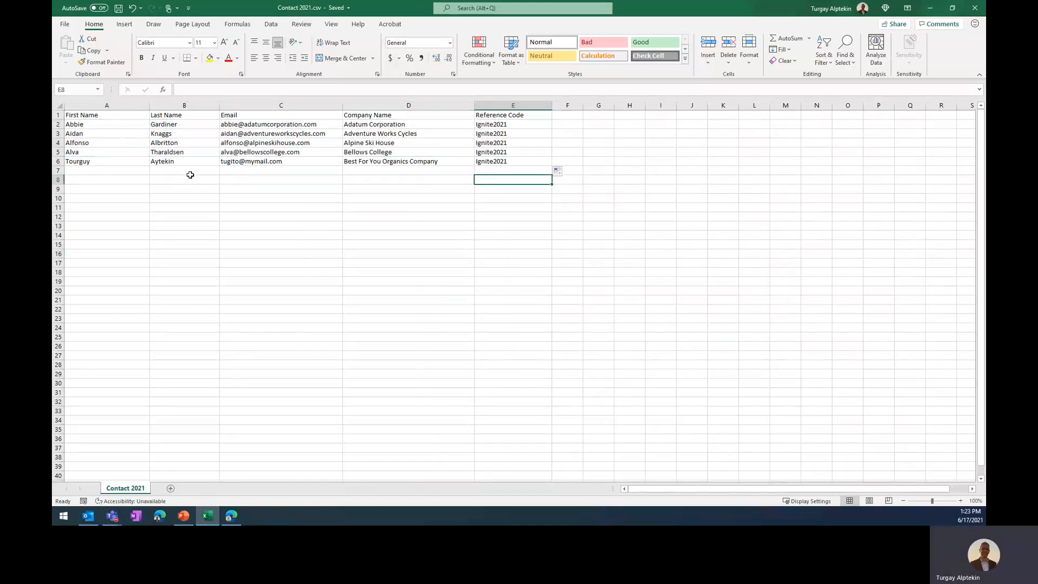
click(184, 198)
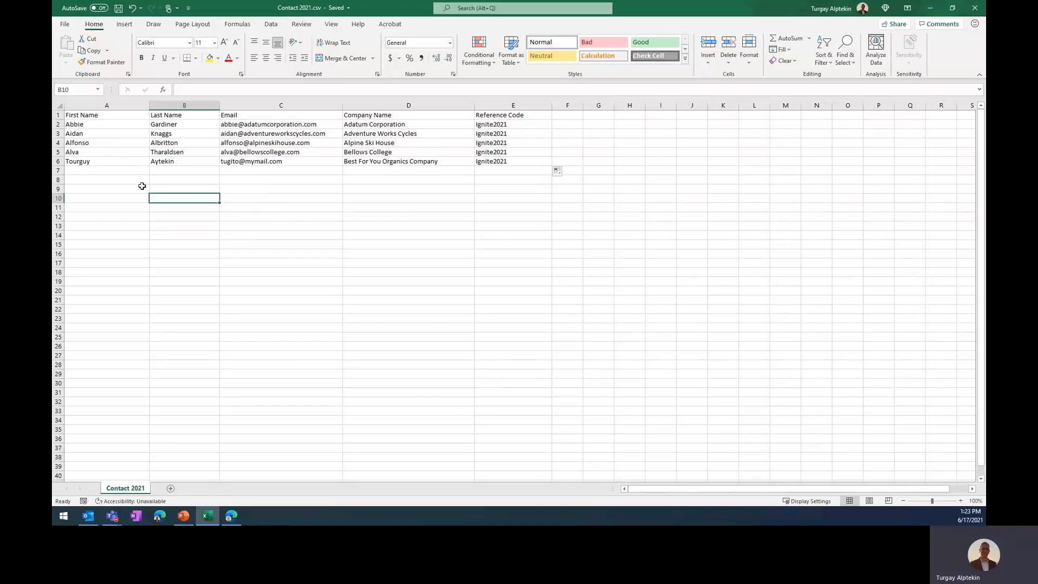
mouse_move(331, 241)
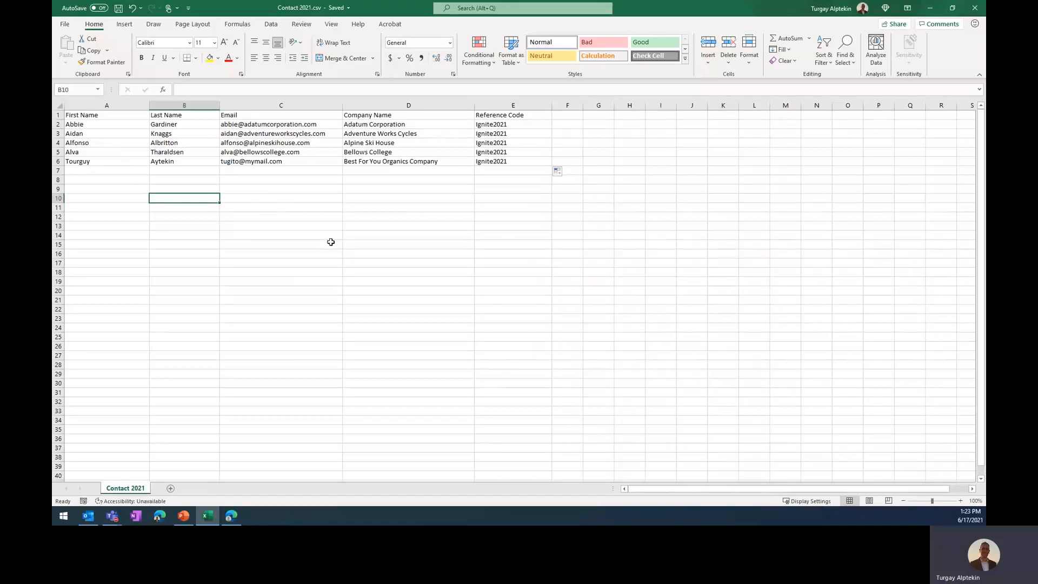
click(280, 271)
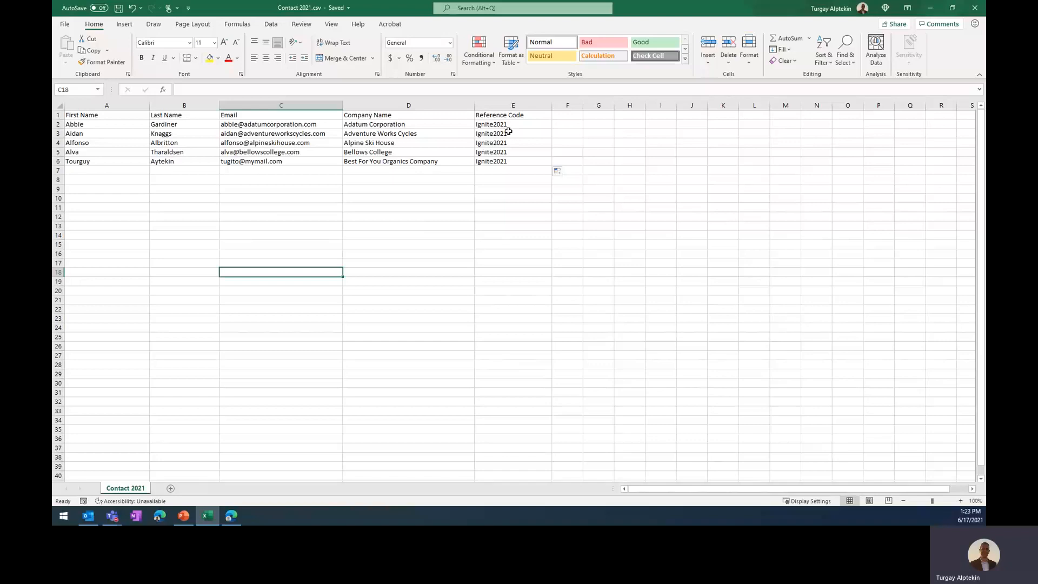
click(281, 197)
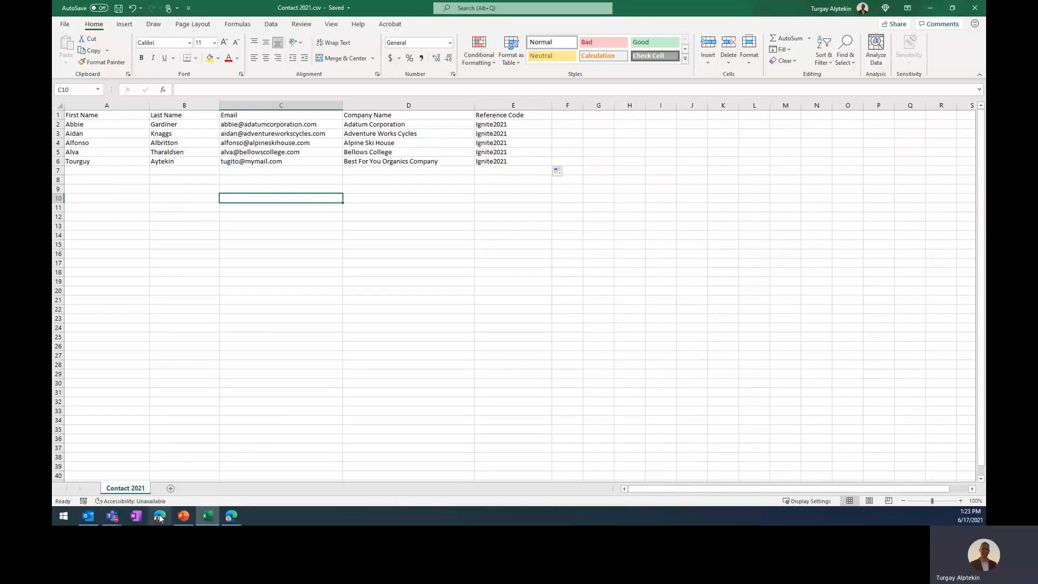
- From the Dynamics 365 contacts list, start an Import from CSV via the Import from Excel menu
click(230, 515)
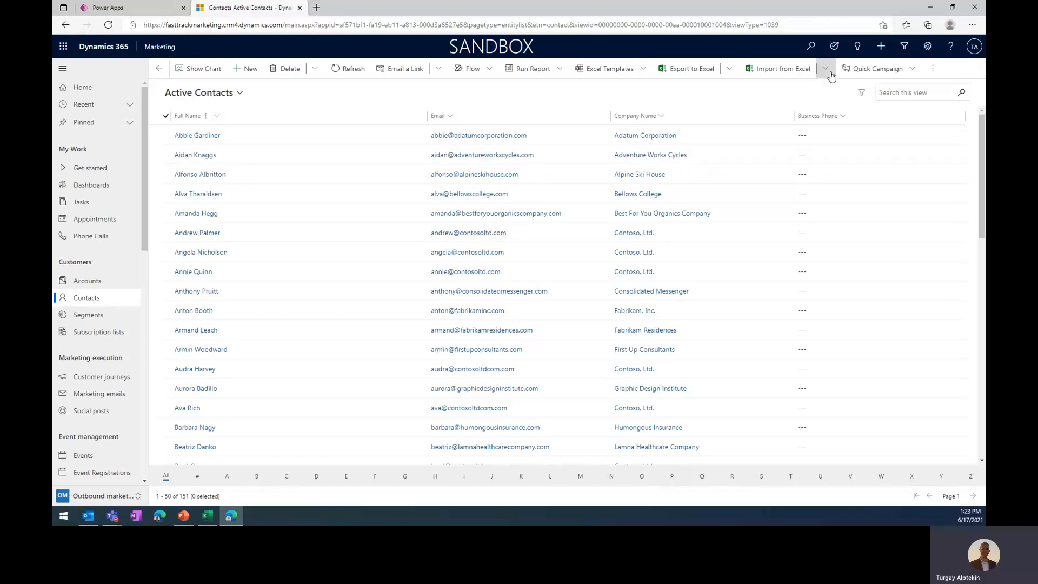
click(824, 69)
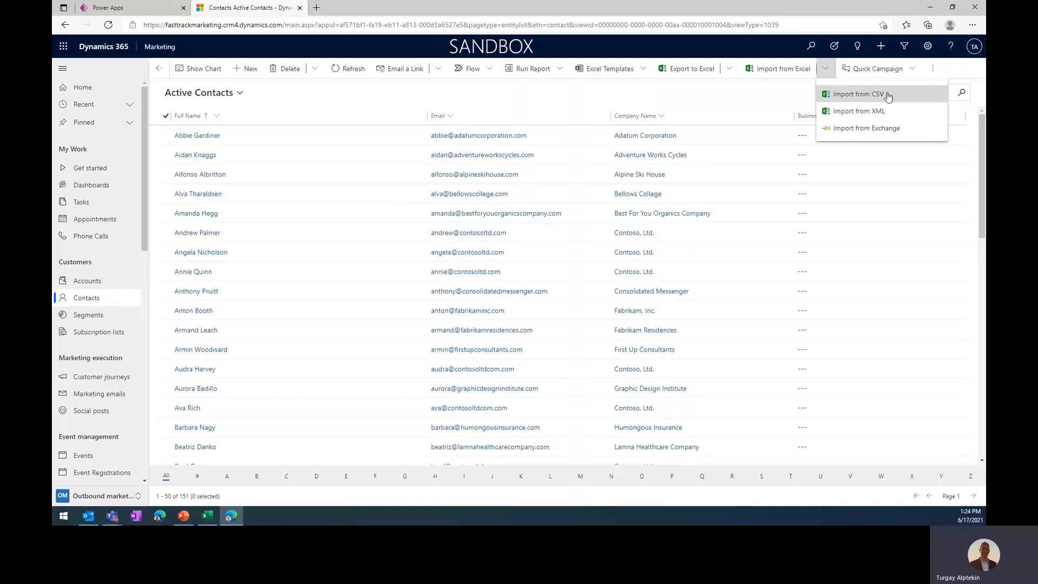
click(858, 94)
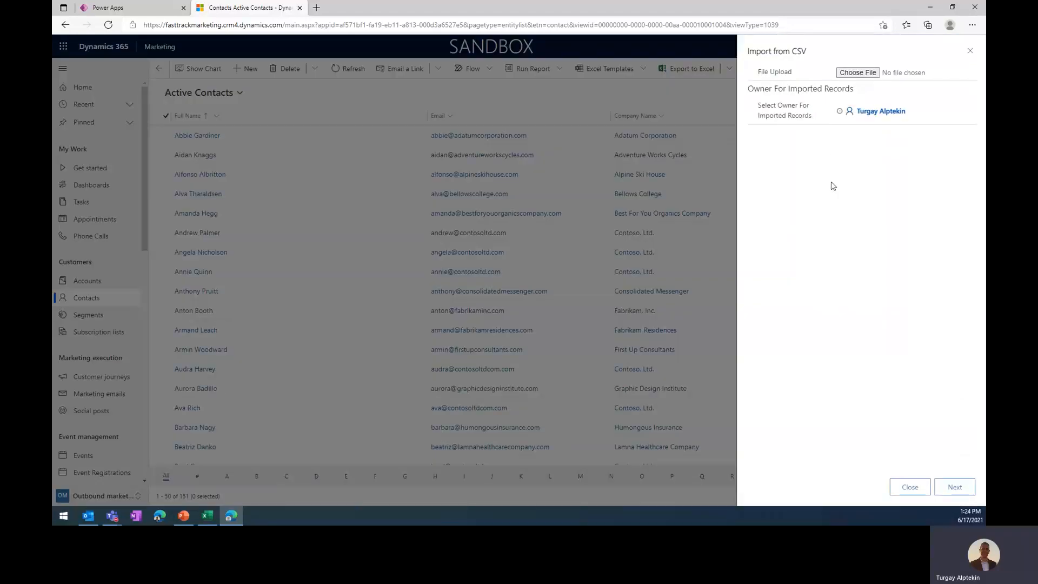
mouse_move(869, 182)
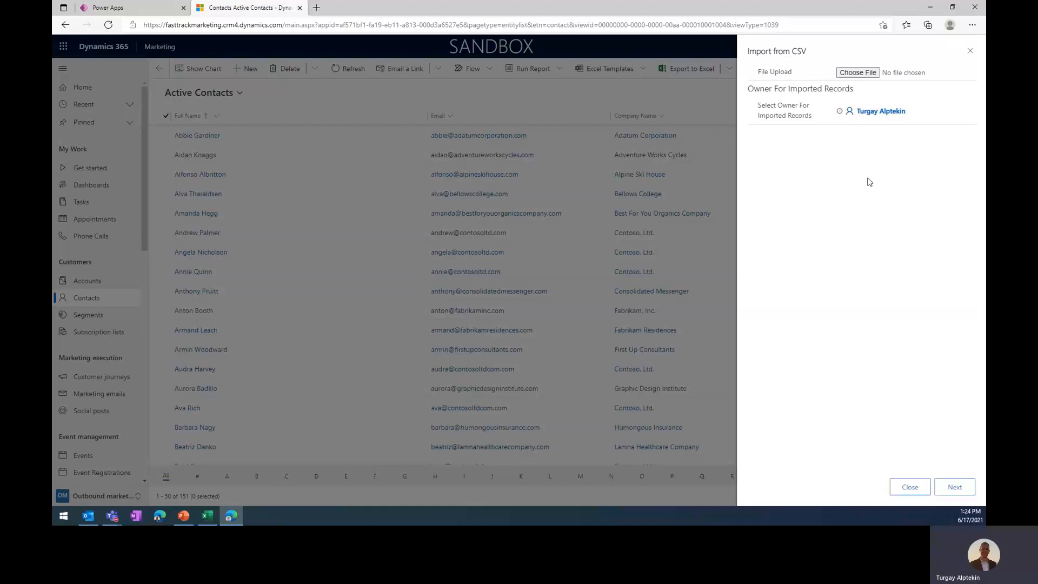
mouse_move(846, 182)
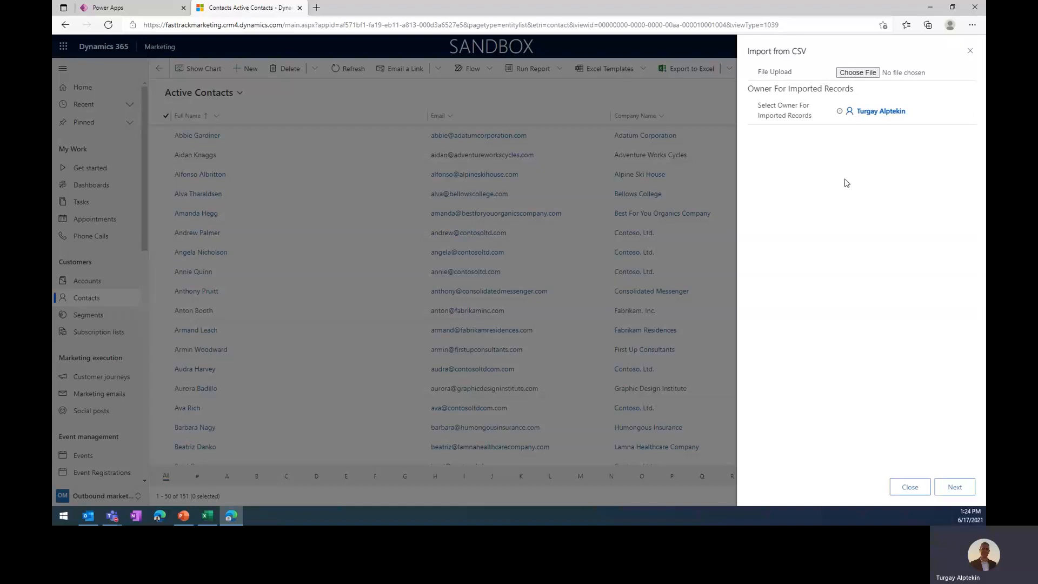
mouse_move(847, 175)
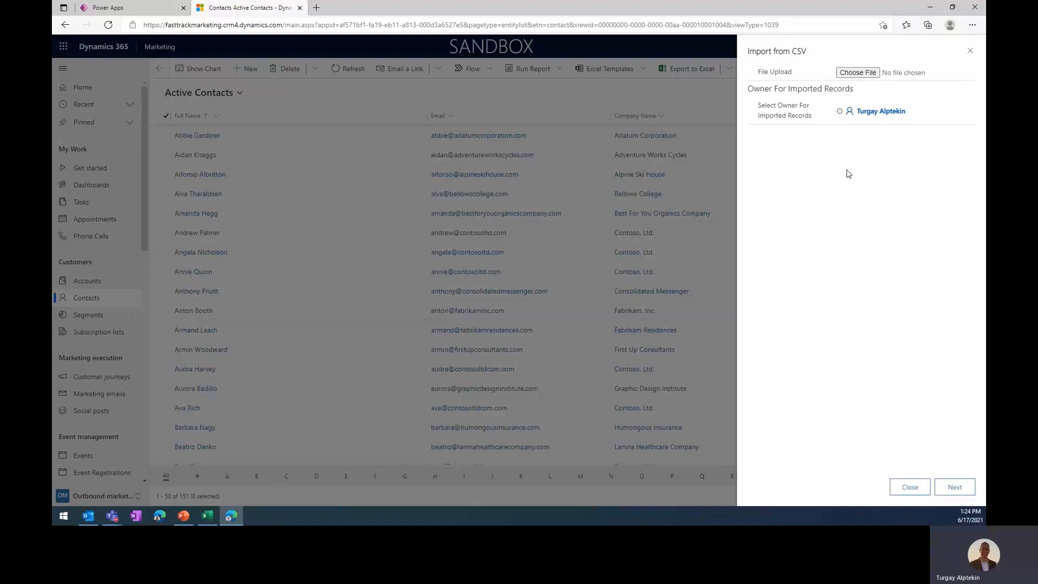
mouse_move(855, 181)
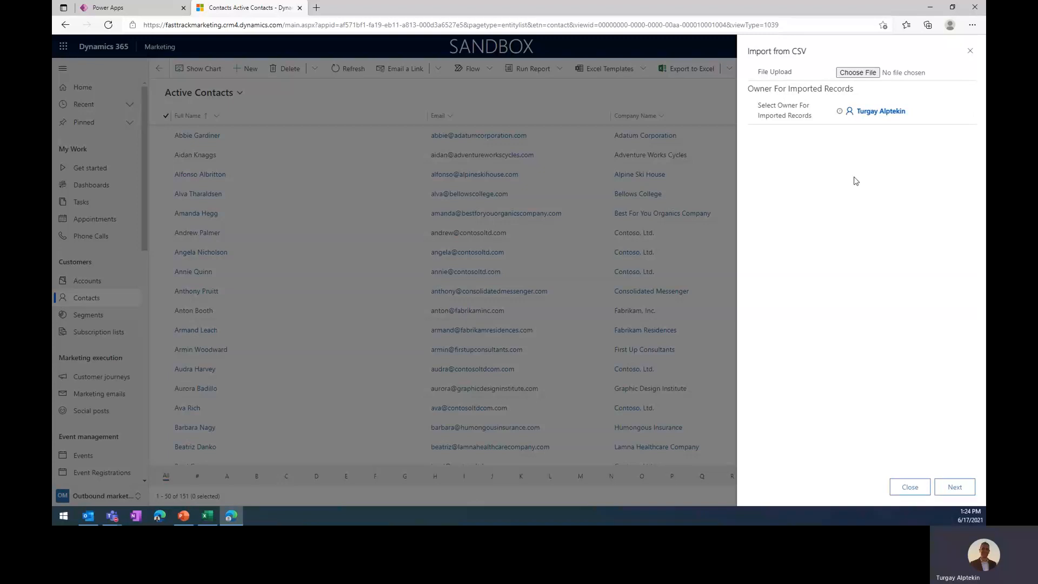
click(879, 110)
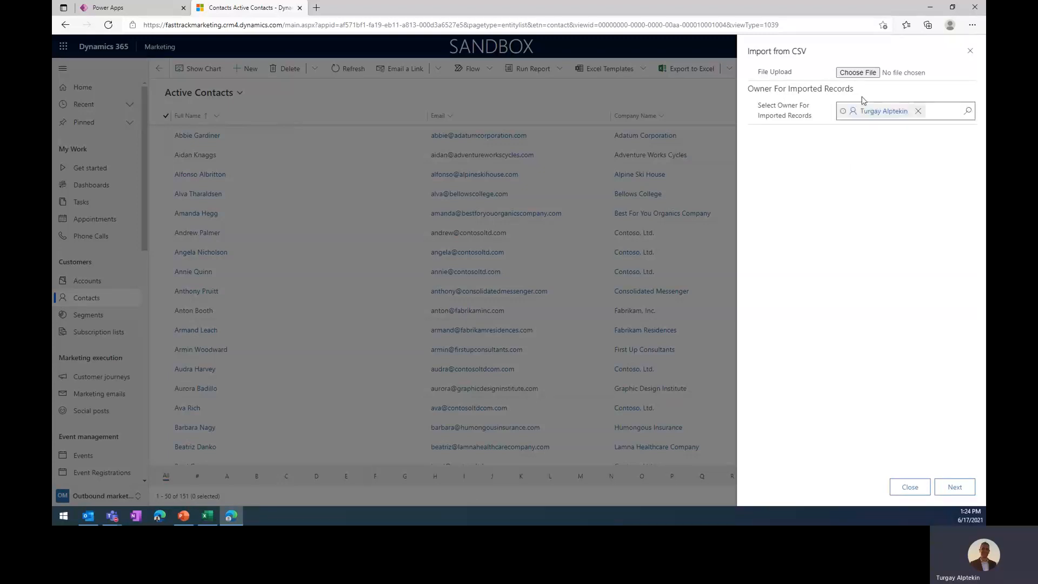
click(856, 73)
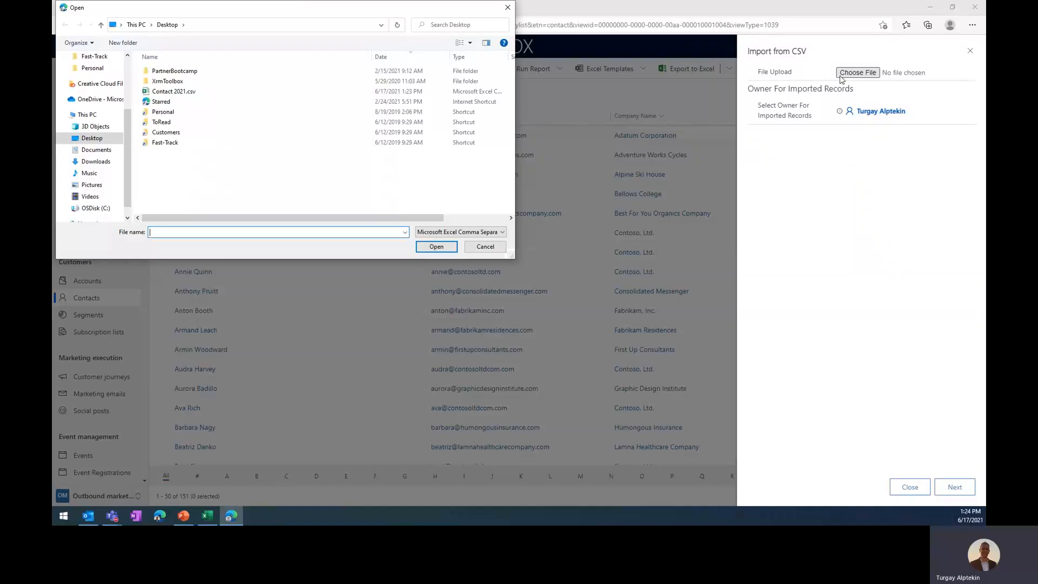
mouse_move(335, 174)
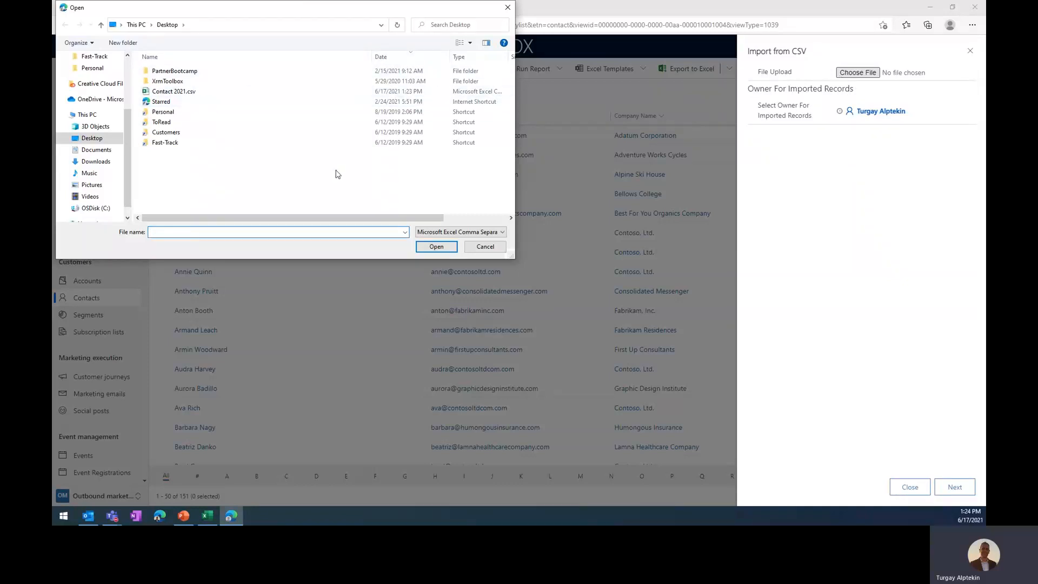
click(435, 247)
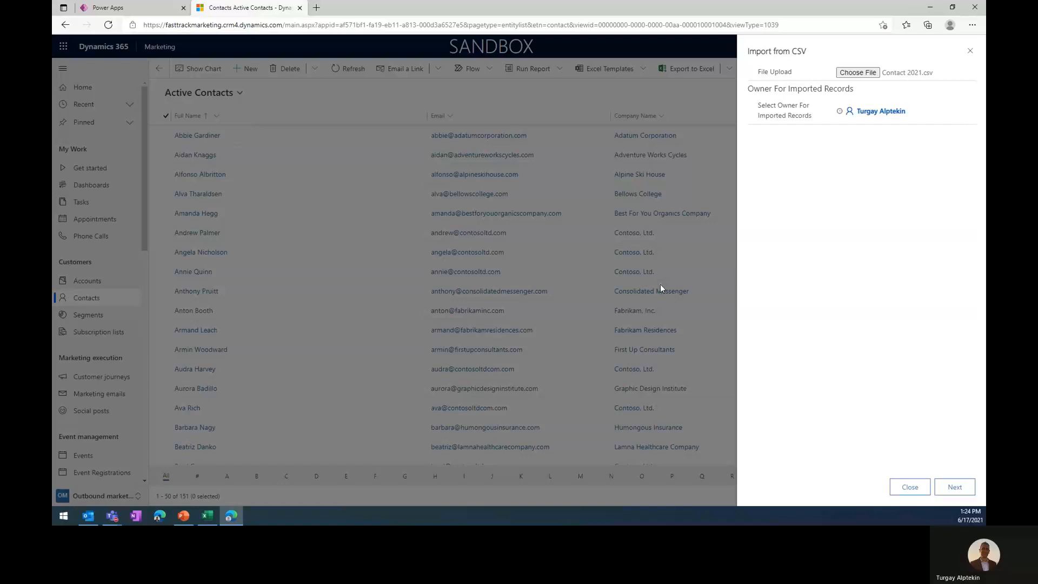
- Set Alternate Key to Email and Data Delimiter to None, then proceed to Review Mapping
click(953, 487)
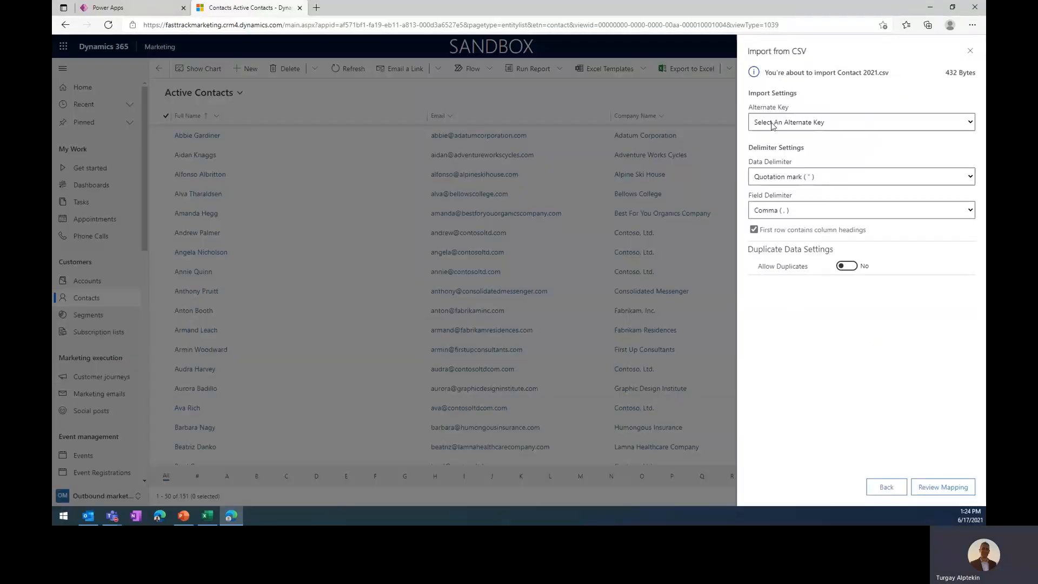
click(859, 122)
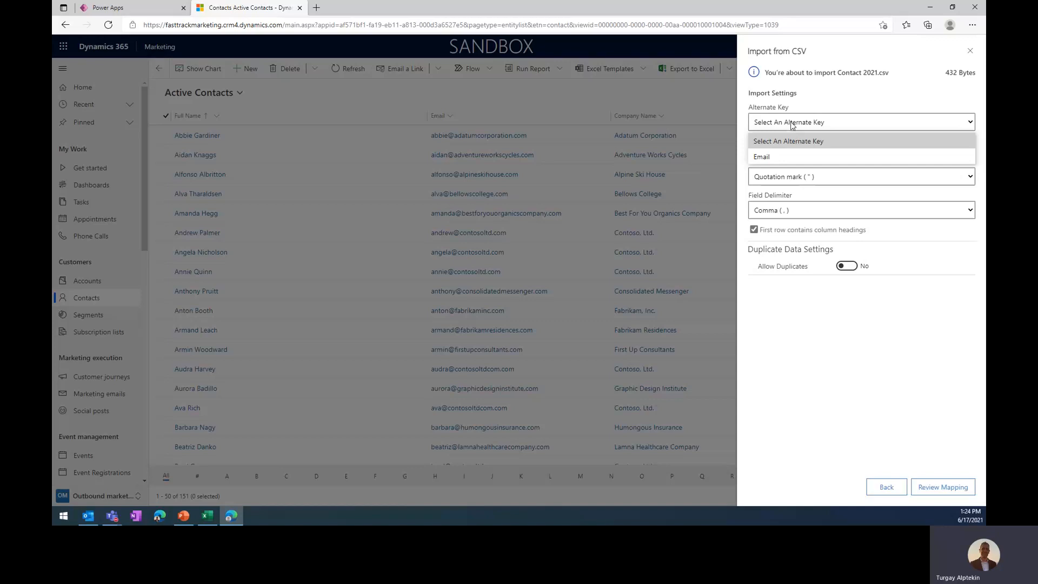
click(761, 156)
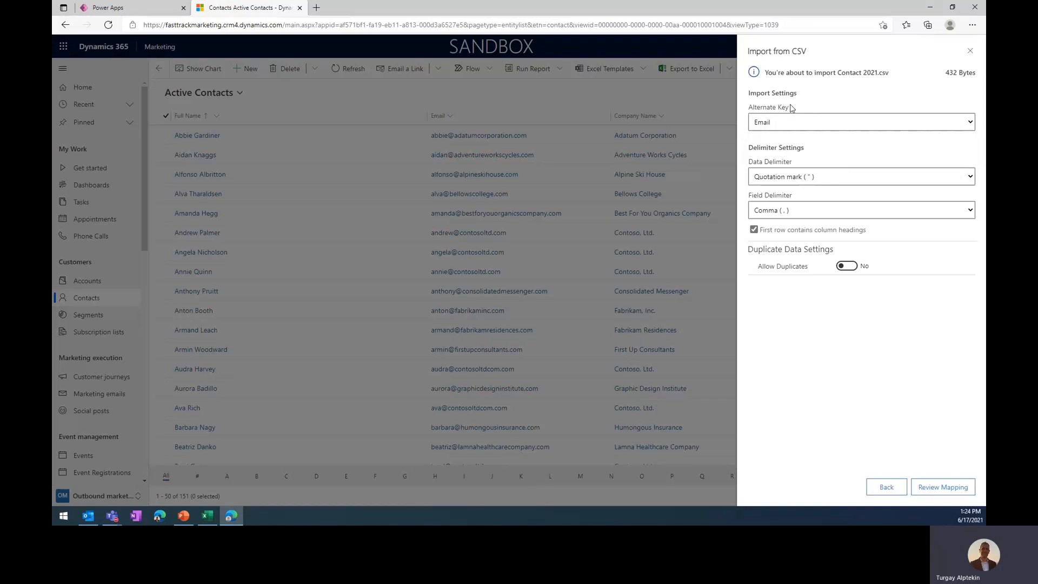
mouse_move(800, 182)
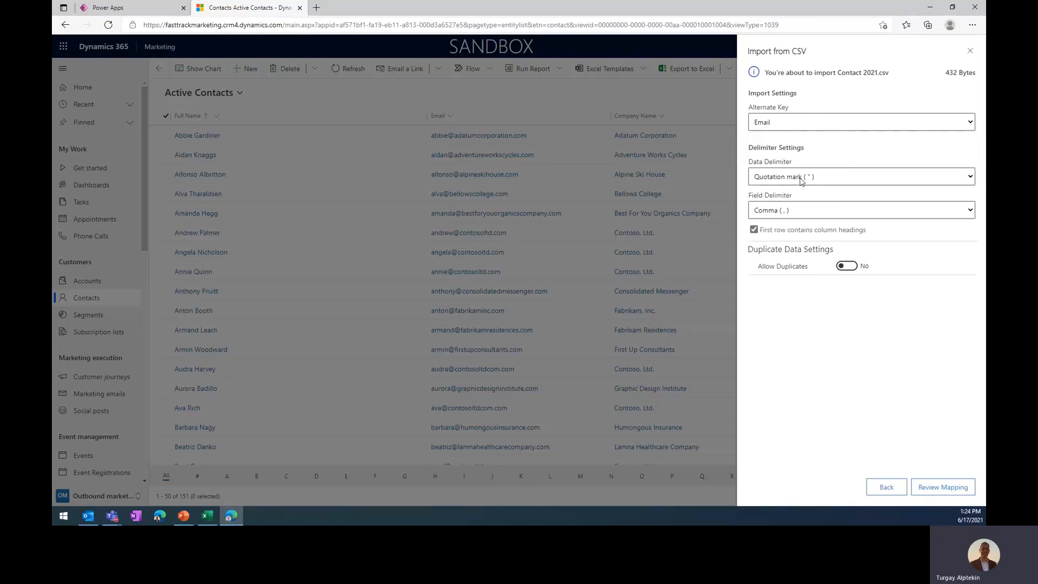
click(860, 176)
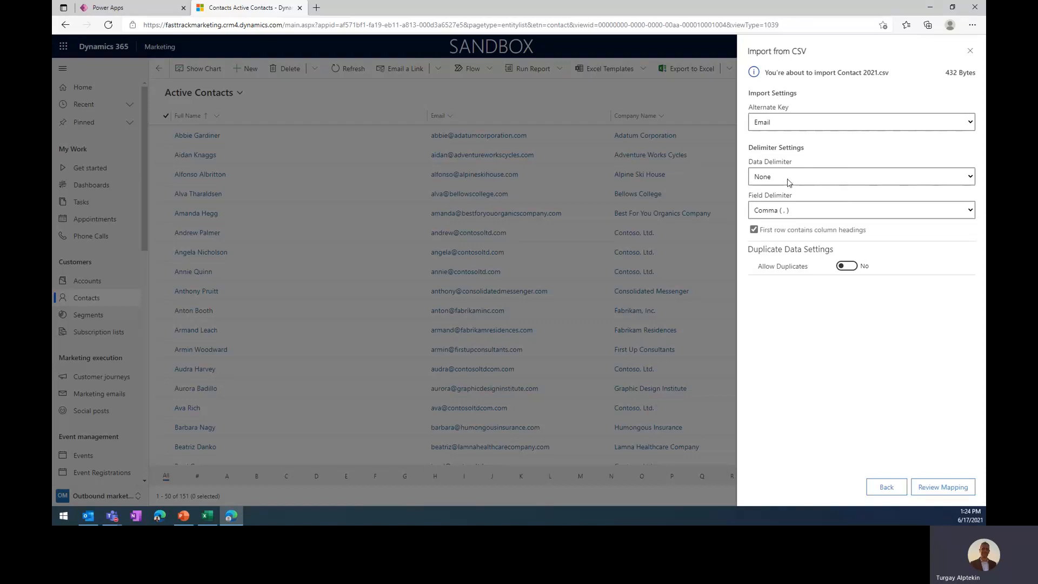
mouse_move(786, 164)
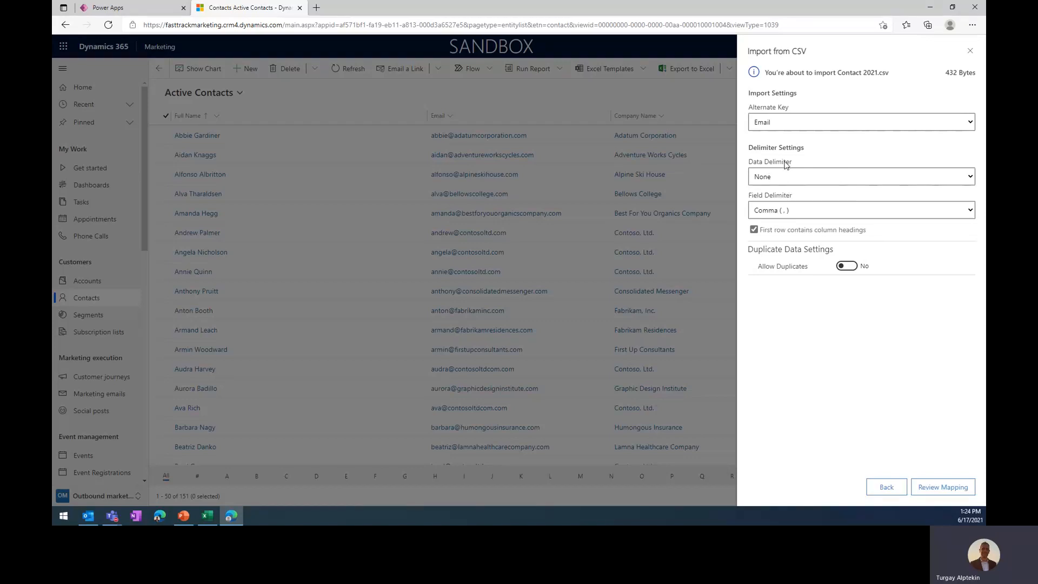
mouse_move(807, 180)
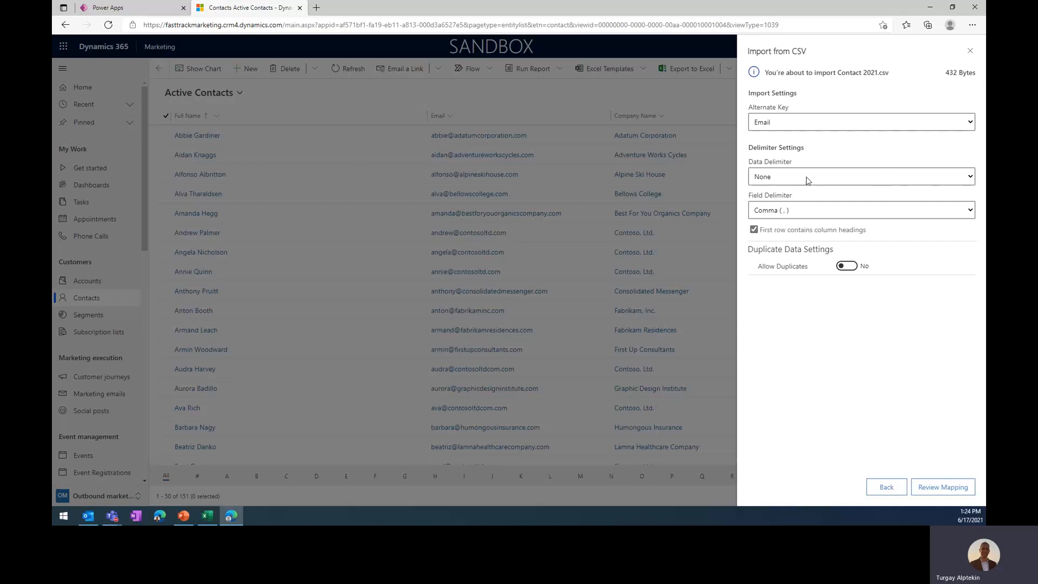
mouse_move(783, 200)
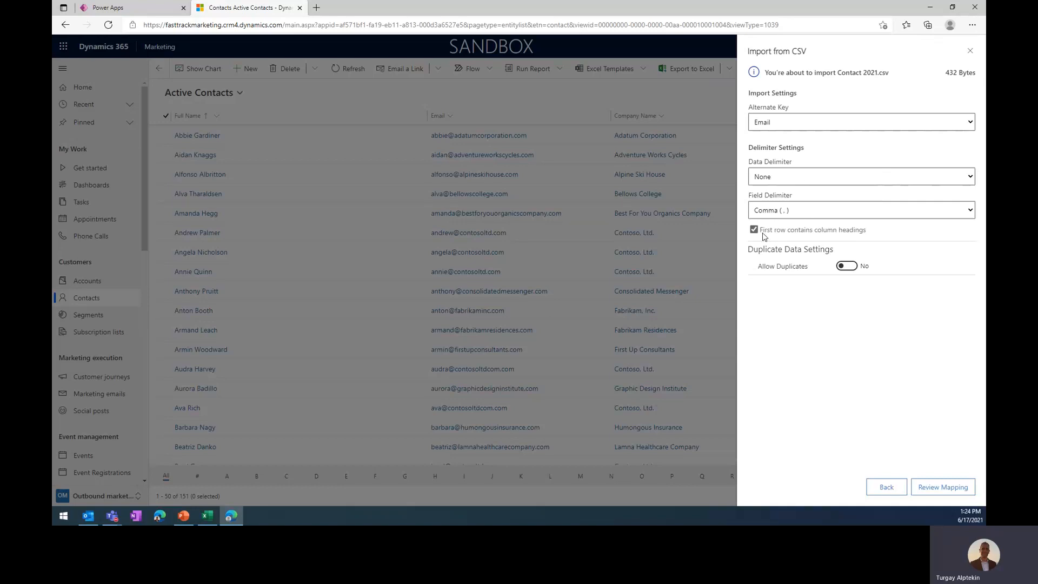
mouse_move(843, 234)
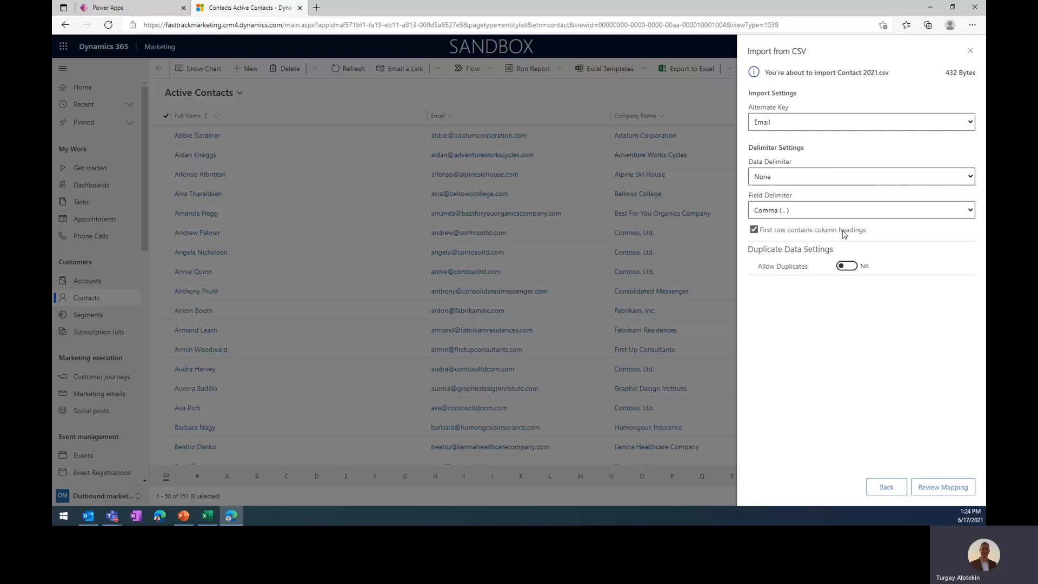
mouse_move(854, 236)
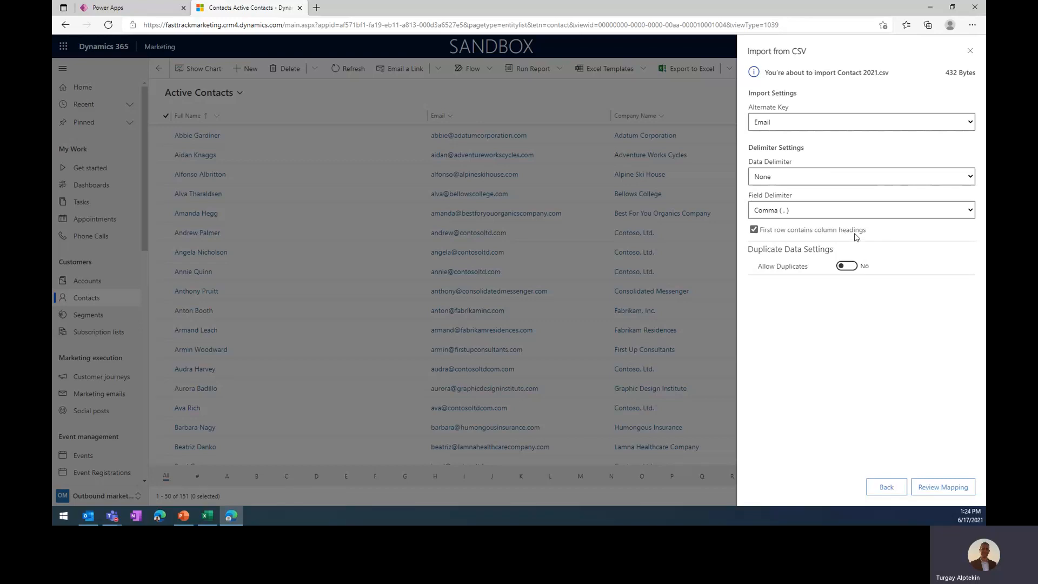
click(942, 486)
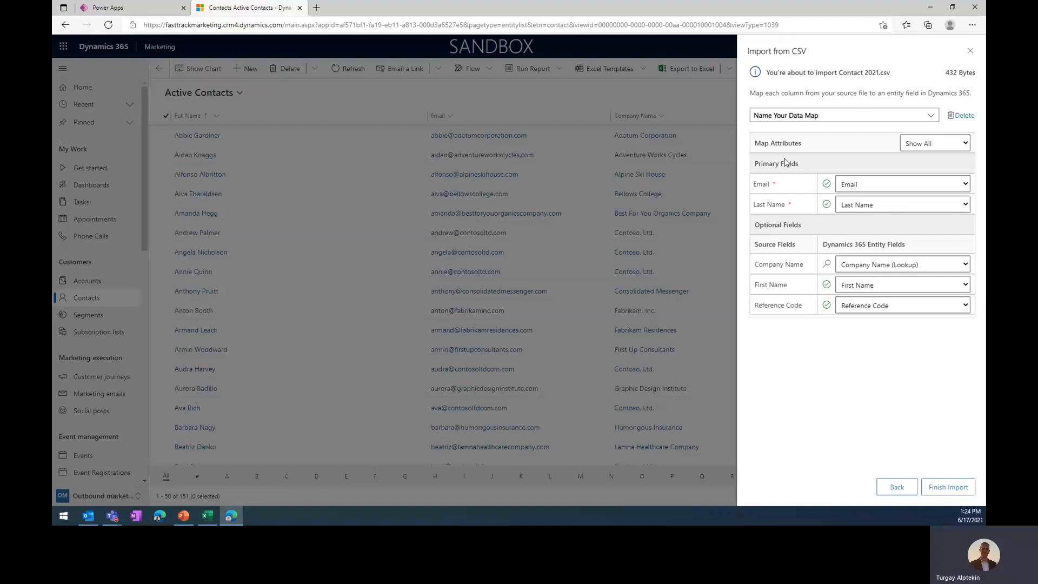
mouse_move(769, 185)
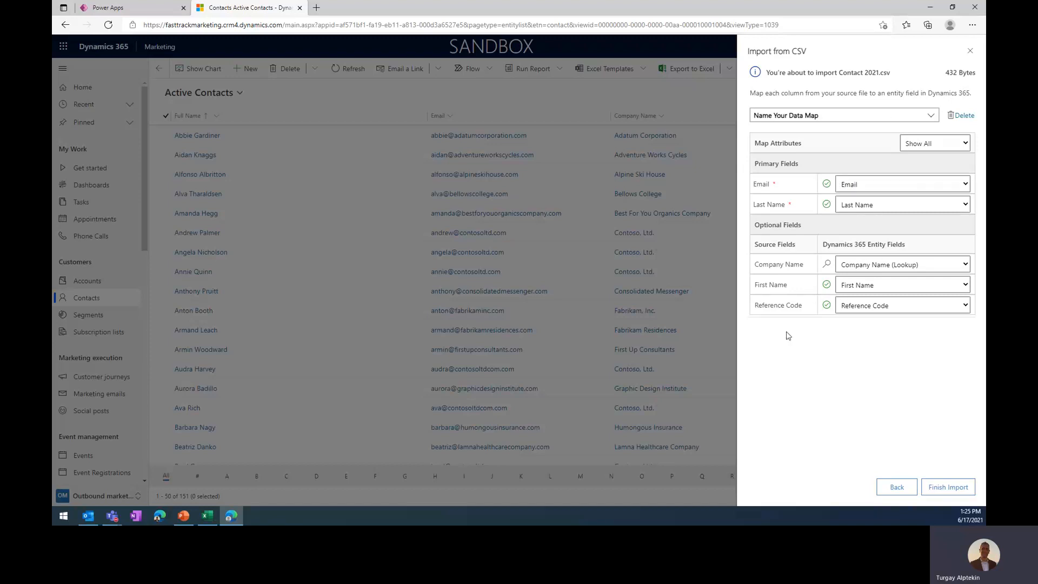
mouse_move(930, 358)
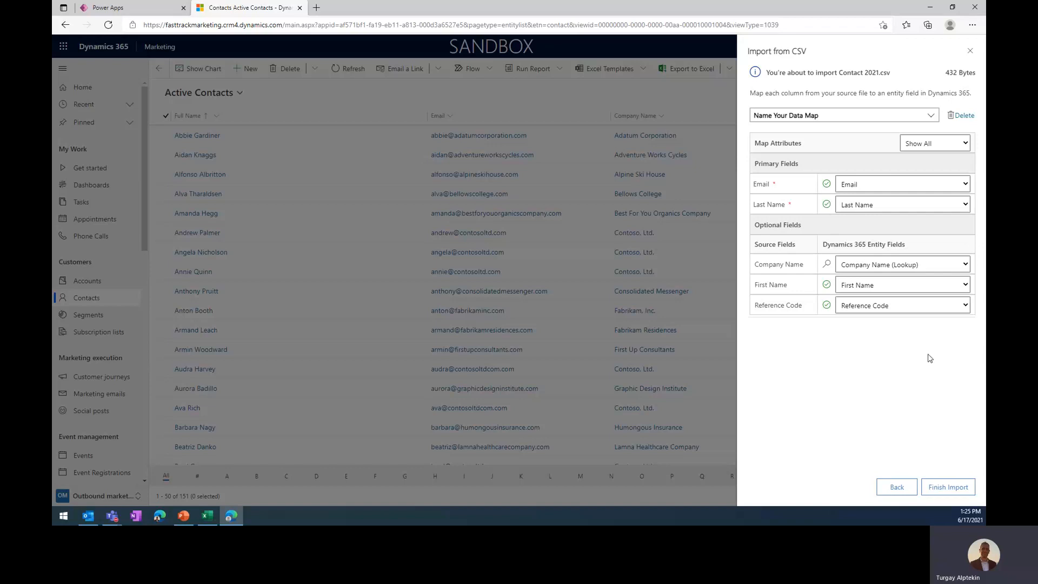
mouse_move(913, 347)
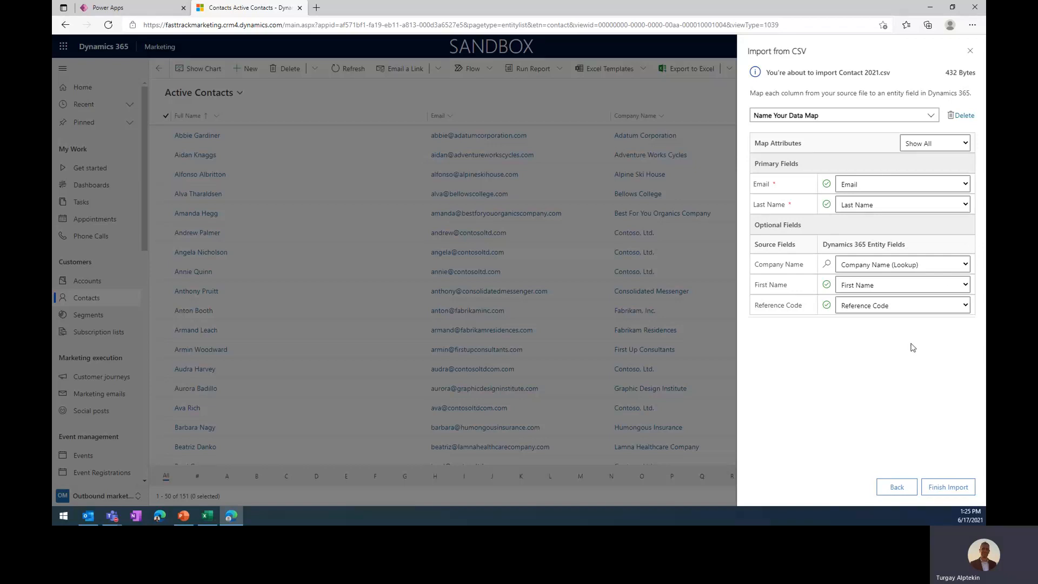
mouse_move(805, 149)
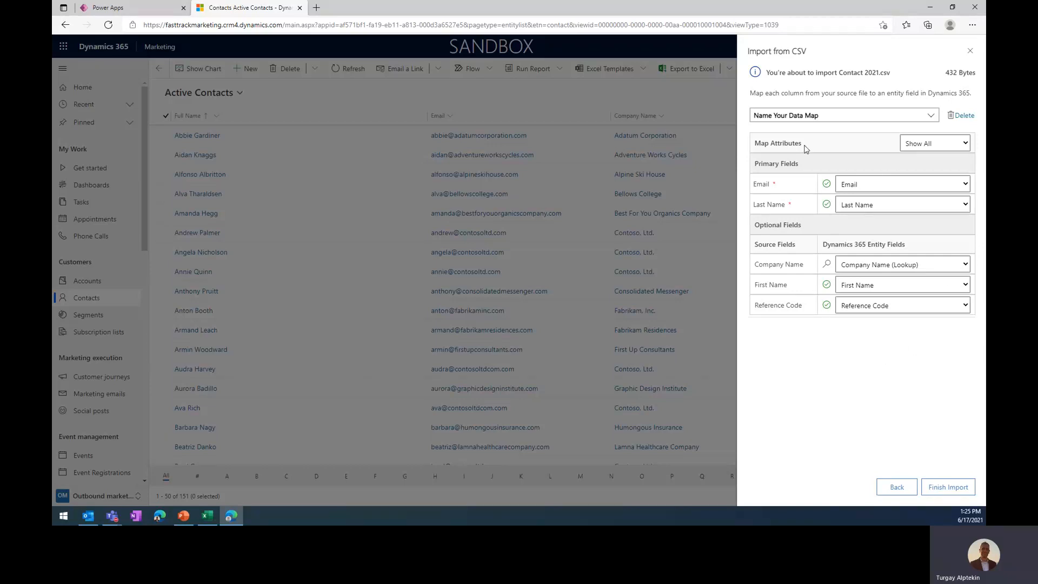
mouse_move(815, 156)
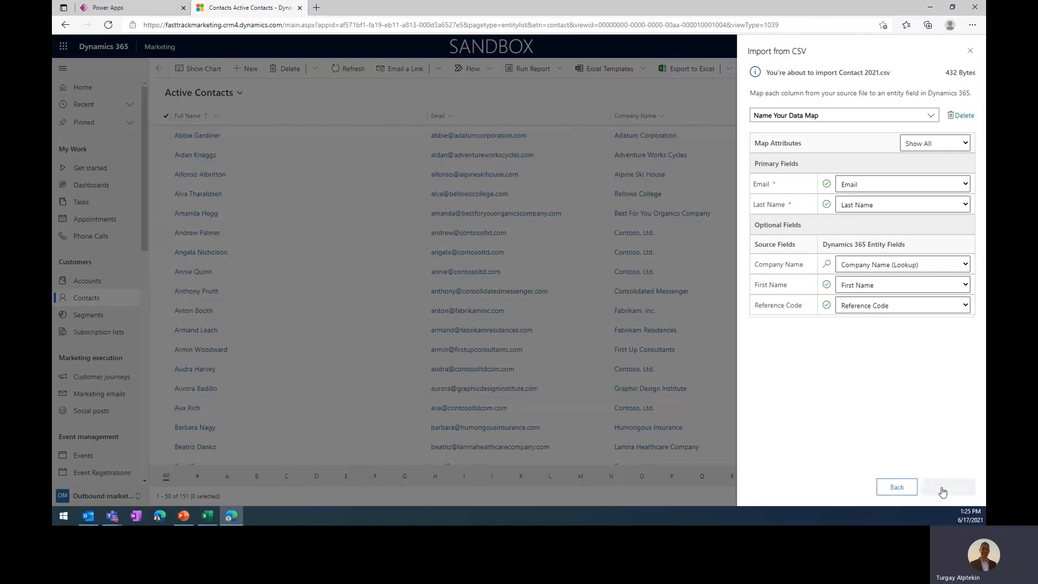
- Finish the import with Email, Last Name, Company Name, First Name and Reference Code mapped
click(945, 487)
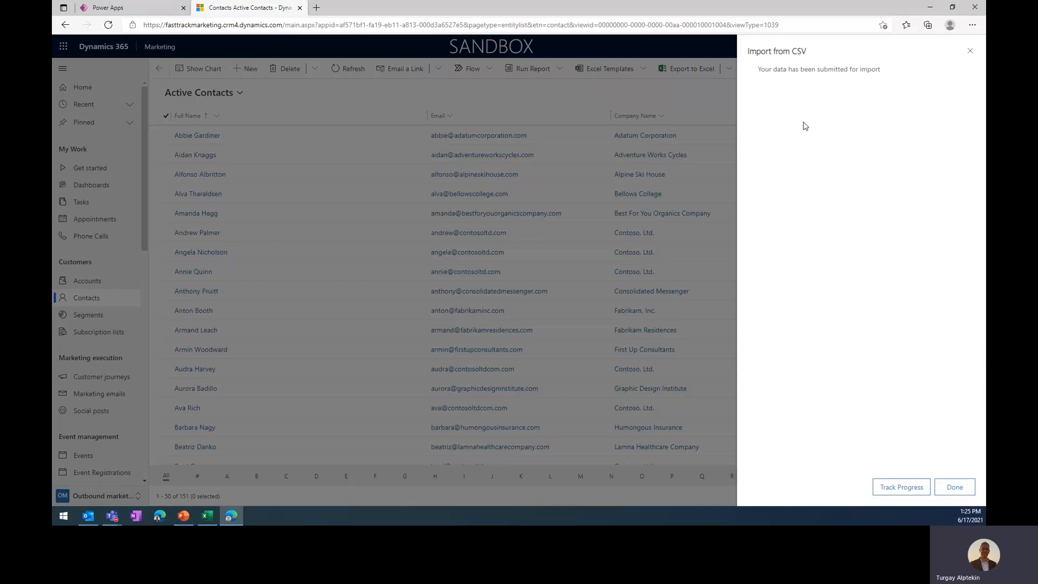
mouse_move(812, 177)
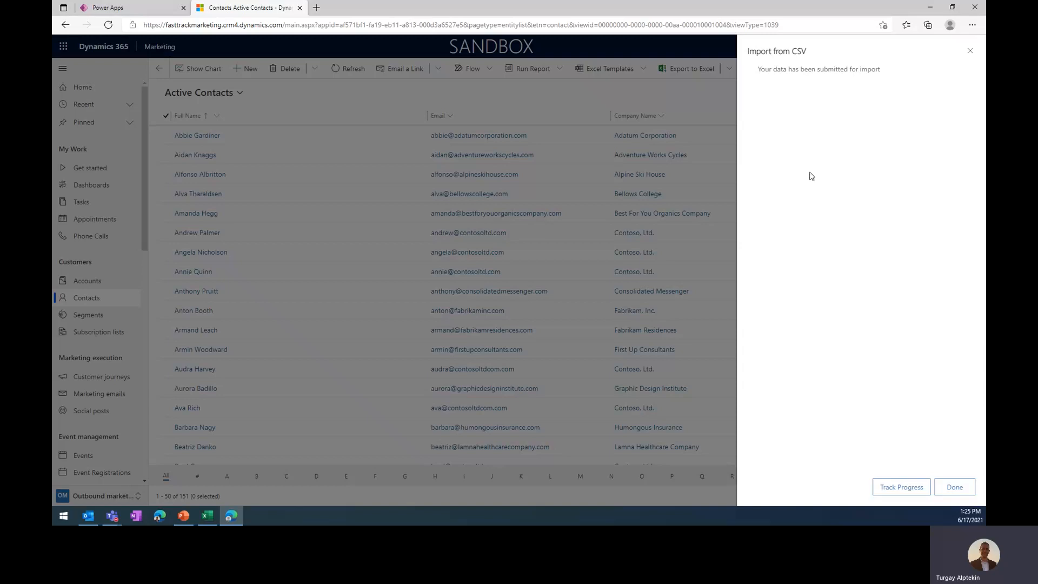
mouse_move(900, 486)
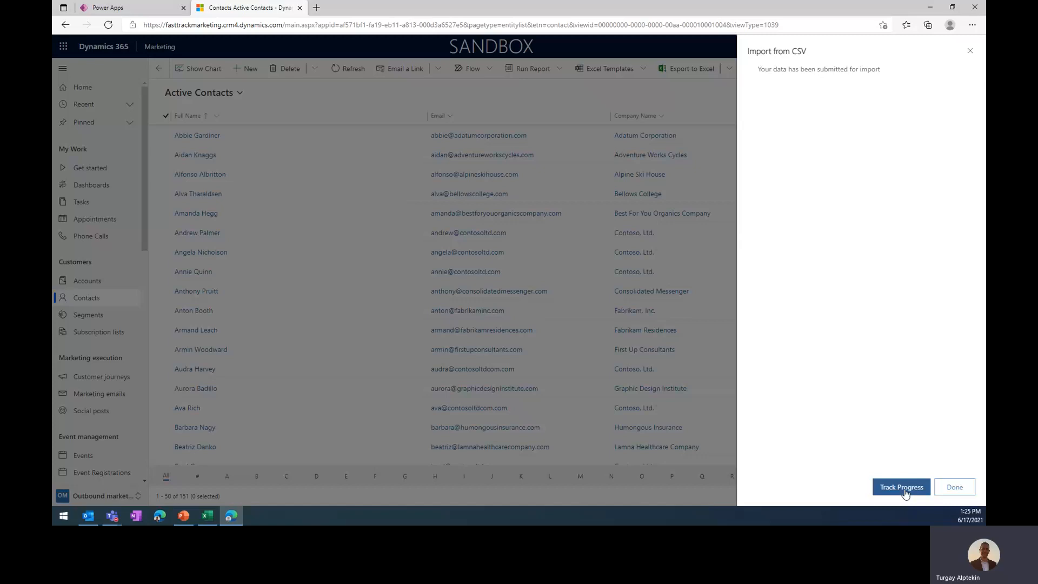
- Choose Track Progress but stay on the page, returning to the Active Contacts list
click(900, 486)
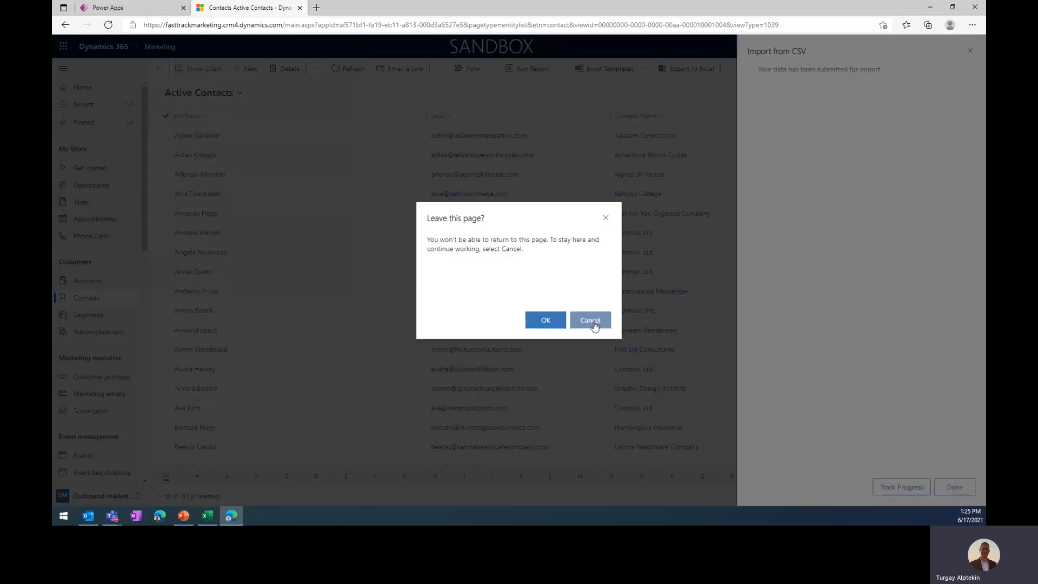
click(588, 320)
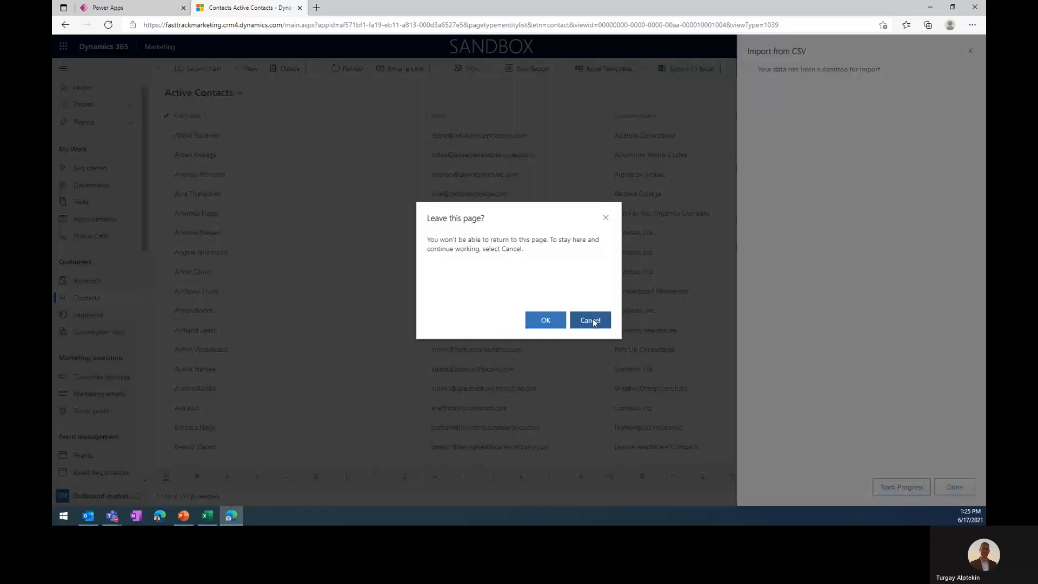
click(587, 320)
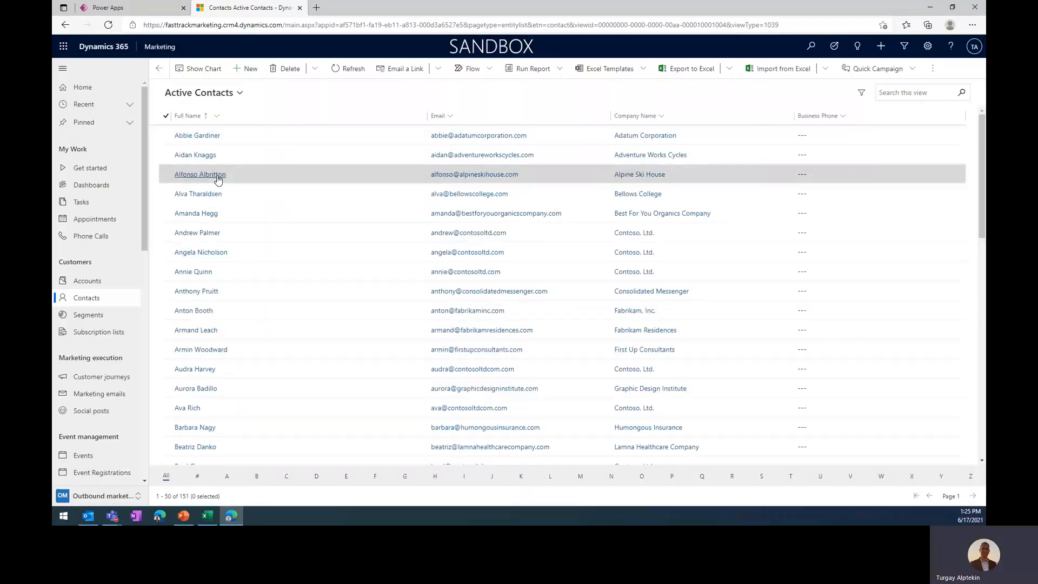
mouse_move(269, 98)
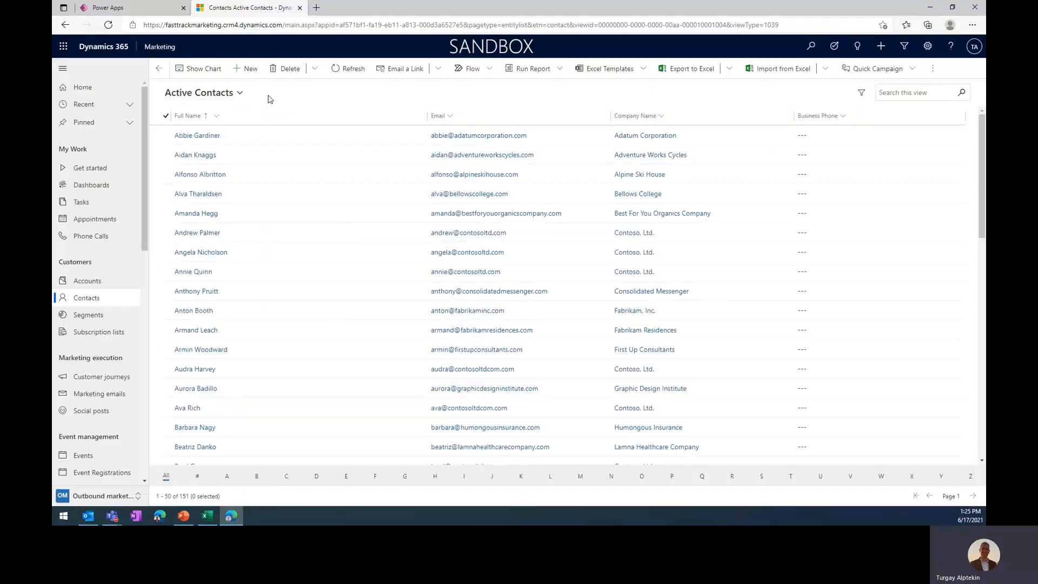
- View My Active Contacts filtered to letter T to check the Ignite2021 reference codes
click(240, 92)
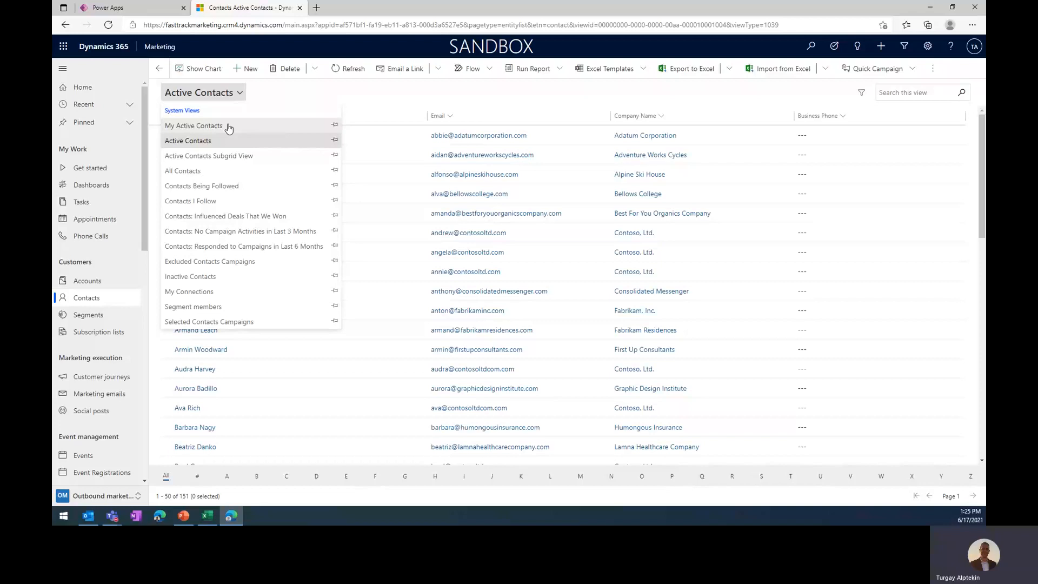
click(193, 125)
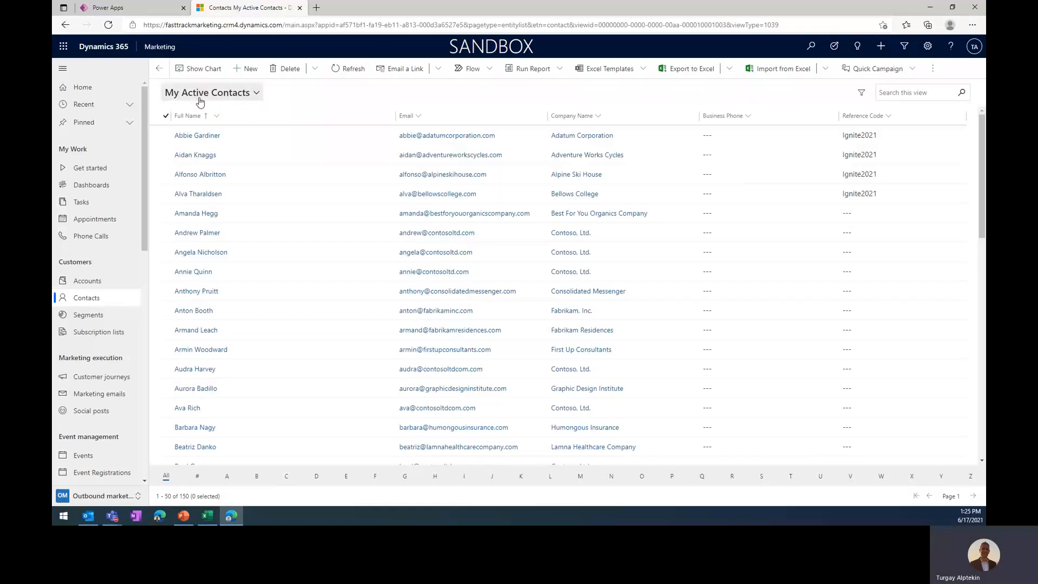
mouse_move(436, 194)
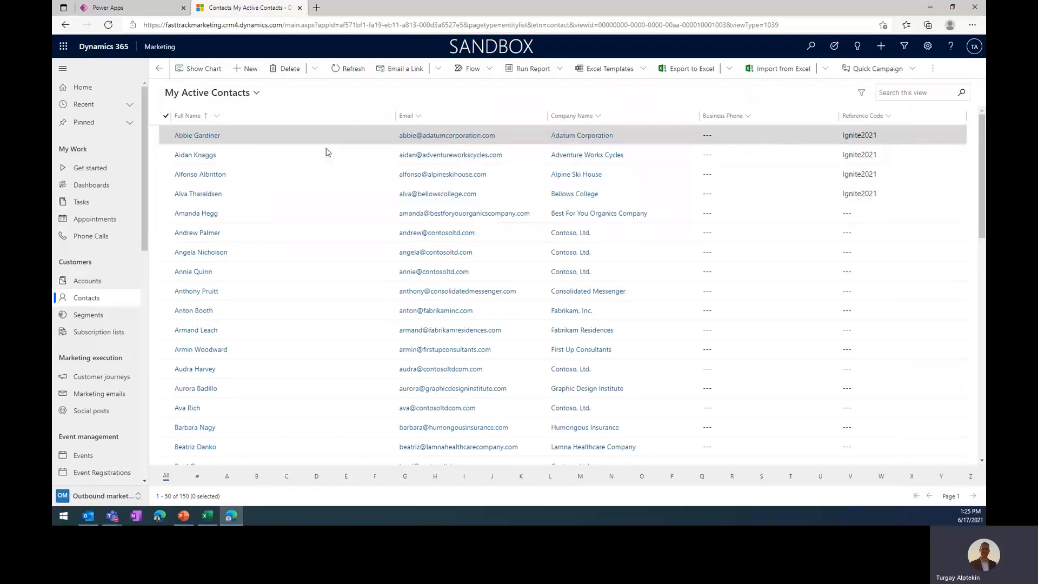
mouse_move(883, 148)
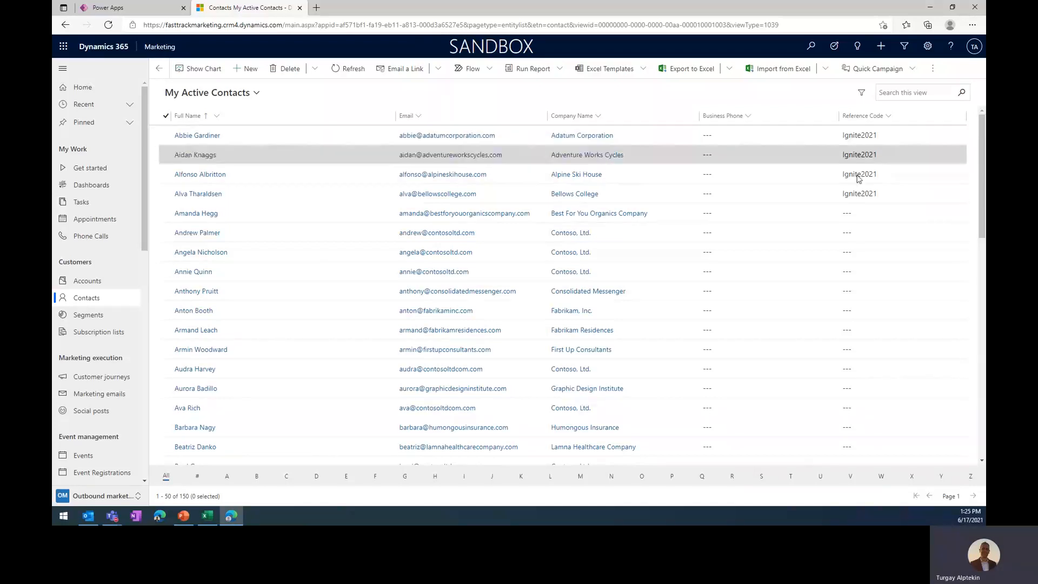
click(790, 476)
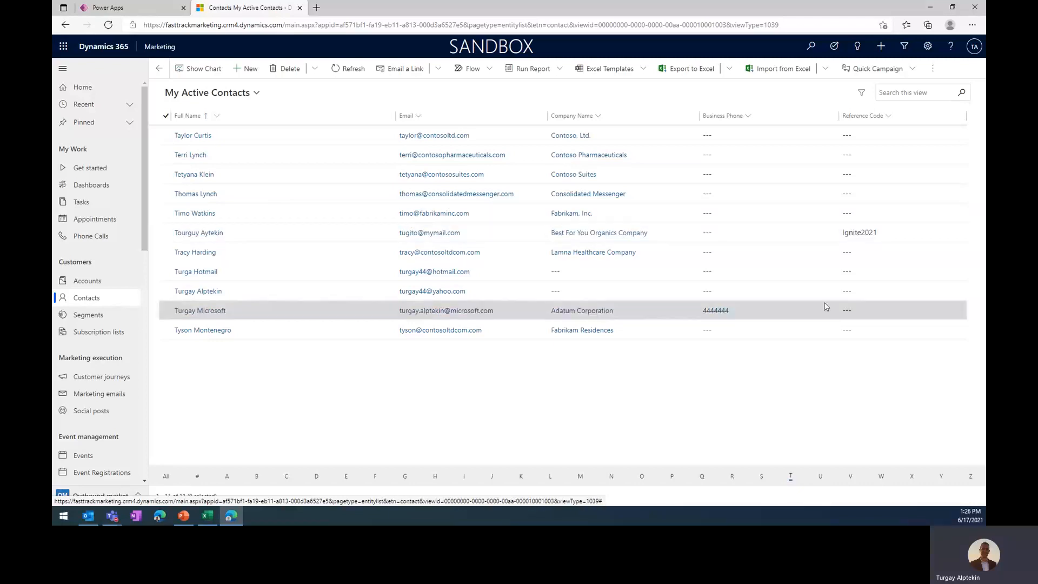
mouse_move(859, 232)
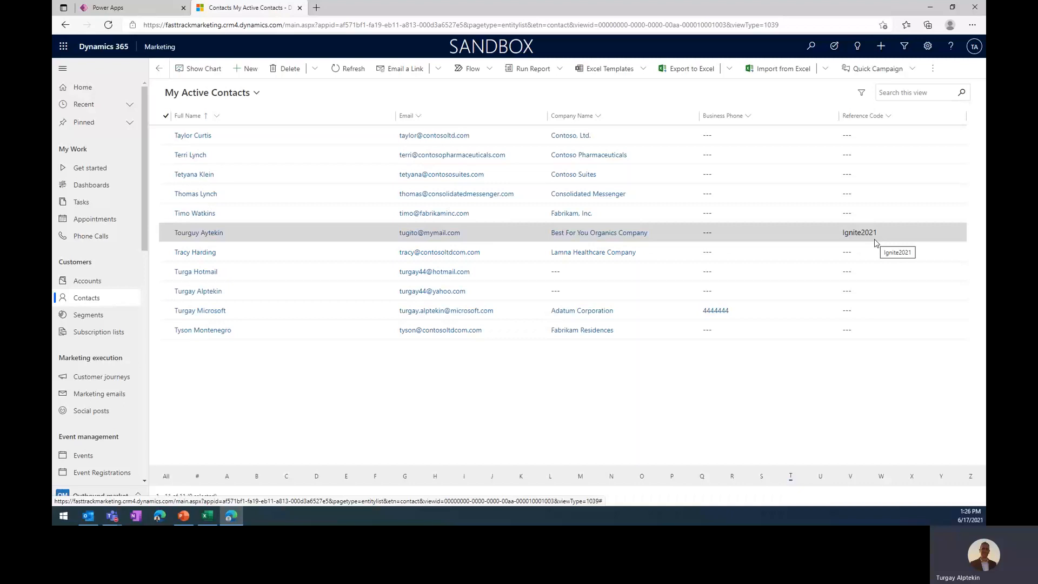
mouse_move(868, 236)
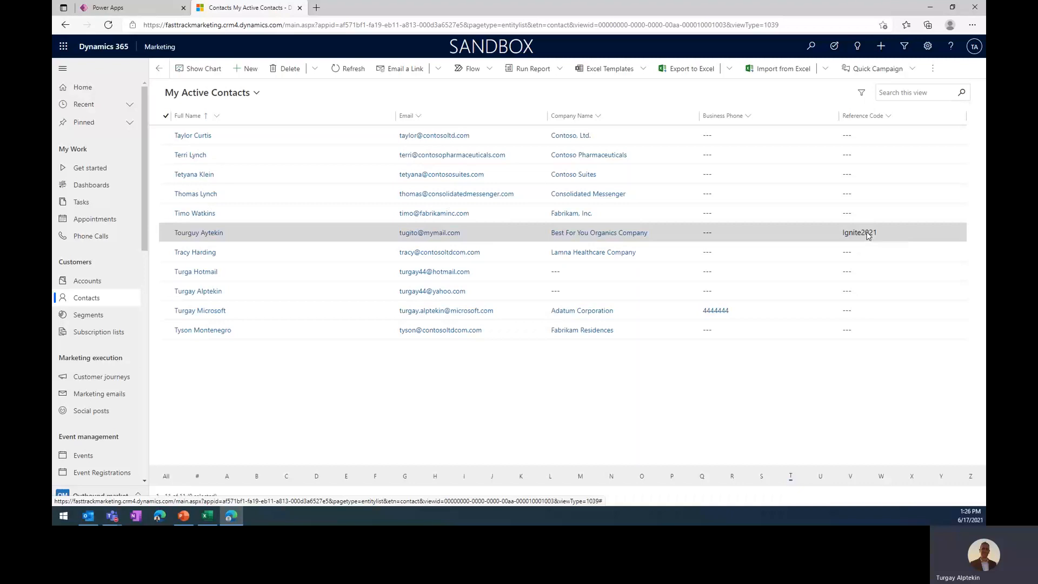
mouse_move(334, 351)
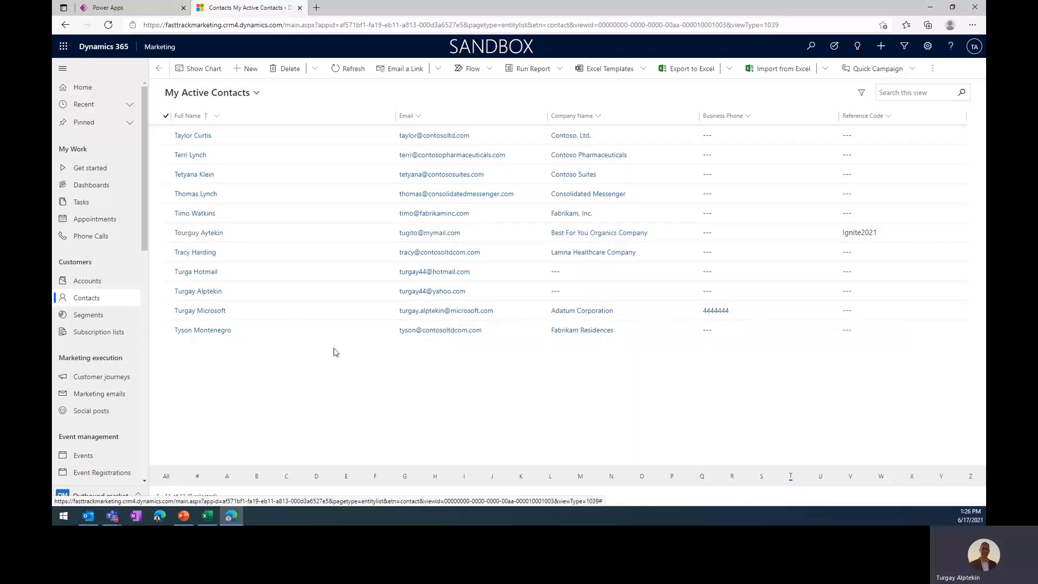
mouse_move(288, 329)
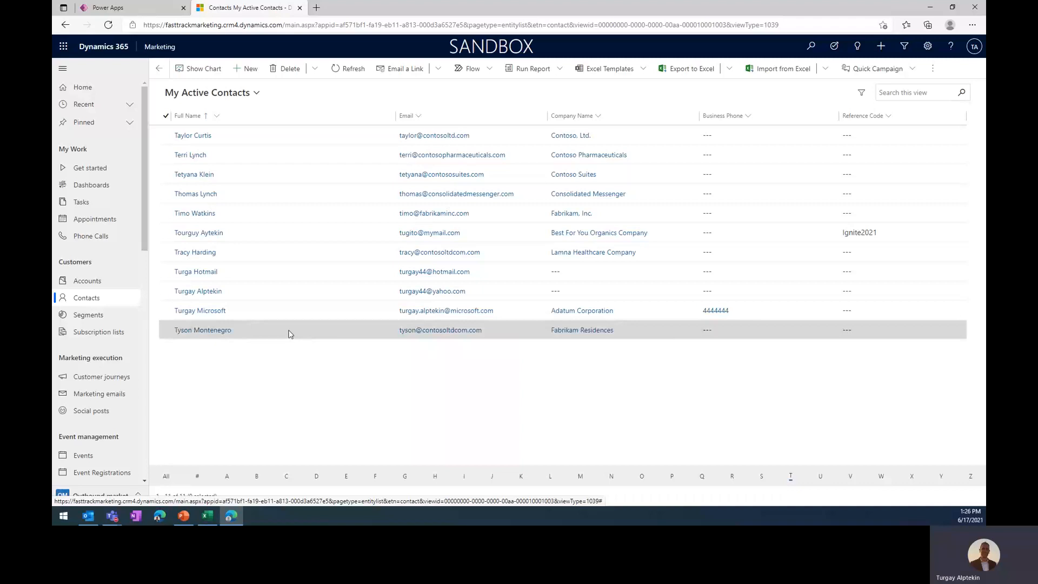
- Go to the Segments list from the sitemap
click(88, 314)
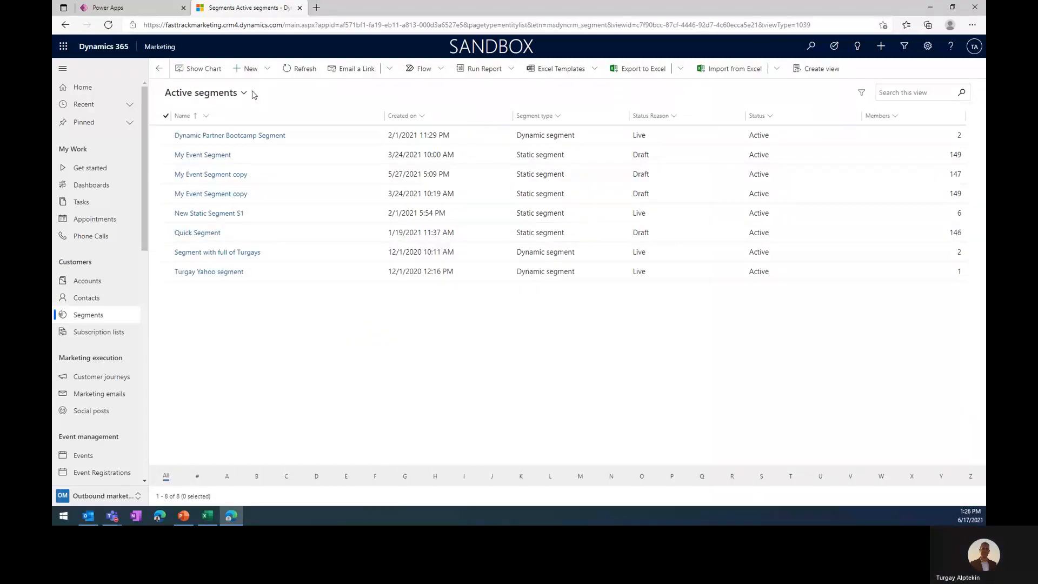
mouse_move(265, 75)
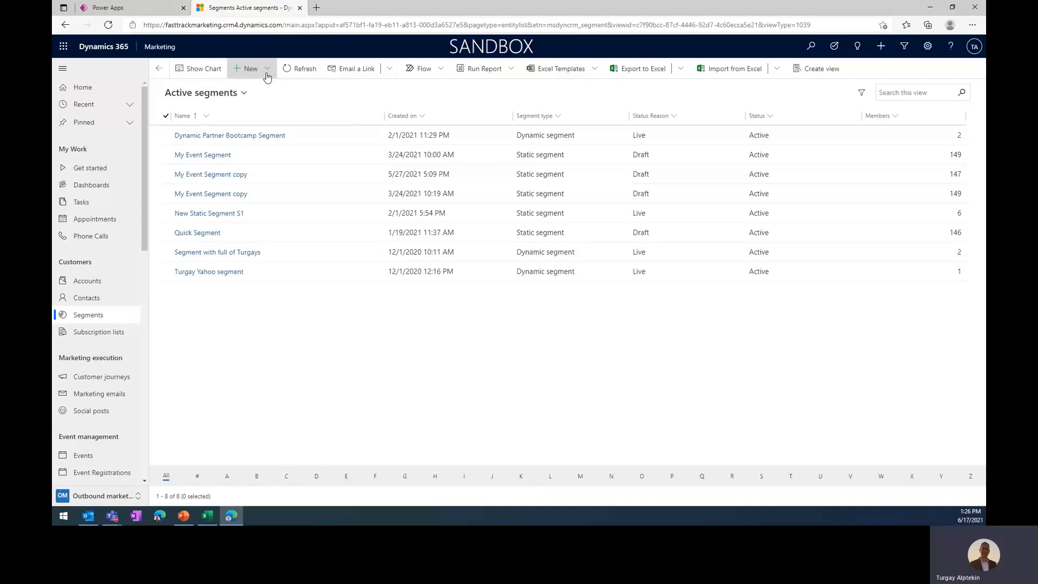
- Create a static segment named 'My Ignite 2021 Contacts' and save it
click(249, 68)
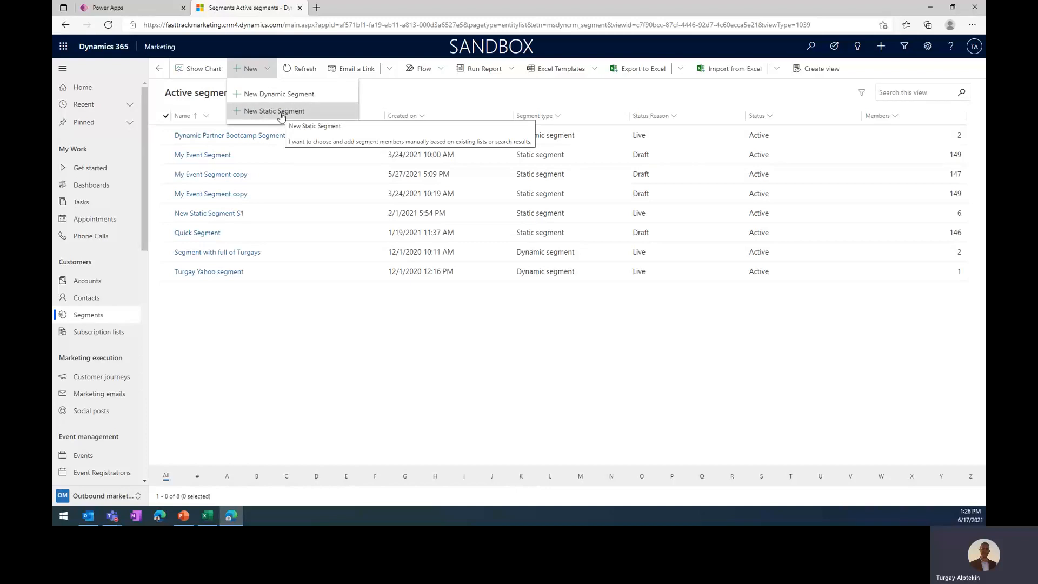
click(271, 110)
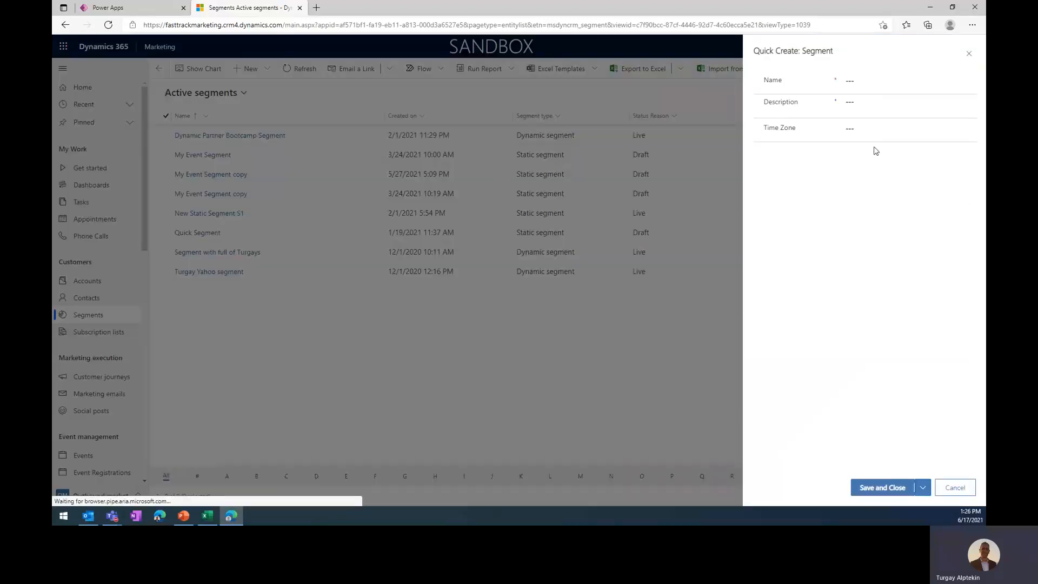
text(Ingi)
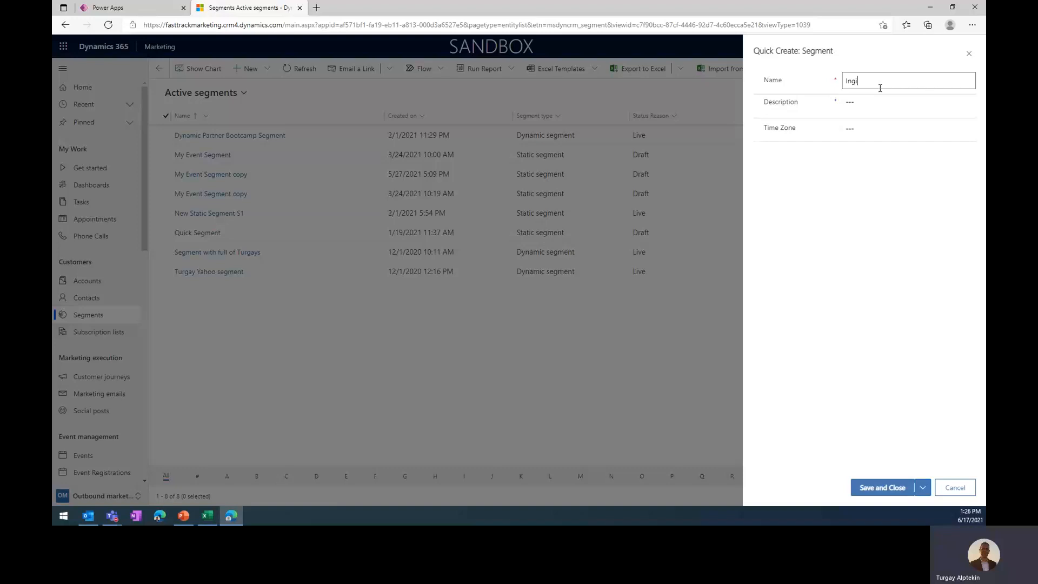
text(Ignite)
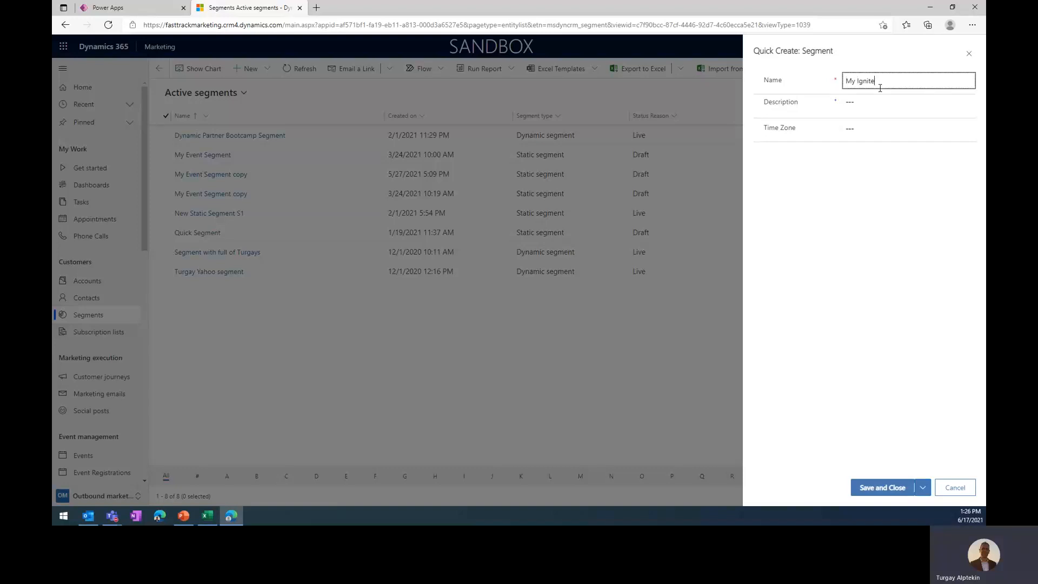
text(2021 contac)
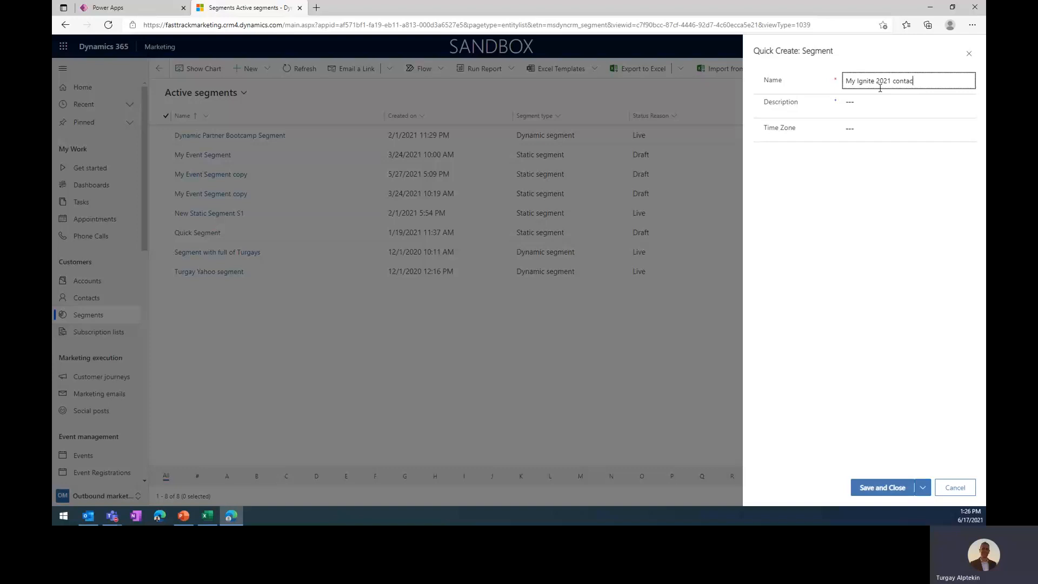
text(ts)
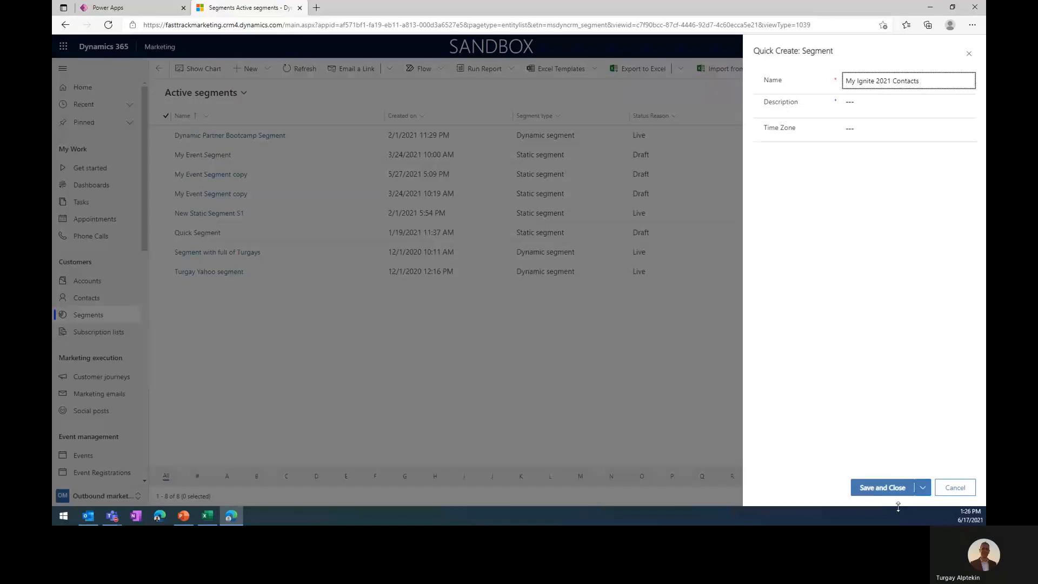
click(882, 487)
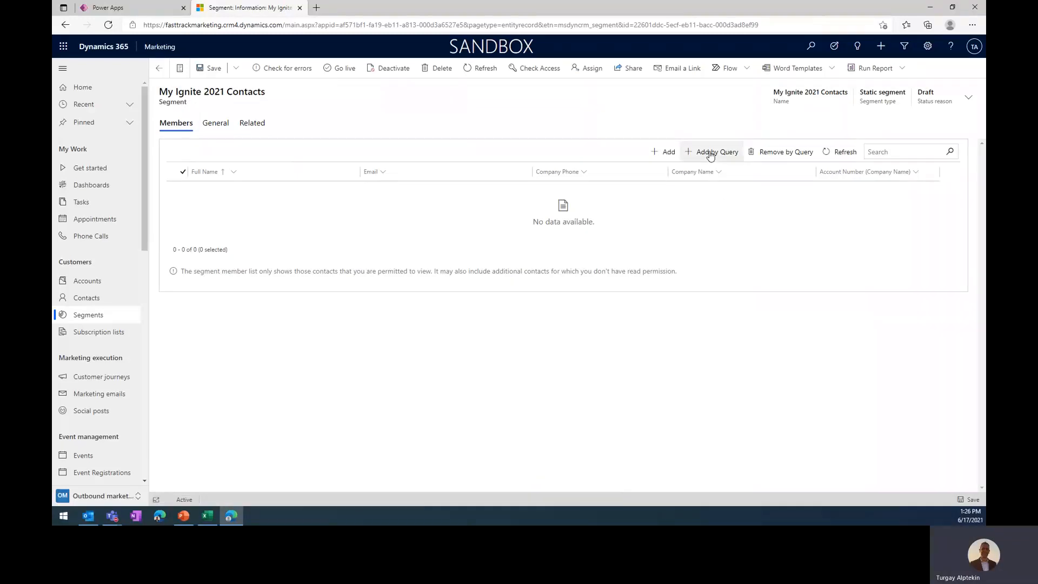
- Add a query condition where Reference Code Is Ignite2021
click(713, 152)
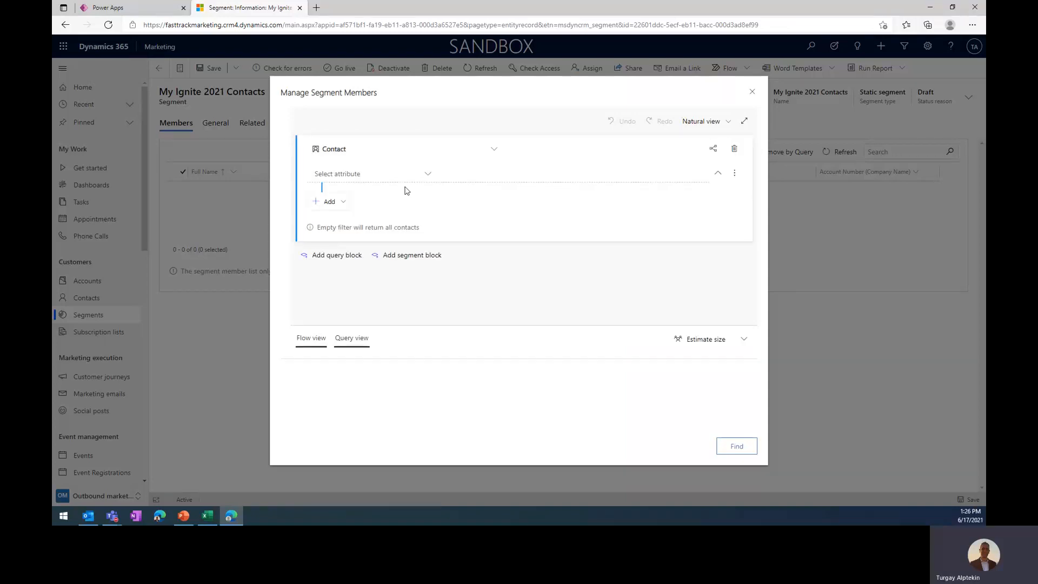
click(370, 173)
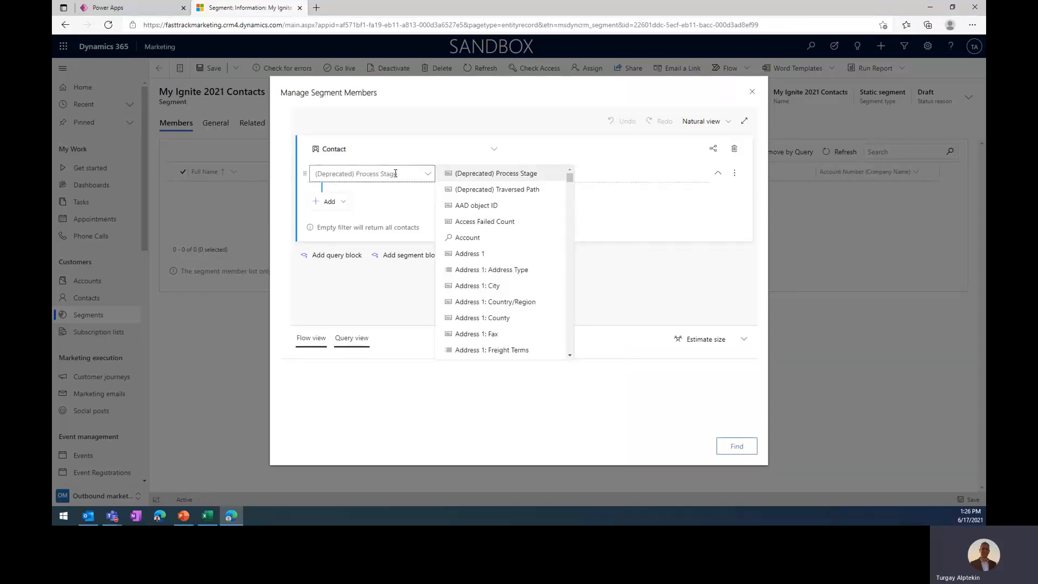
text(reference code)
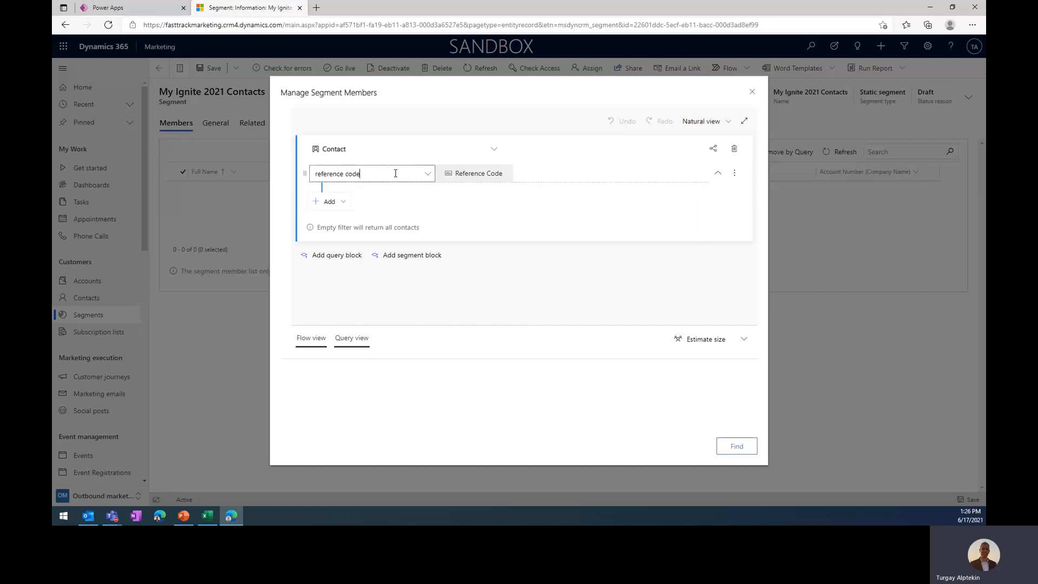
click(472, 173)
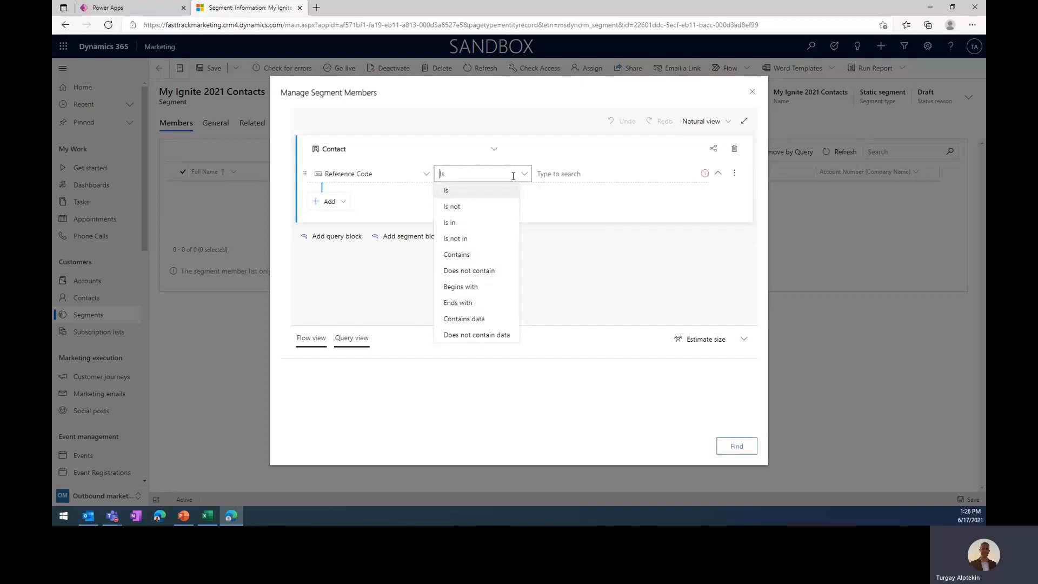
click(445, 191)
text(Ignite2021)
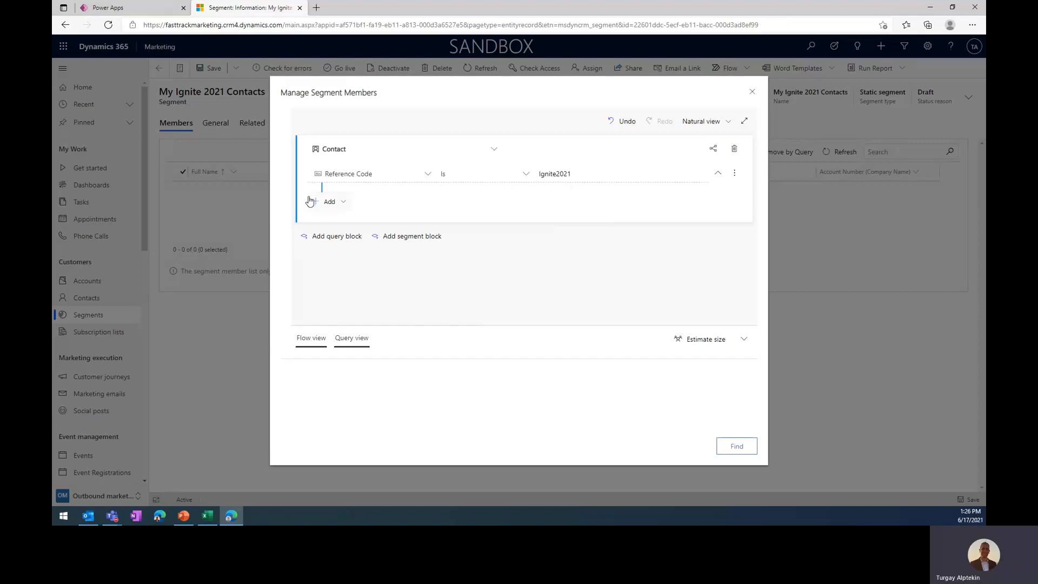
click(617, 173)
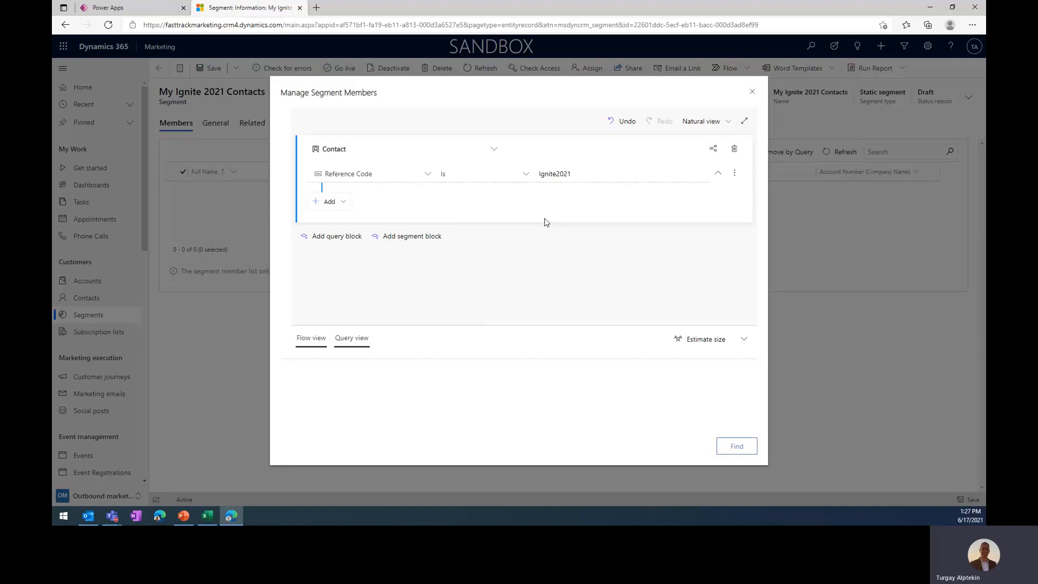
mouse_move(506, 257)
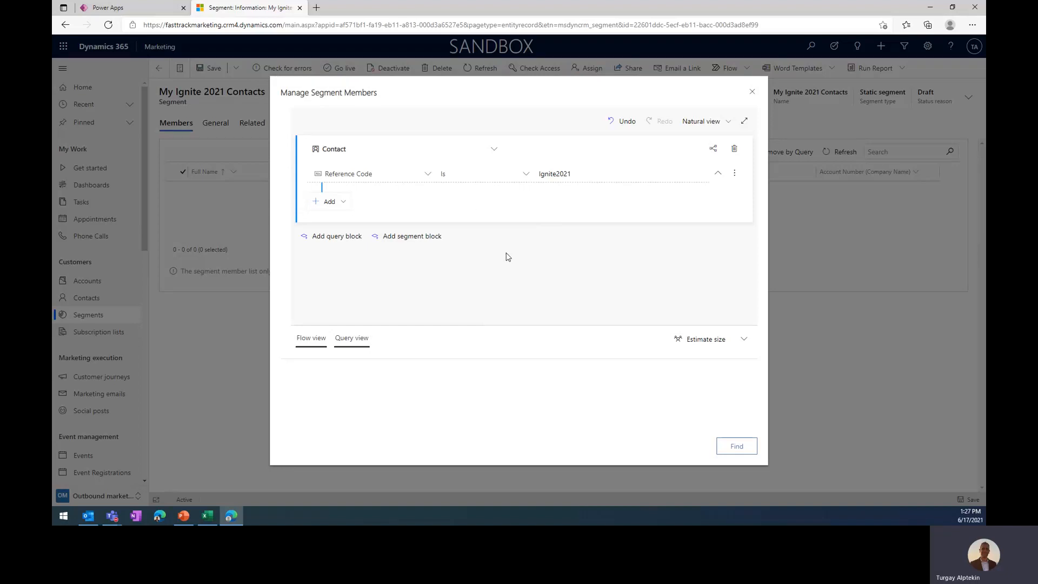
mouse_move(706, 338)
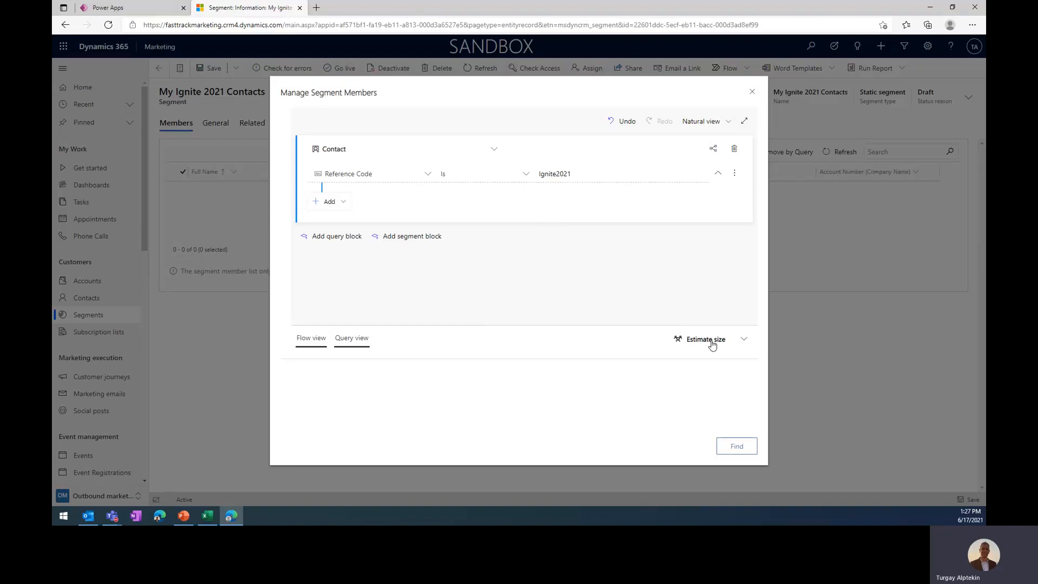
- Estimate the query size and find the five matching contacts
click(706, 338)
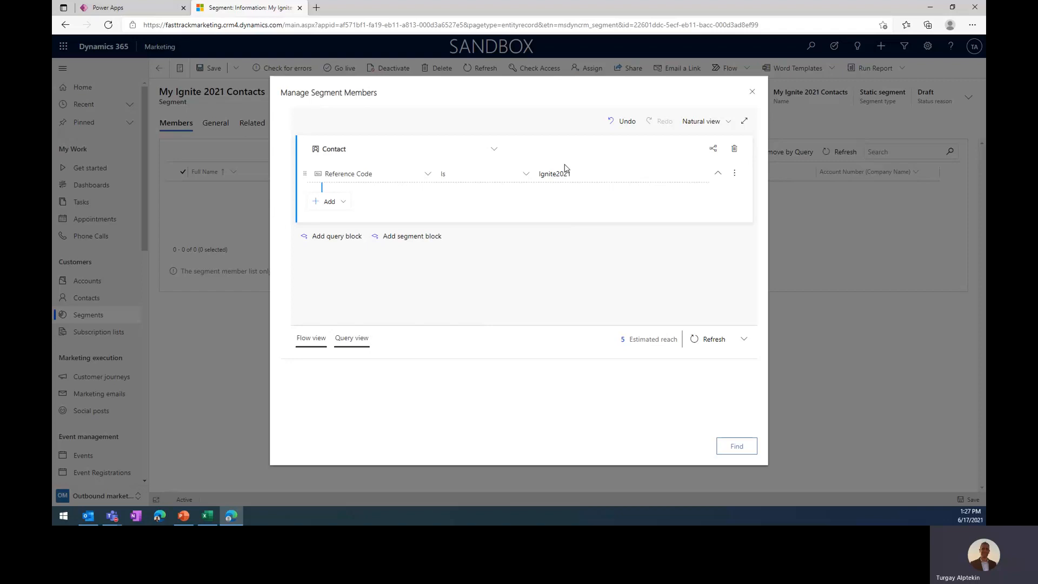
mouse_move(573, 272)
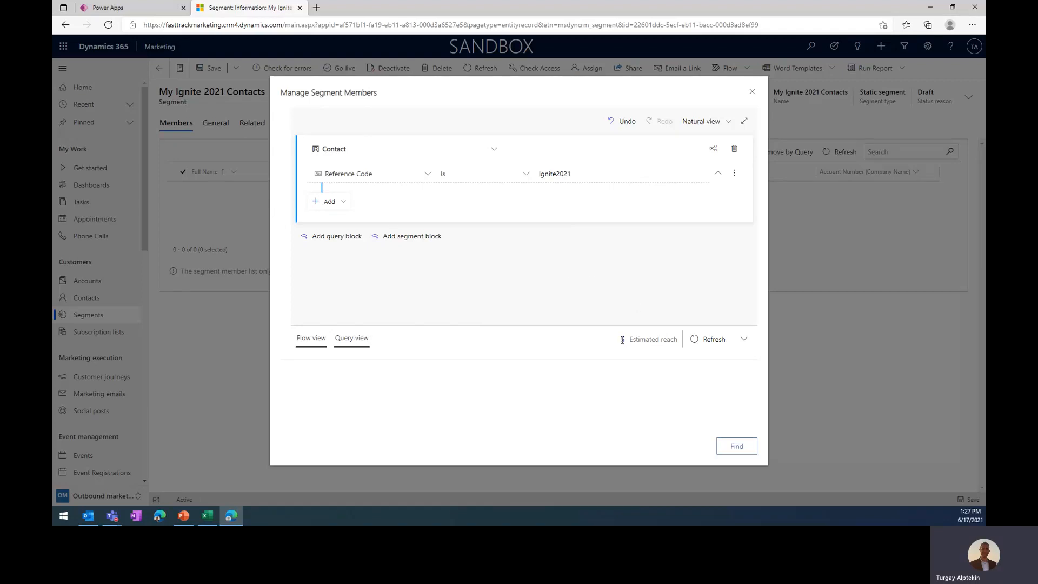
click(736, 446)
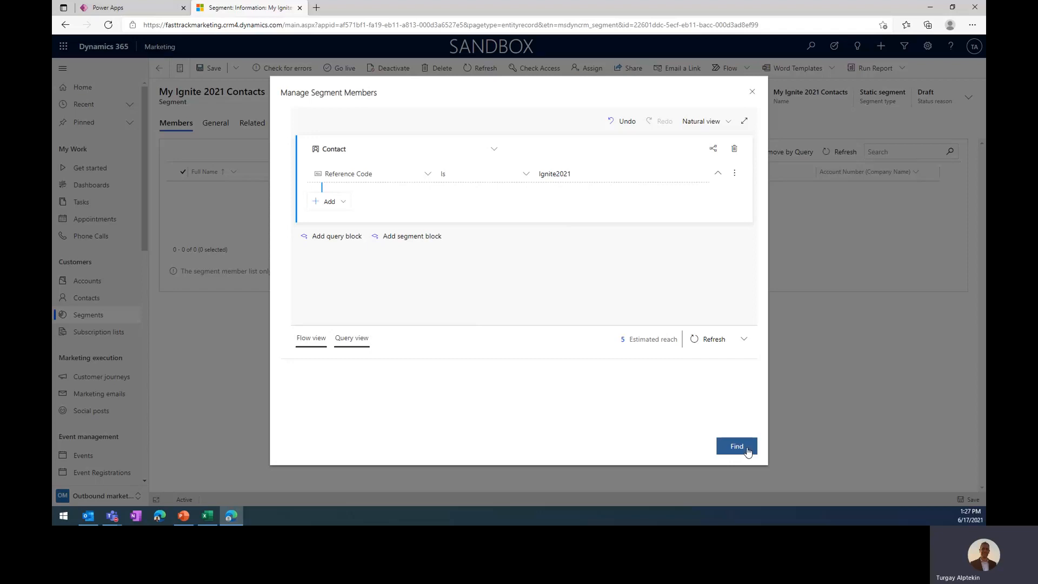
click(736, 445)
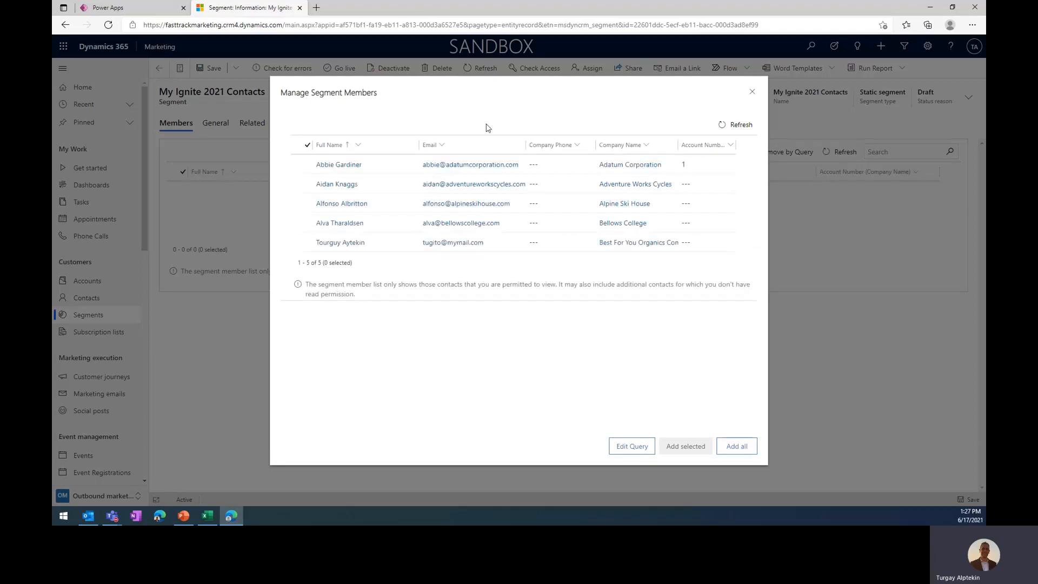
mouse_move(536, 282)
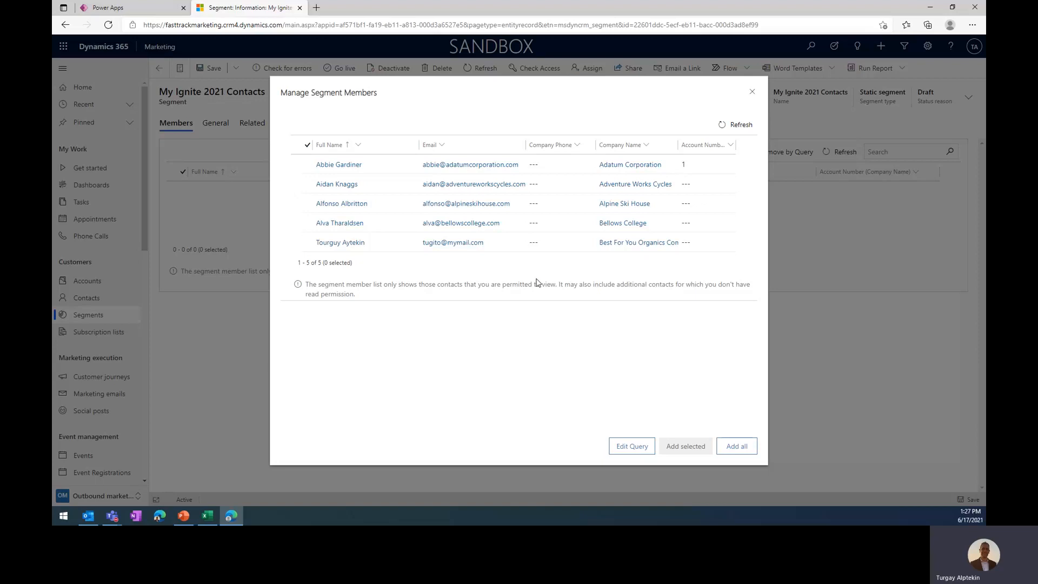
mouse_move(309, 287)
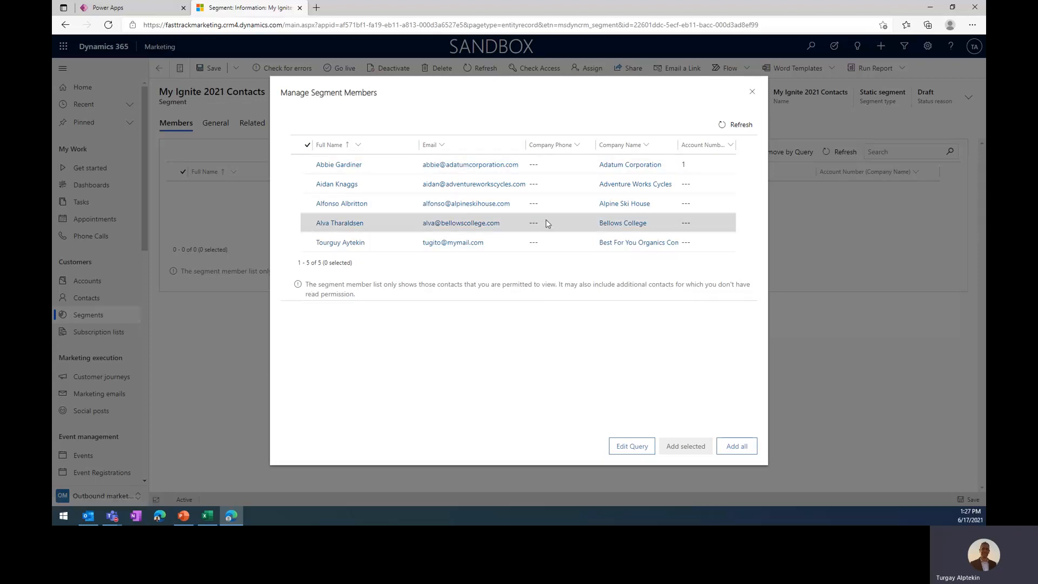
mouse_move(545, 261)
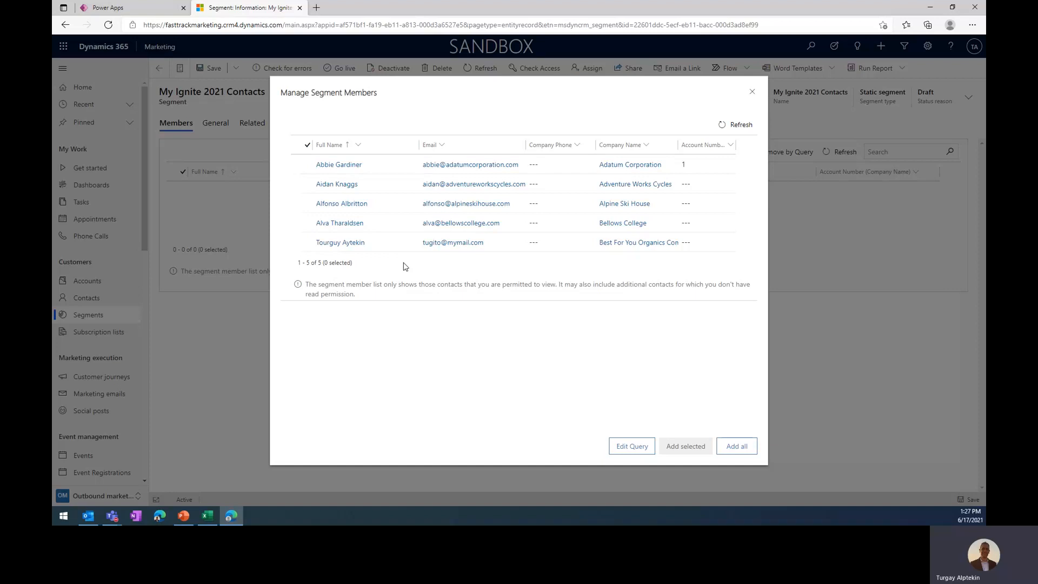
mouse_move(297, 285)
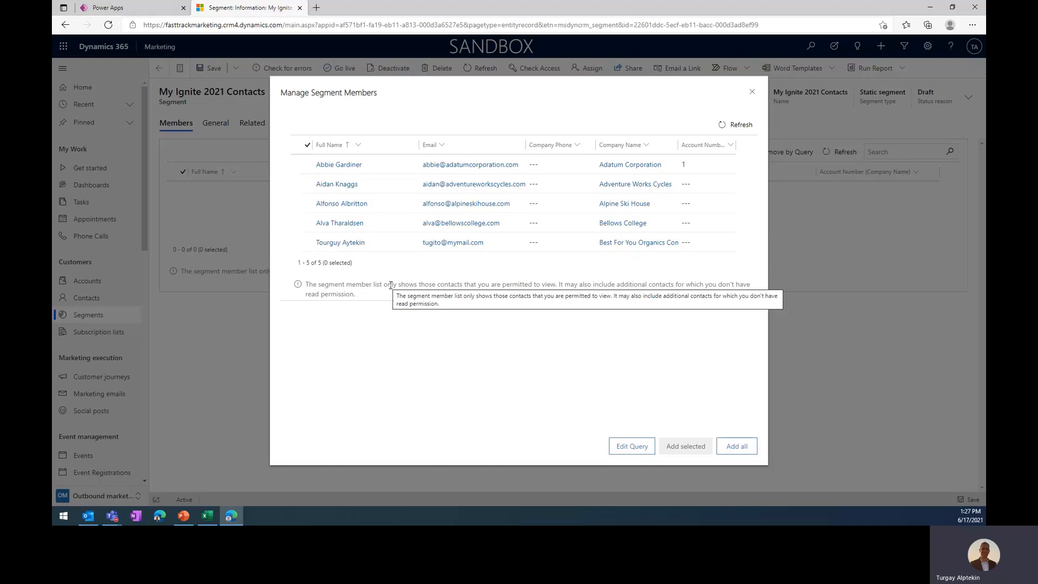
mouse_move(310, 149)
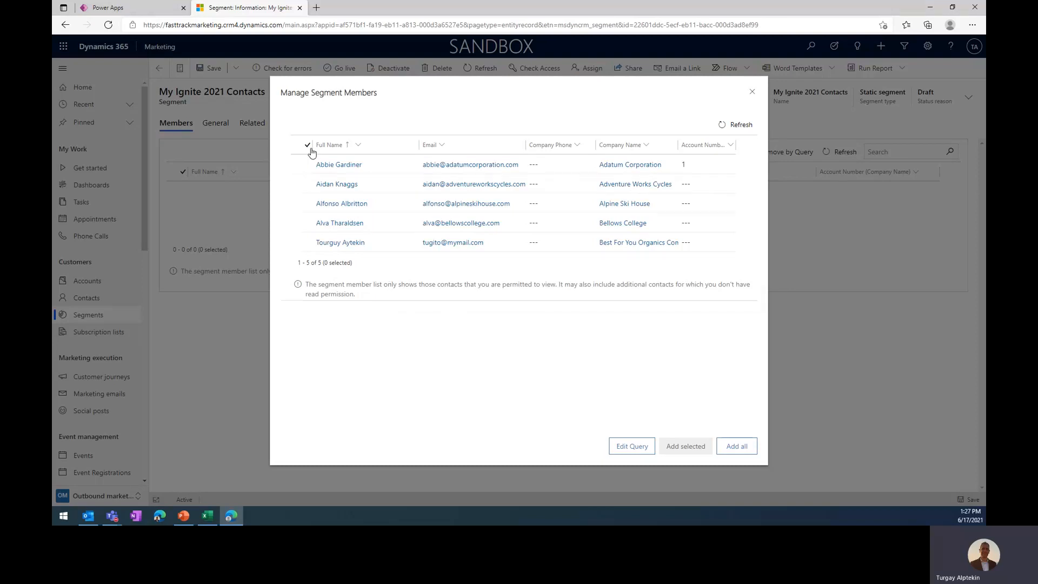
mouse_move(402, 280)
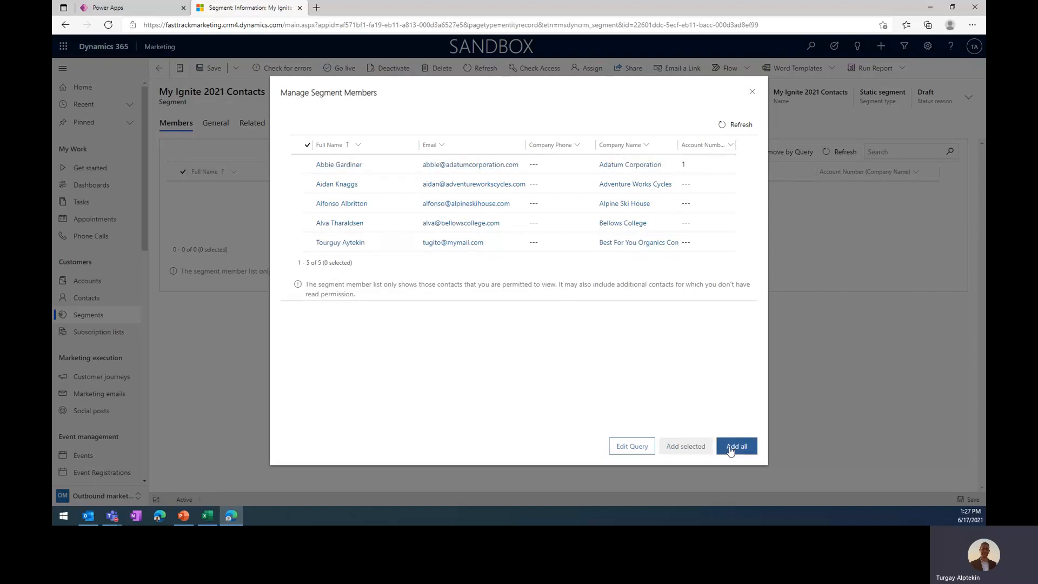
mouse_move(739, 452)
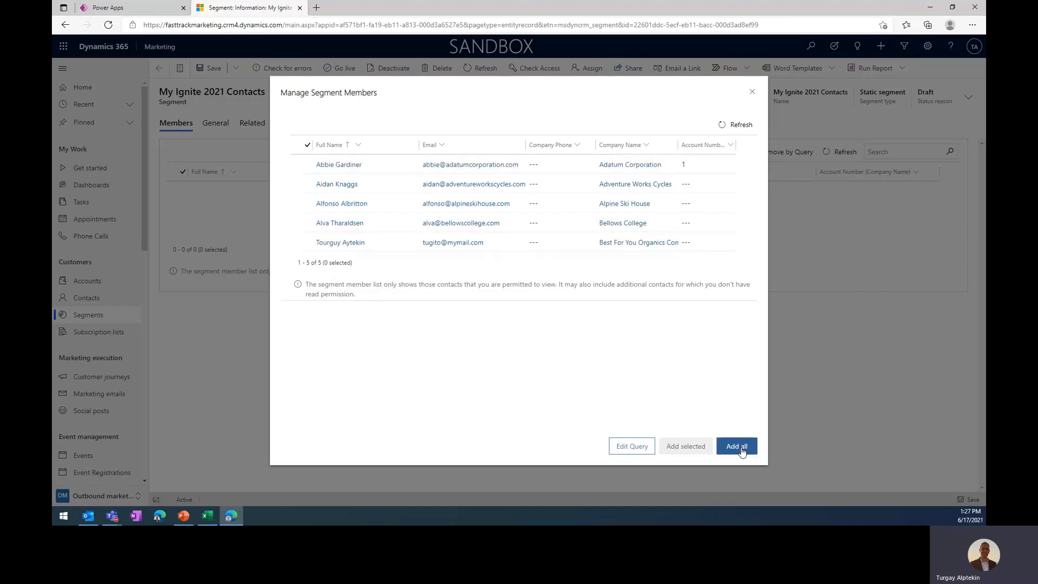
- Add all five Ignite2021 query results to the segment
click(736, 445)
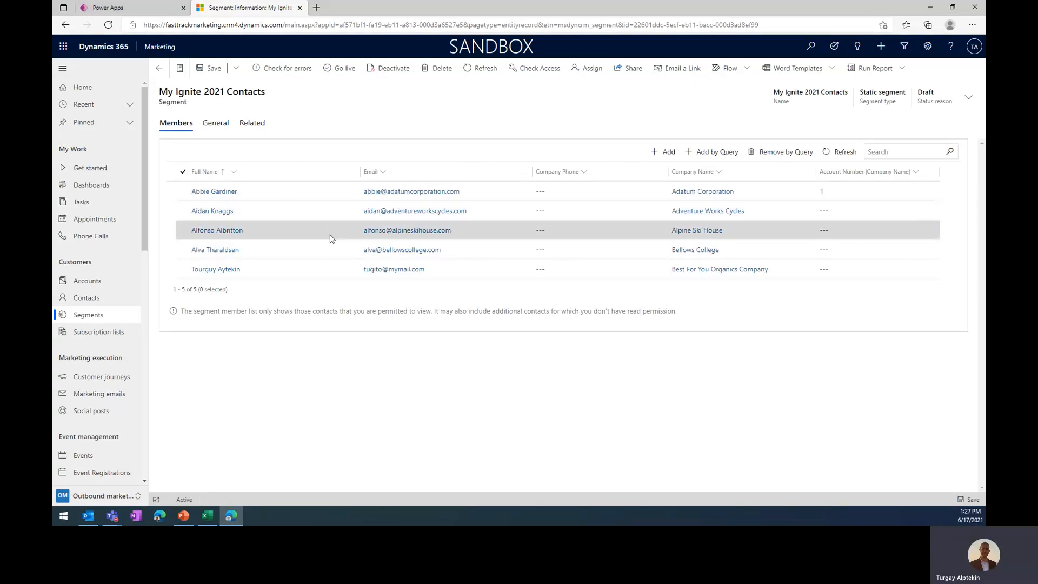
mouse_move(397, 137)
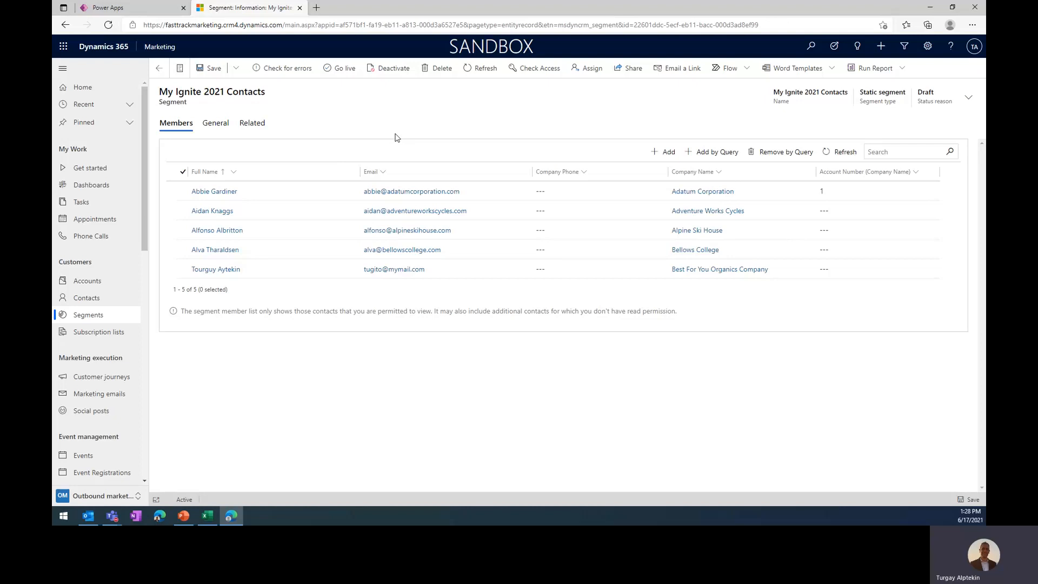
mouse_move(506, 163)
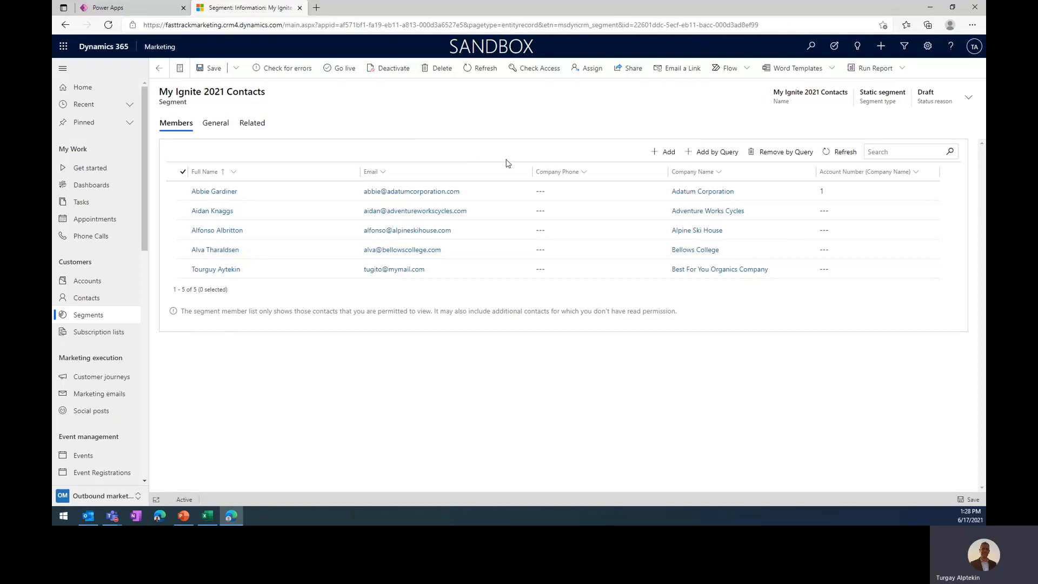
mouse_move(509, 152)
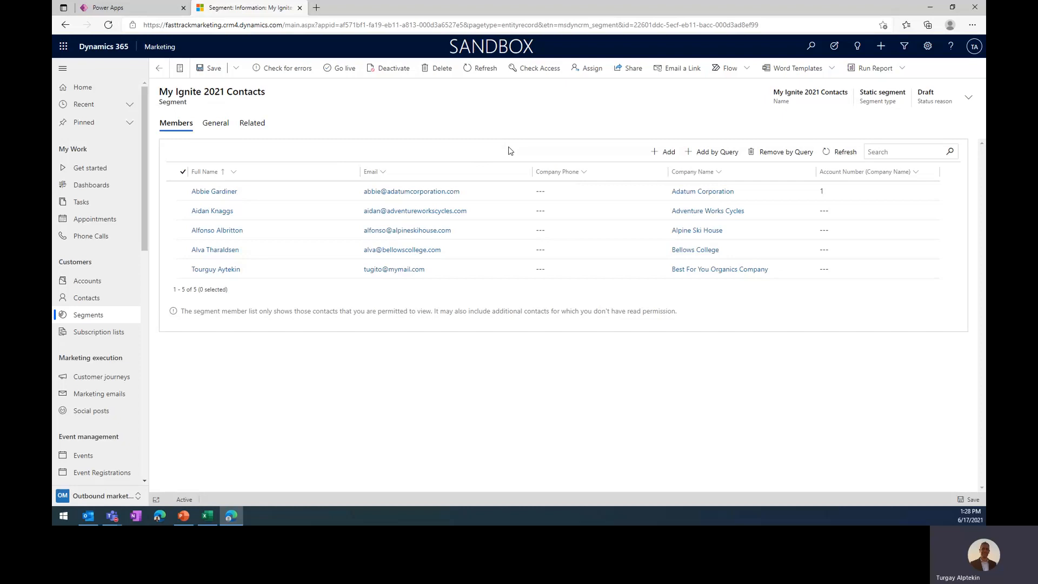
mouse_move(646, 140)
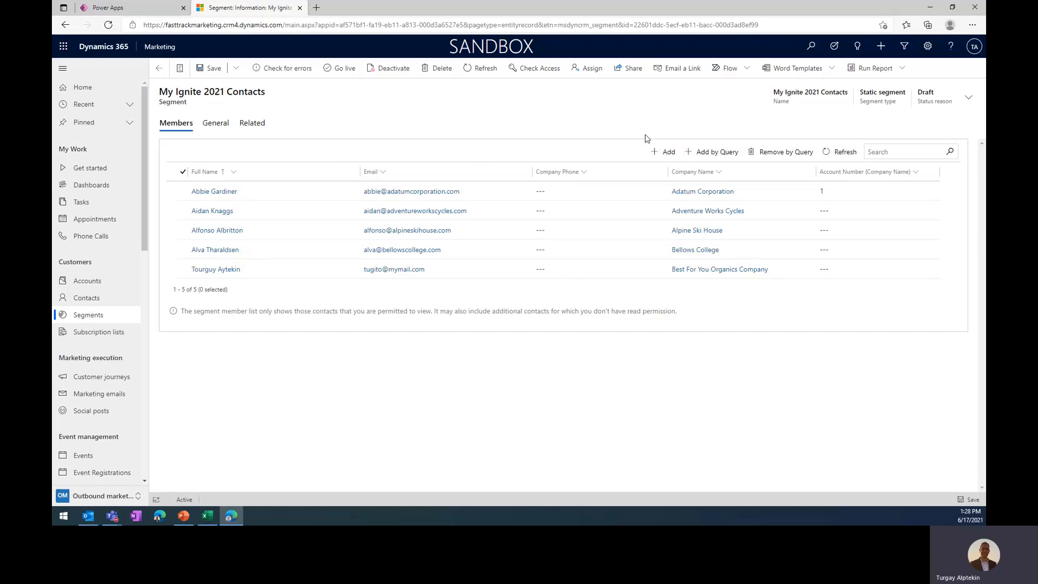
mouse_move(703, 134)
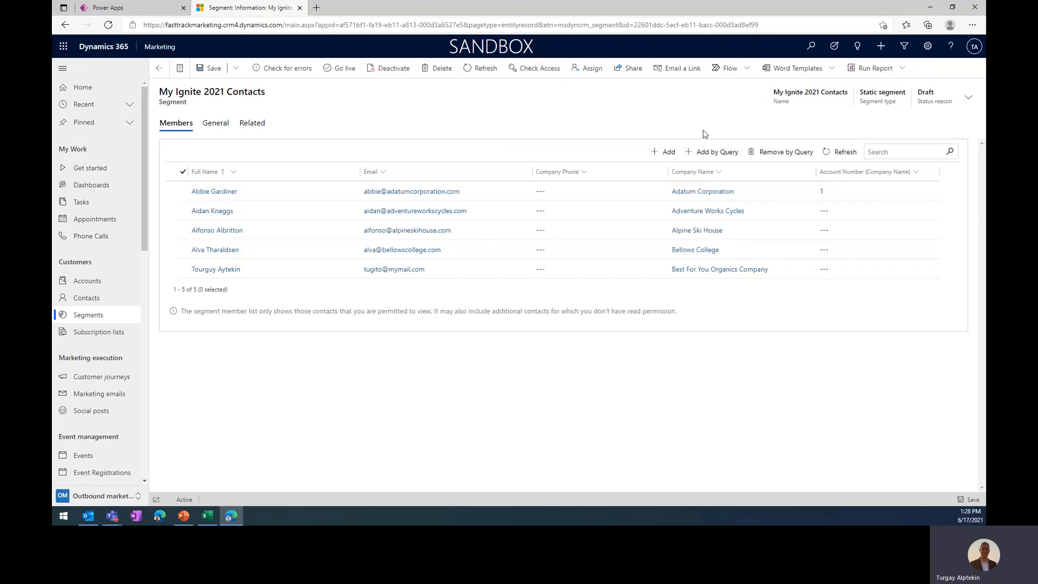
mouse_move(508, 155)
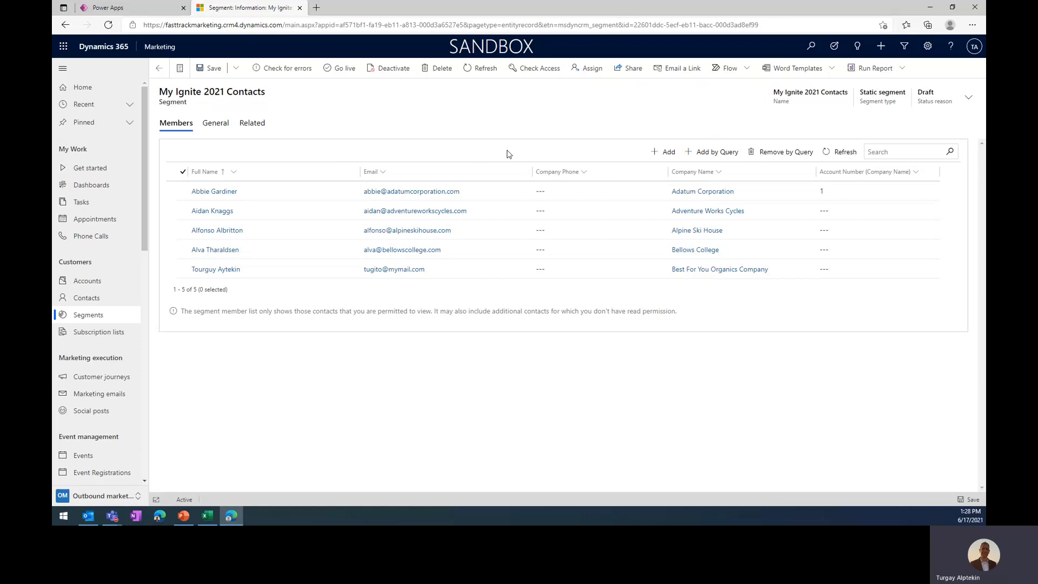
mouse_move(343, 67)
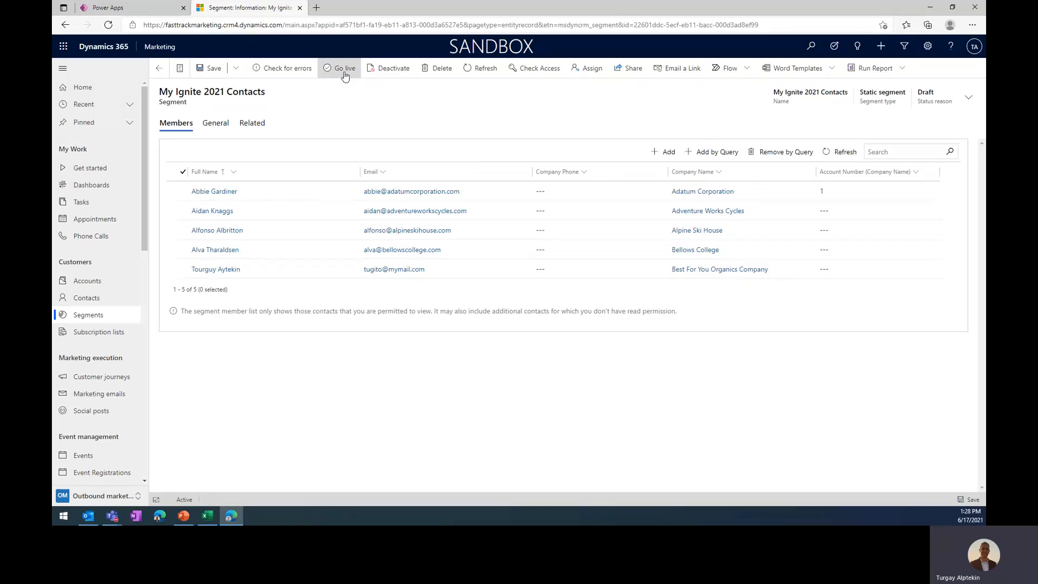
click(344, 67)
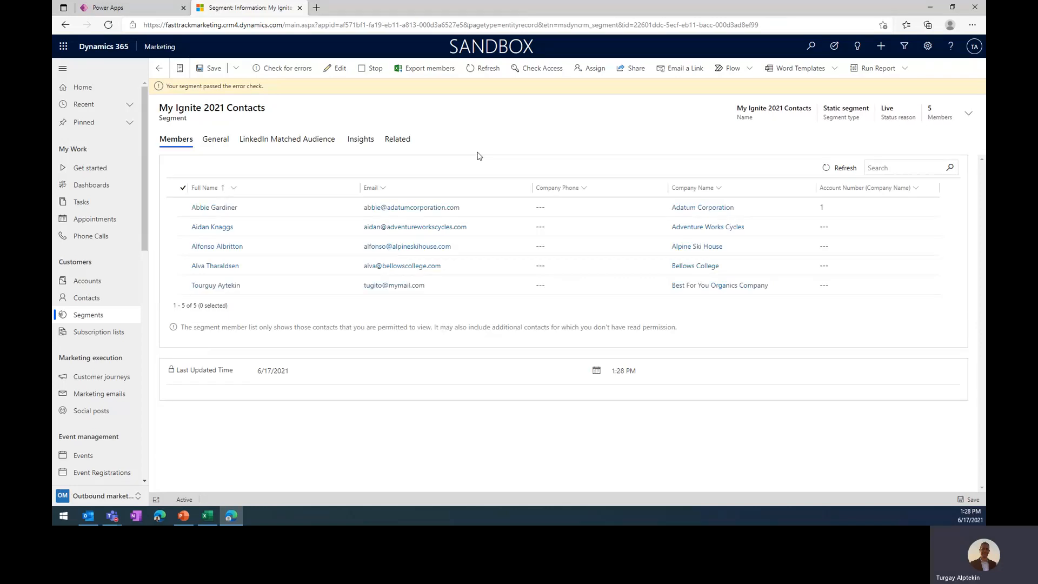
mouse_move(511, 98)
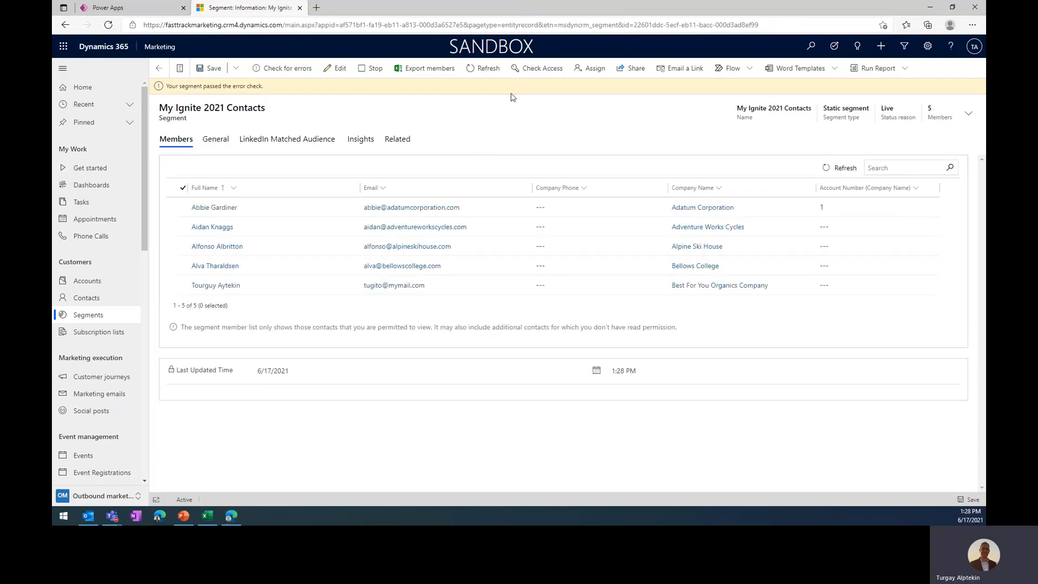
mouse_move(546, 5)
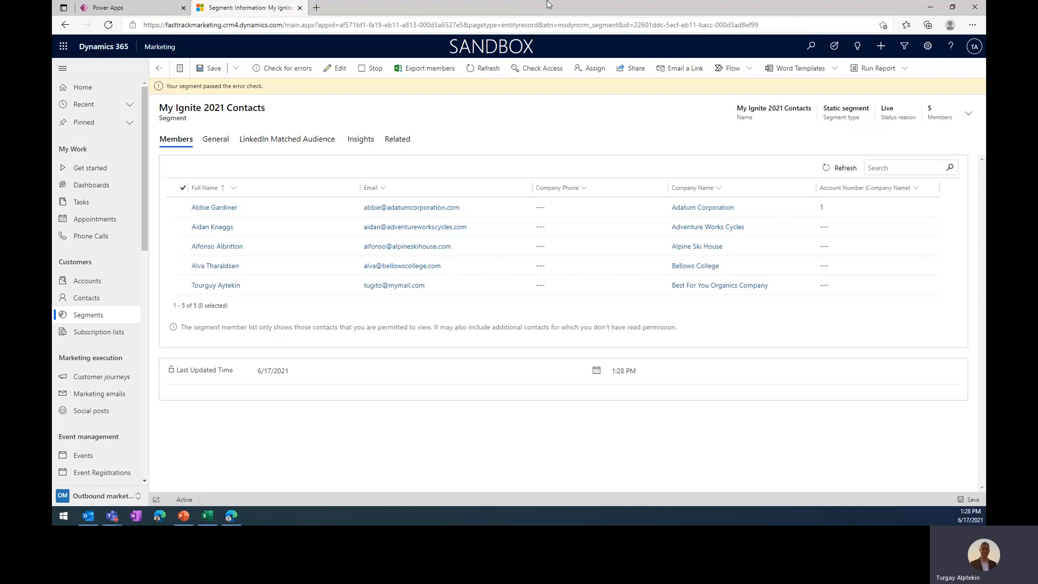
mouse_move(208, 490)
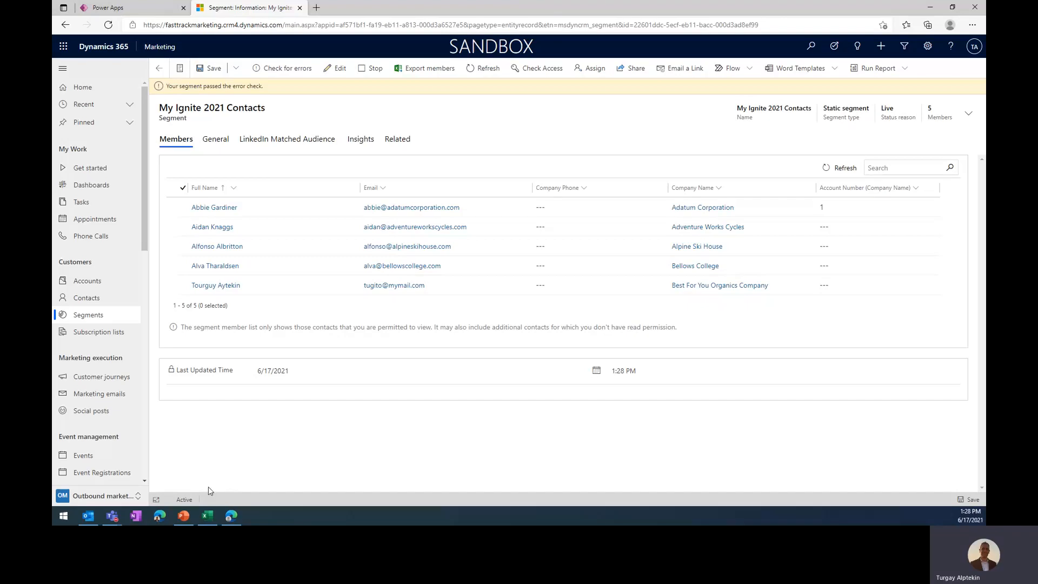